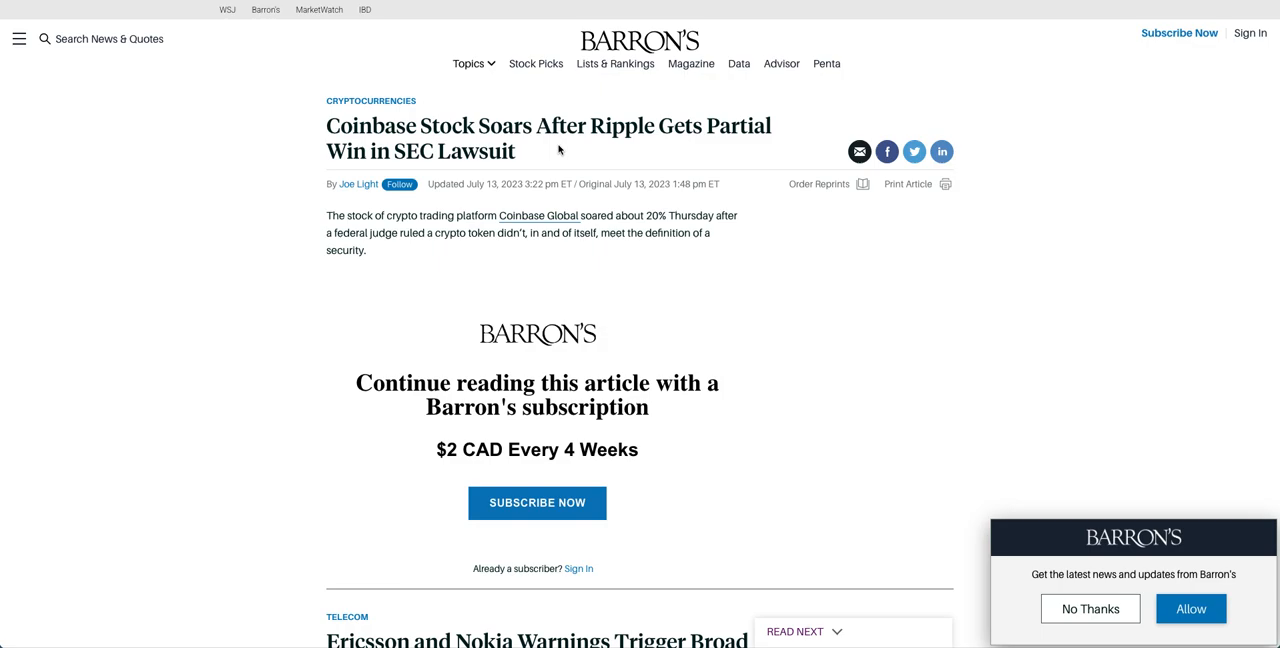
mouse_move(332, 46)
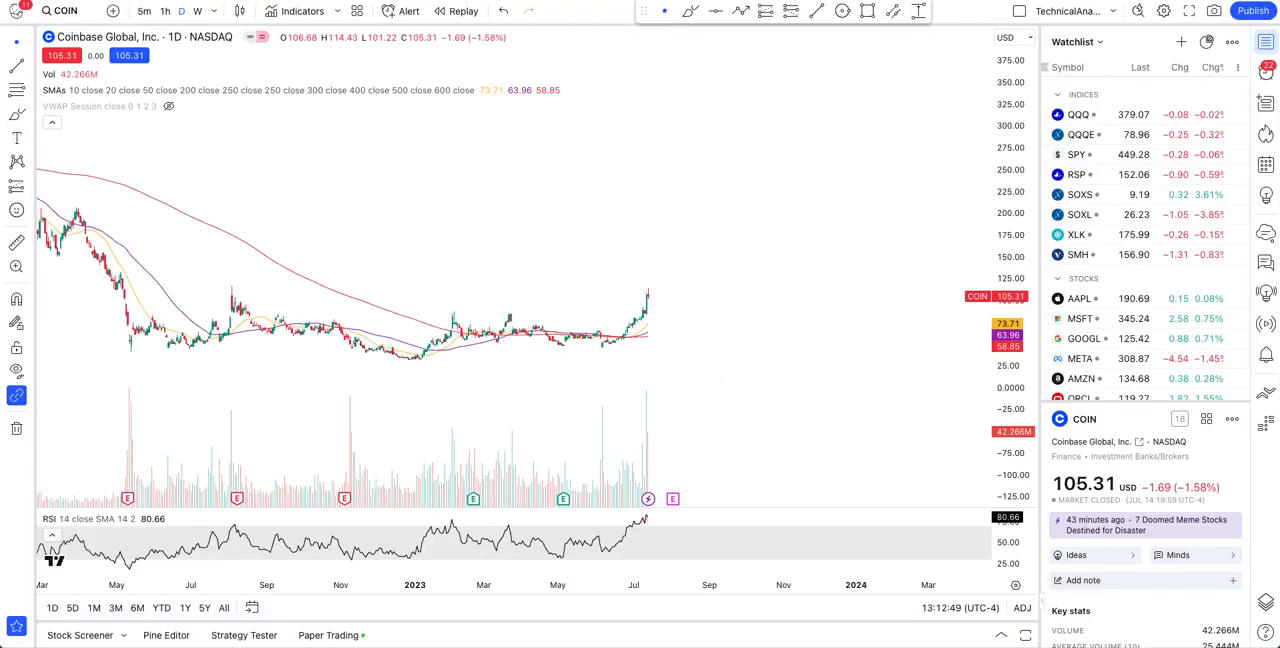
mouse_move(334, 258)
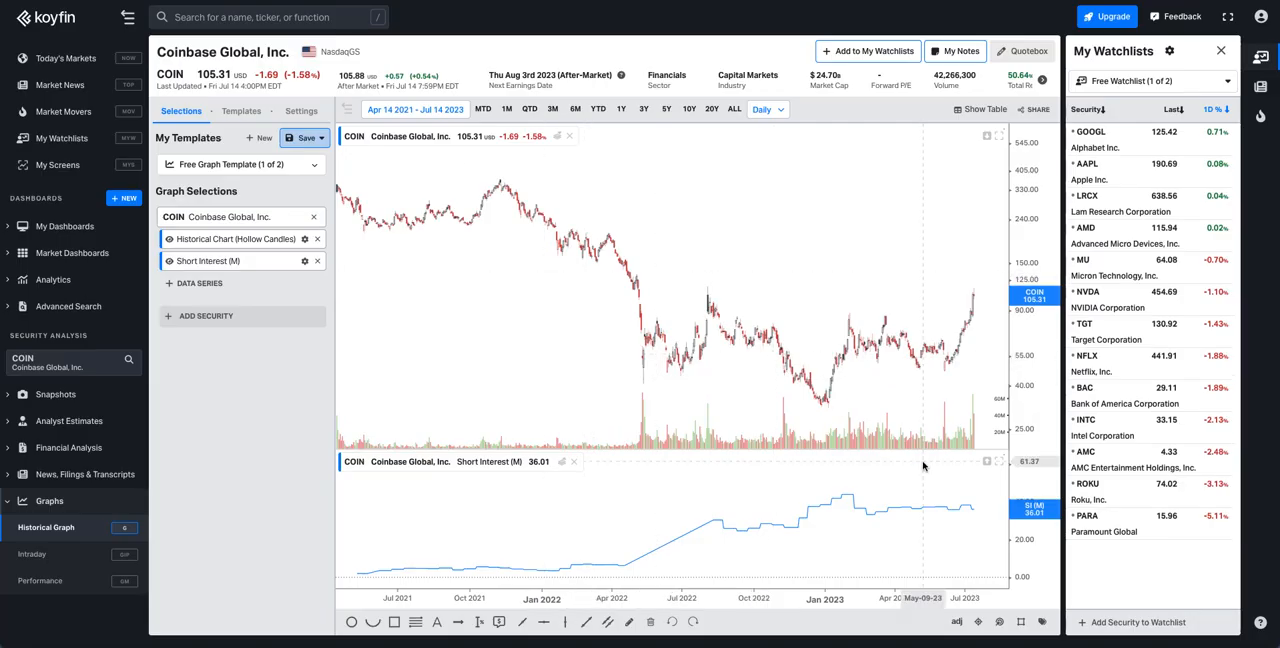
mouse_move(936, 496)
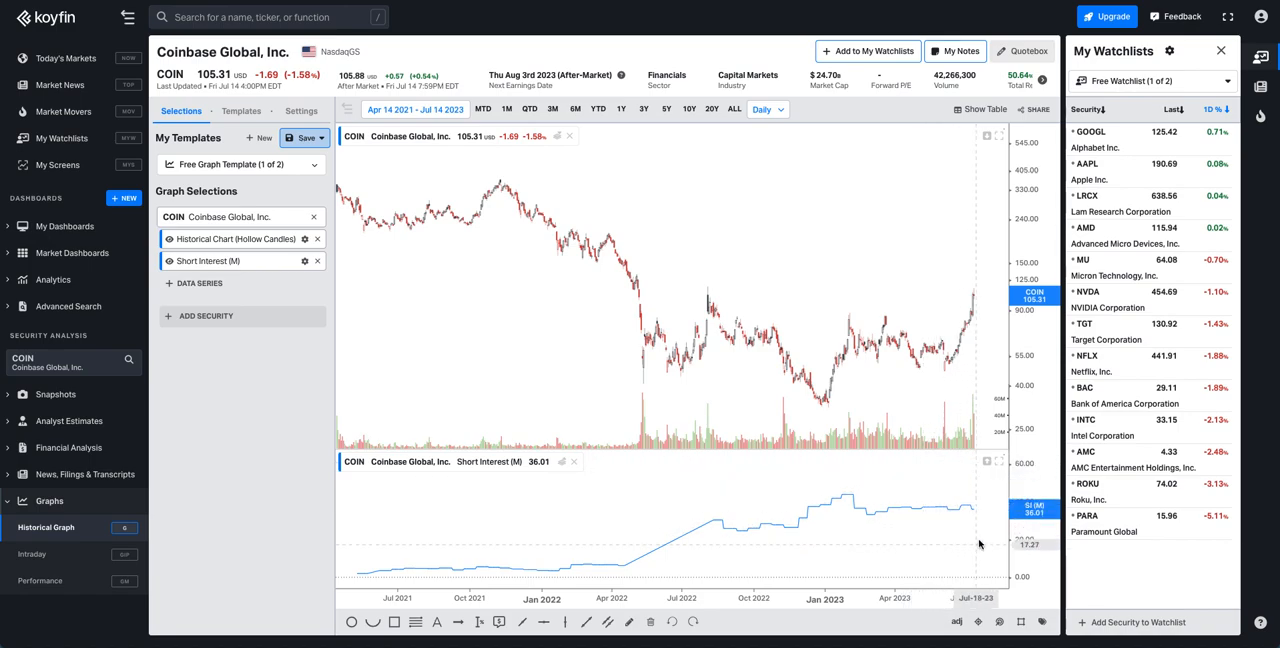
mouse_move(992, 532)
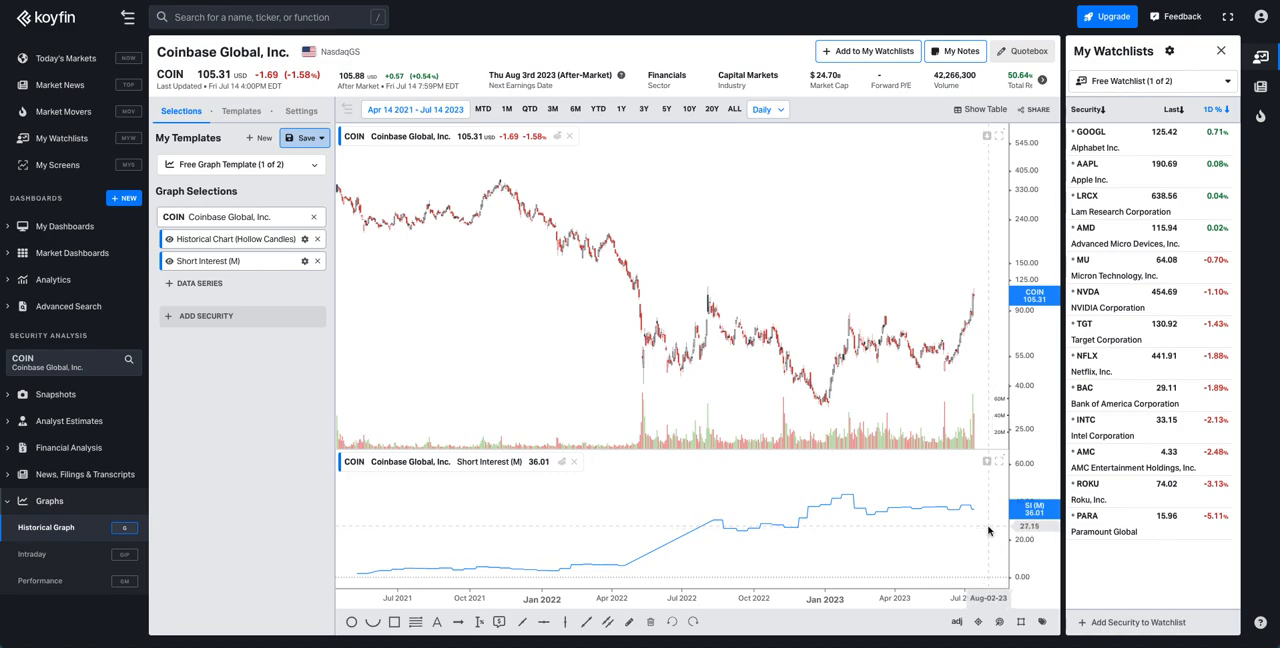
mouse_move(974, 512)
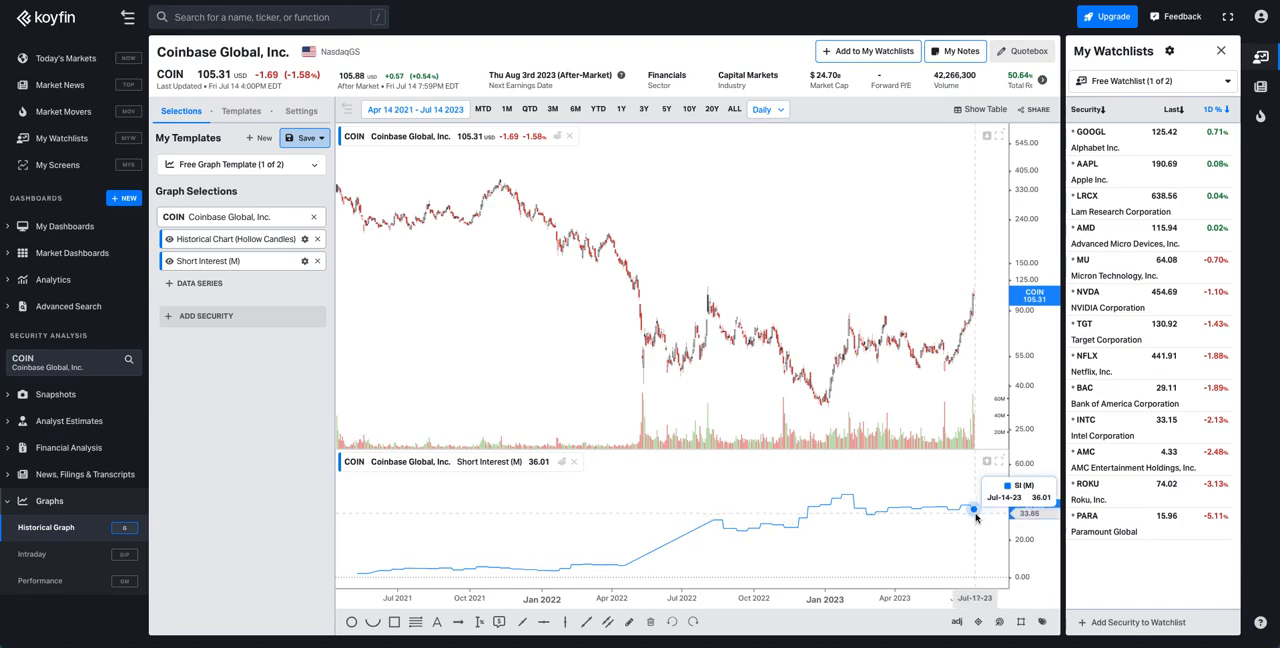
mouse_move(968, 504)
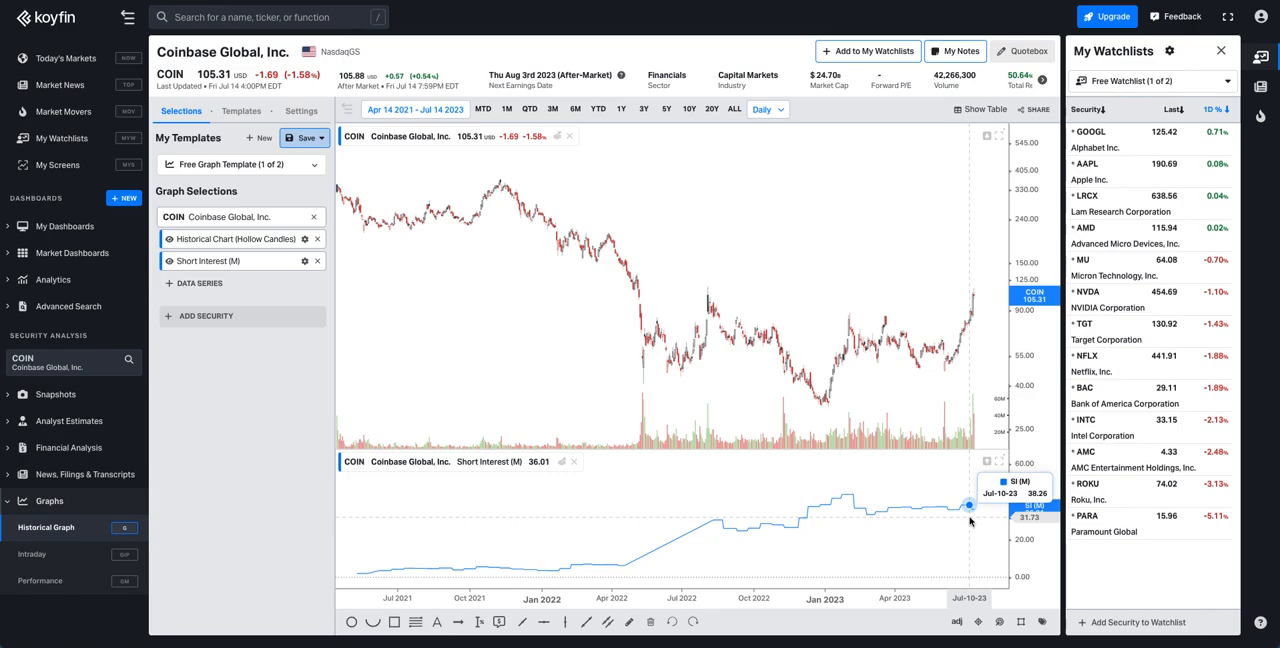
mouse_move(970, 516)
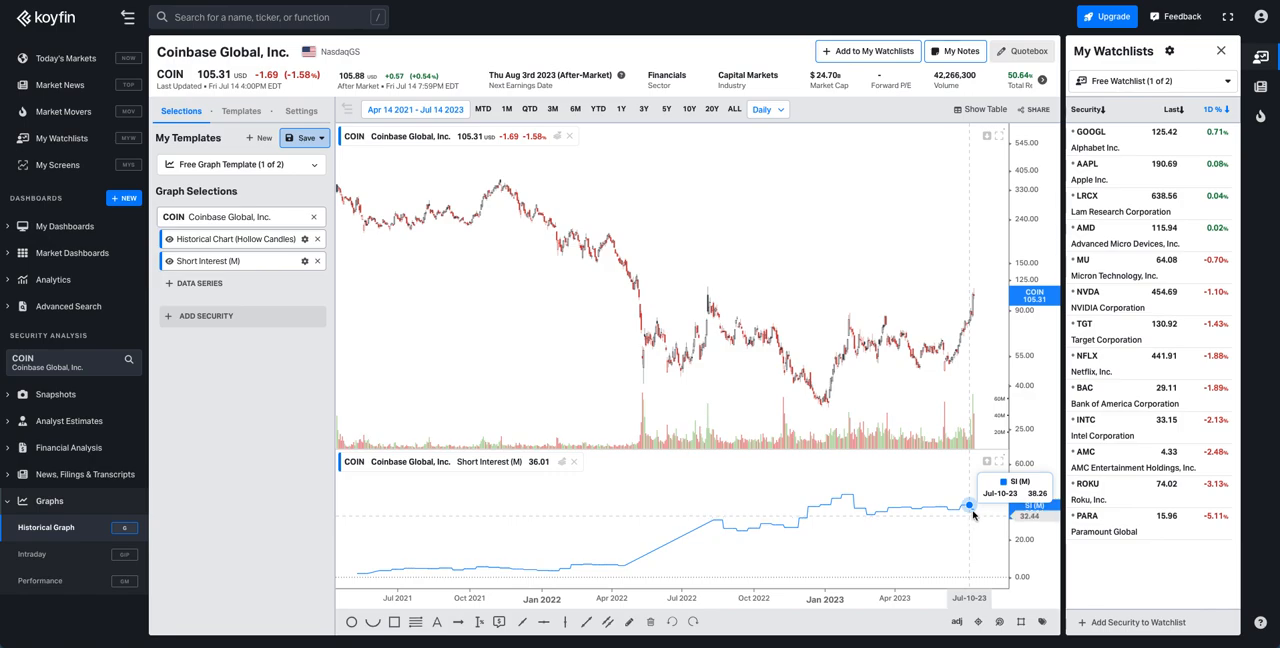
mouse_move(956, 510)
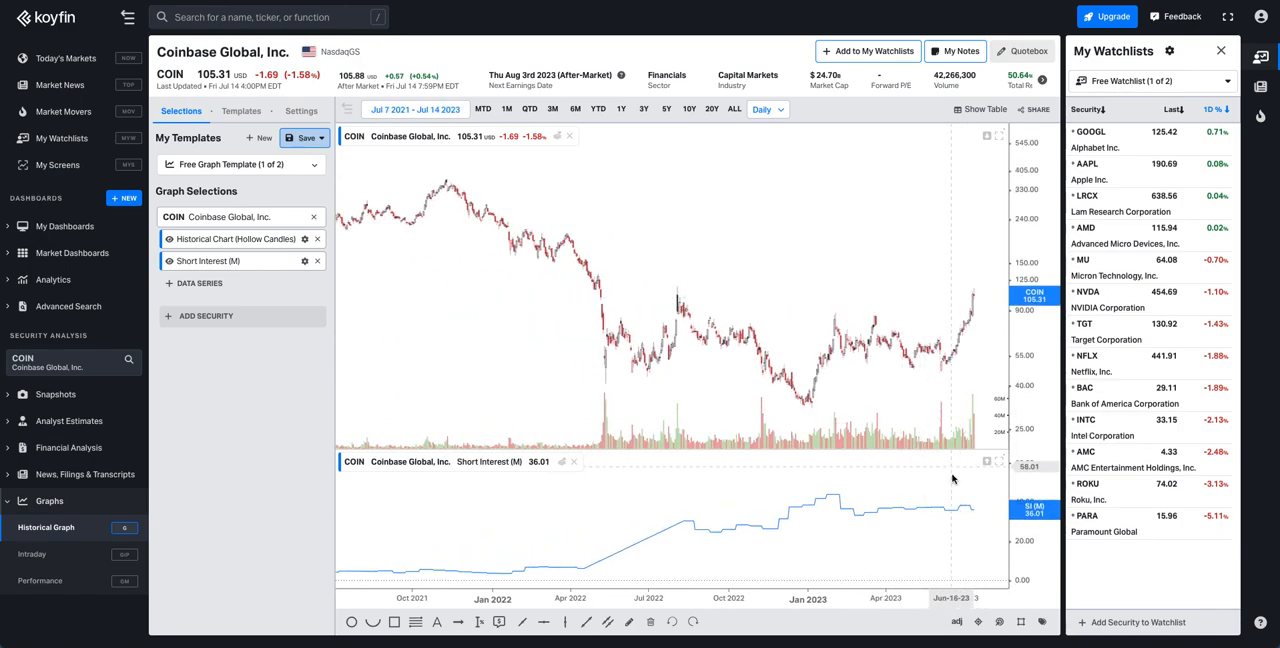
mouse_move(964, 542)
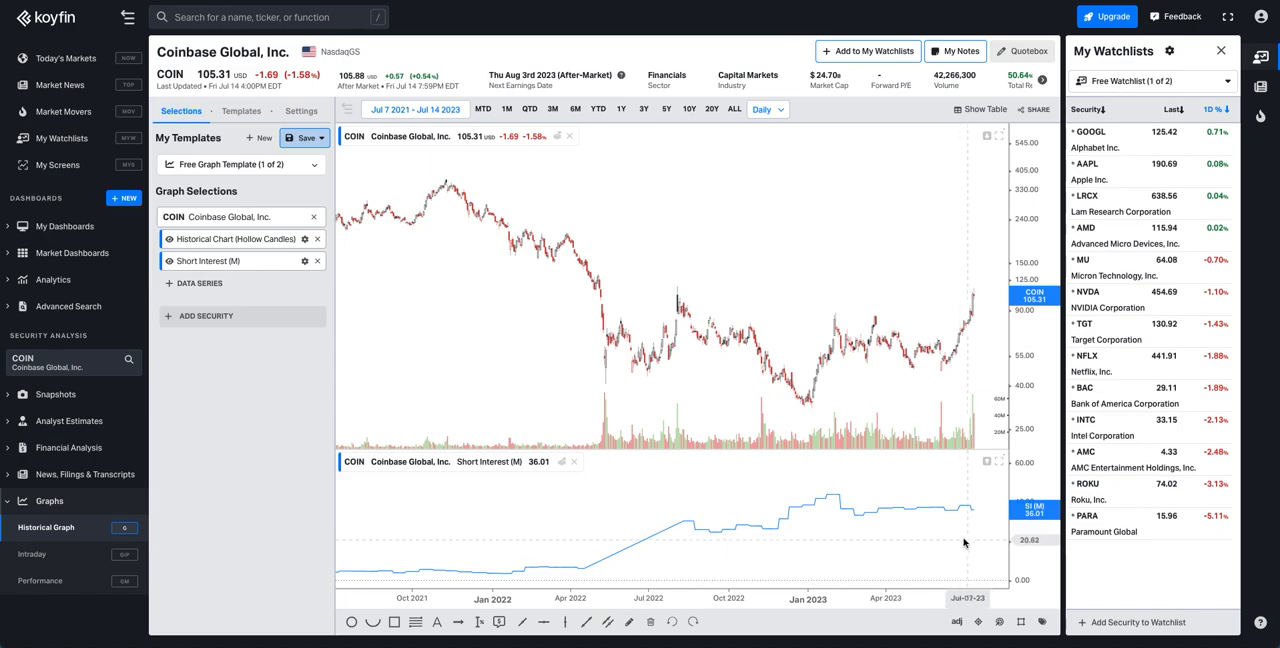
mouse_move(232, 8)
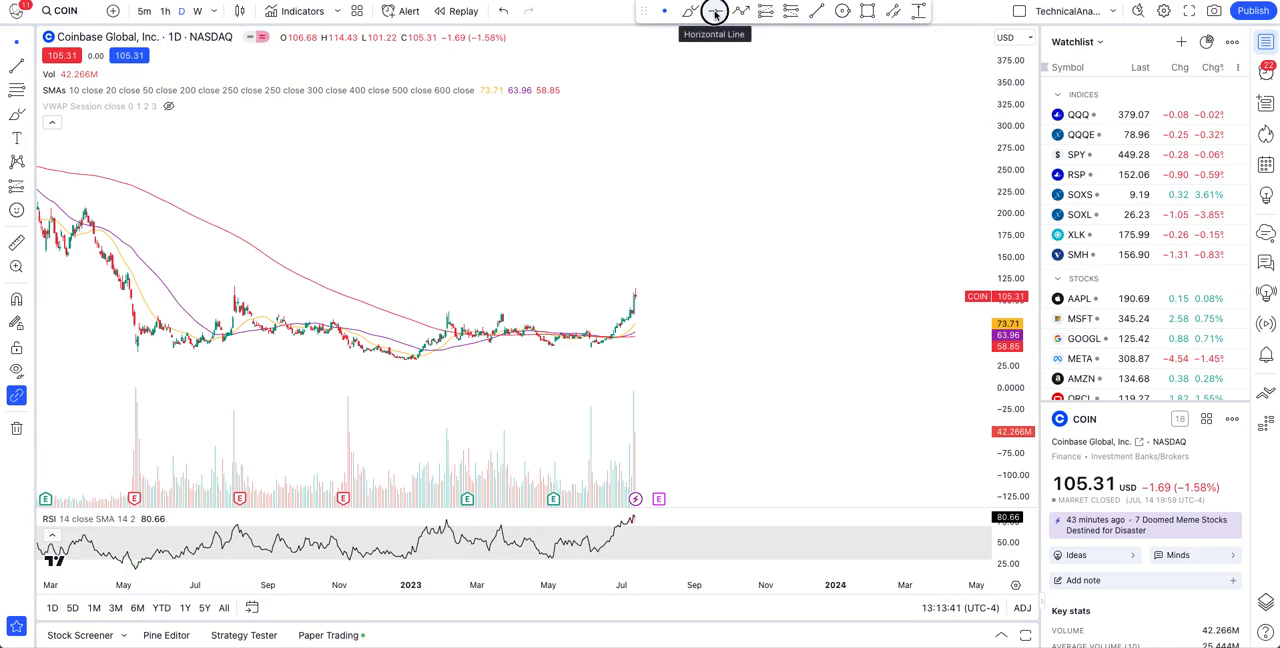
Step: Pick the Horizontal Line tool to mark support and resistance on the COIN daily chart
click(714, 12)
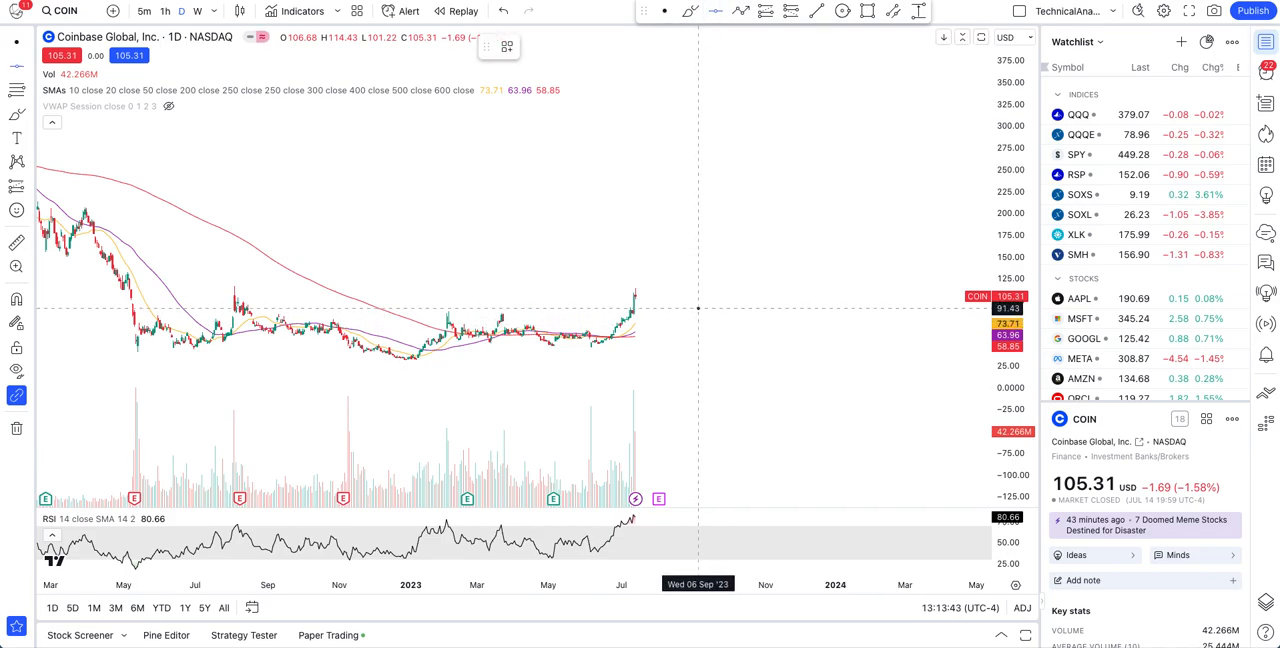
mouse_move(698, 308)
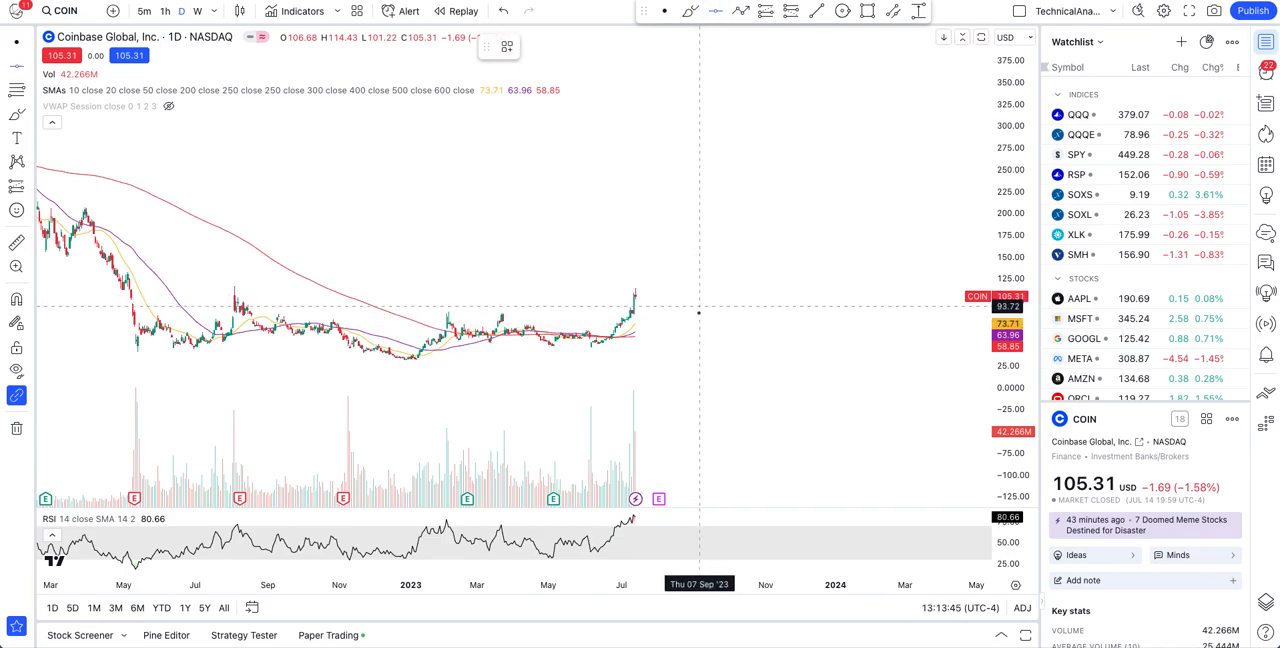
mouse_move(698, 312)
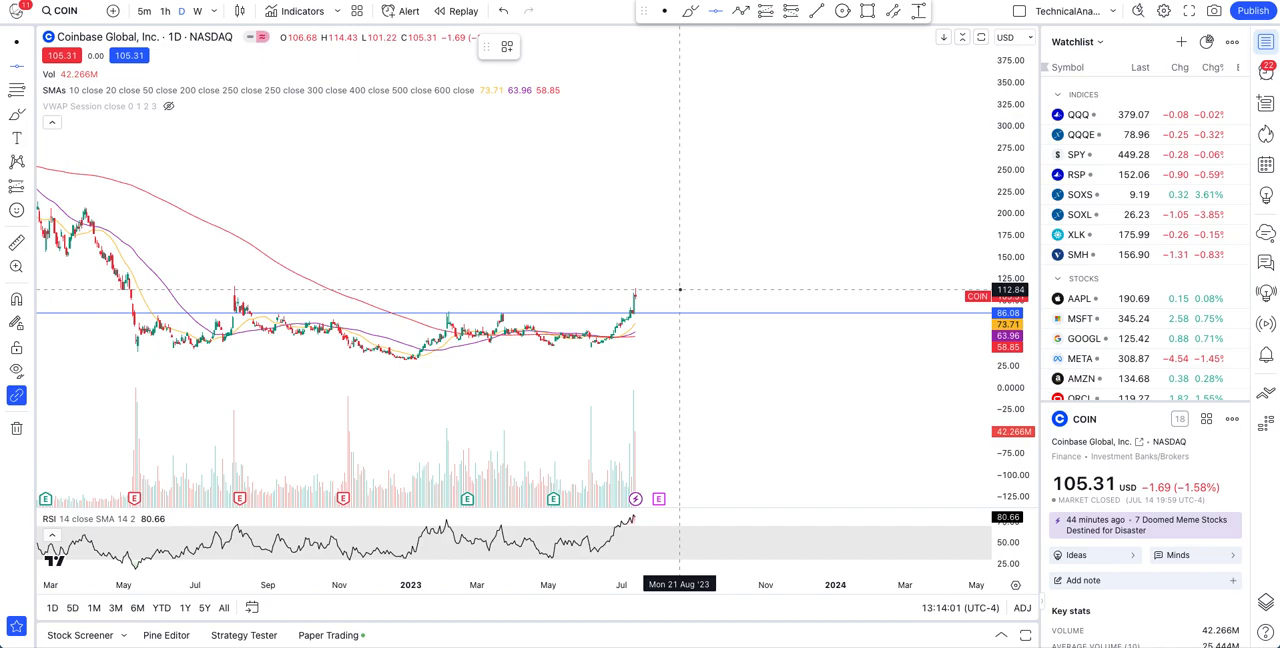
mouse_move(680, 300)
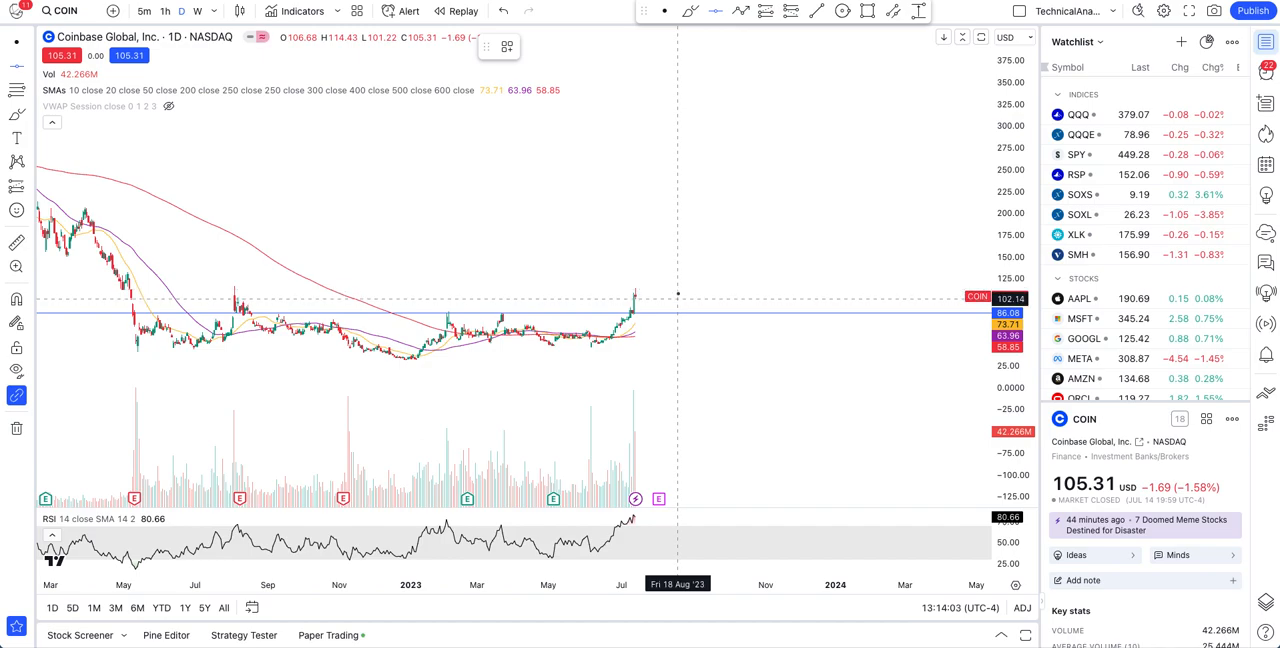
mouse_move(680, 288)
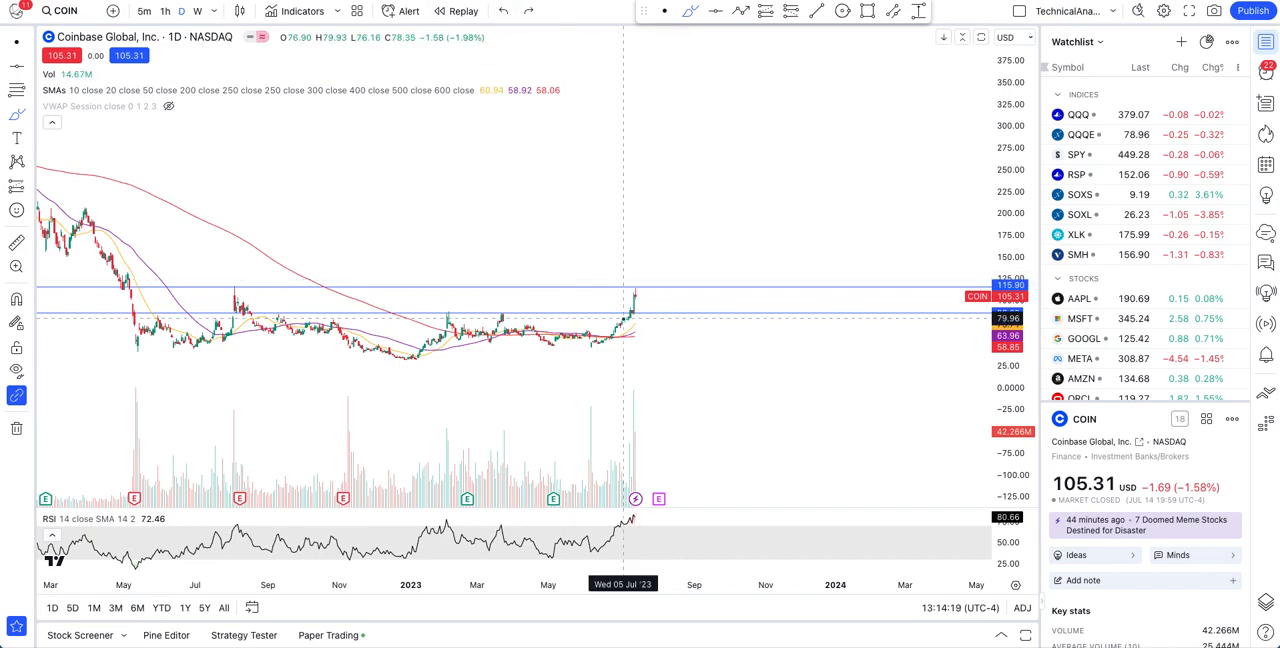
mouse_move(664, 348)
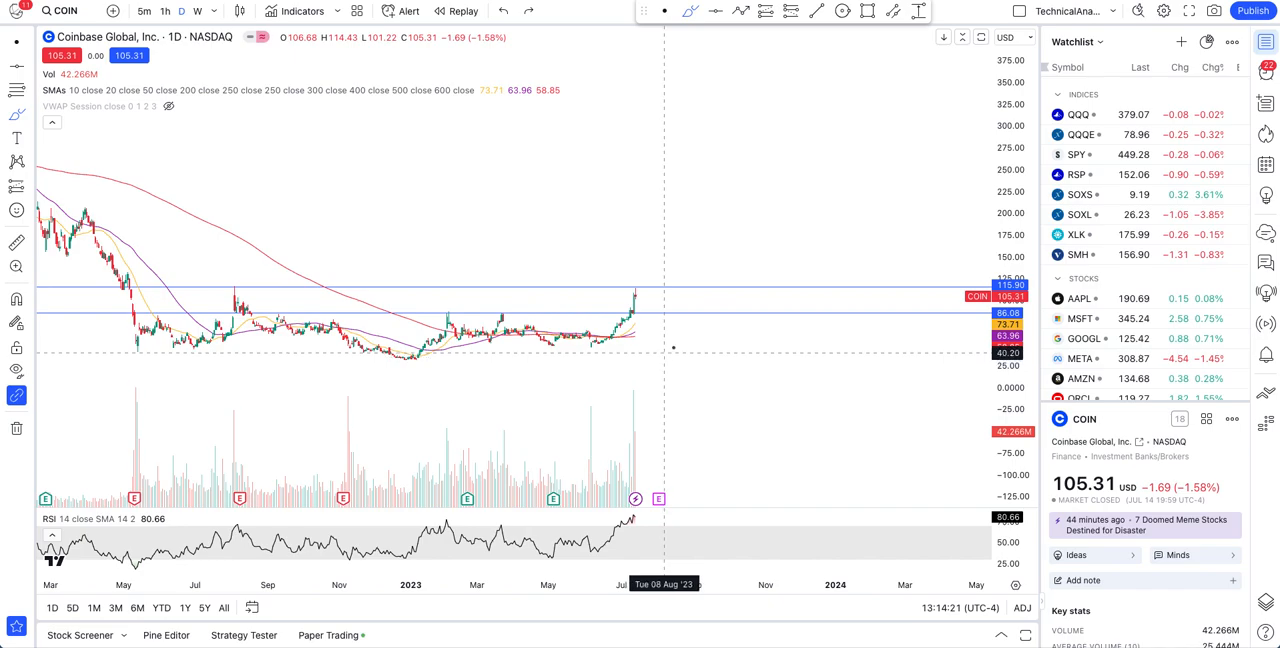
mouse_move(380, 290)
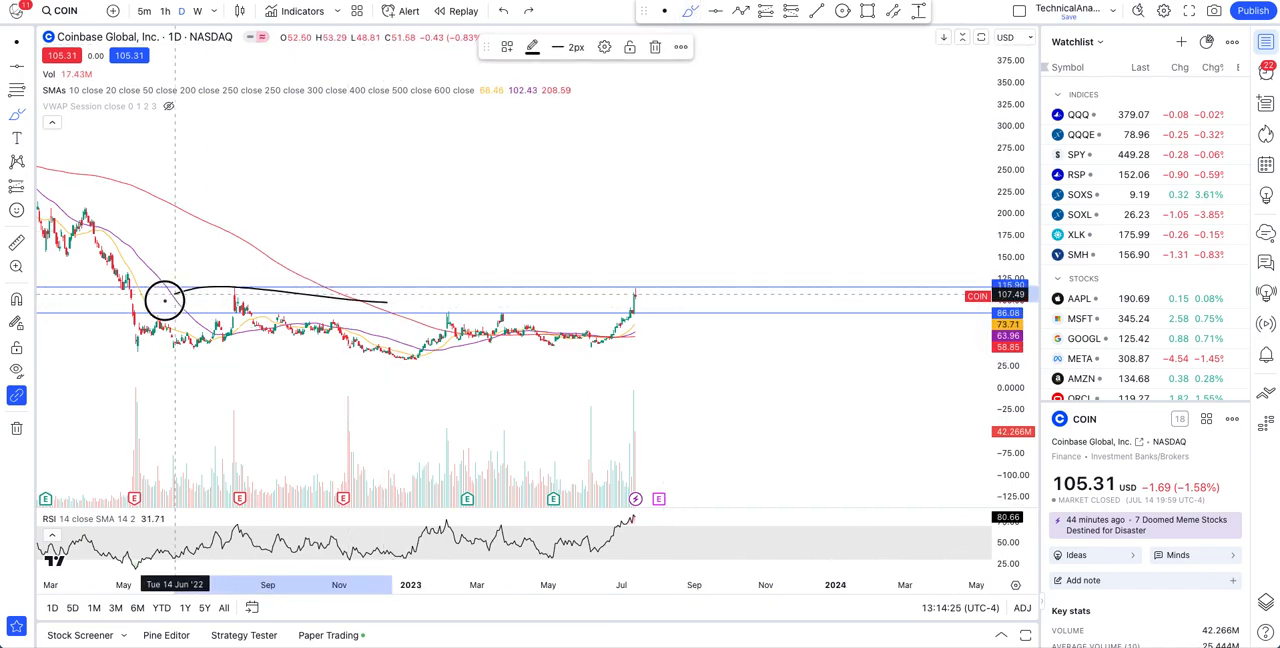
drag(164, 300, 688, 336)
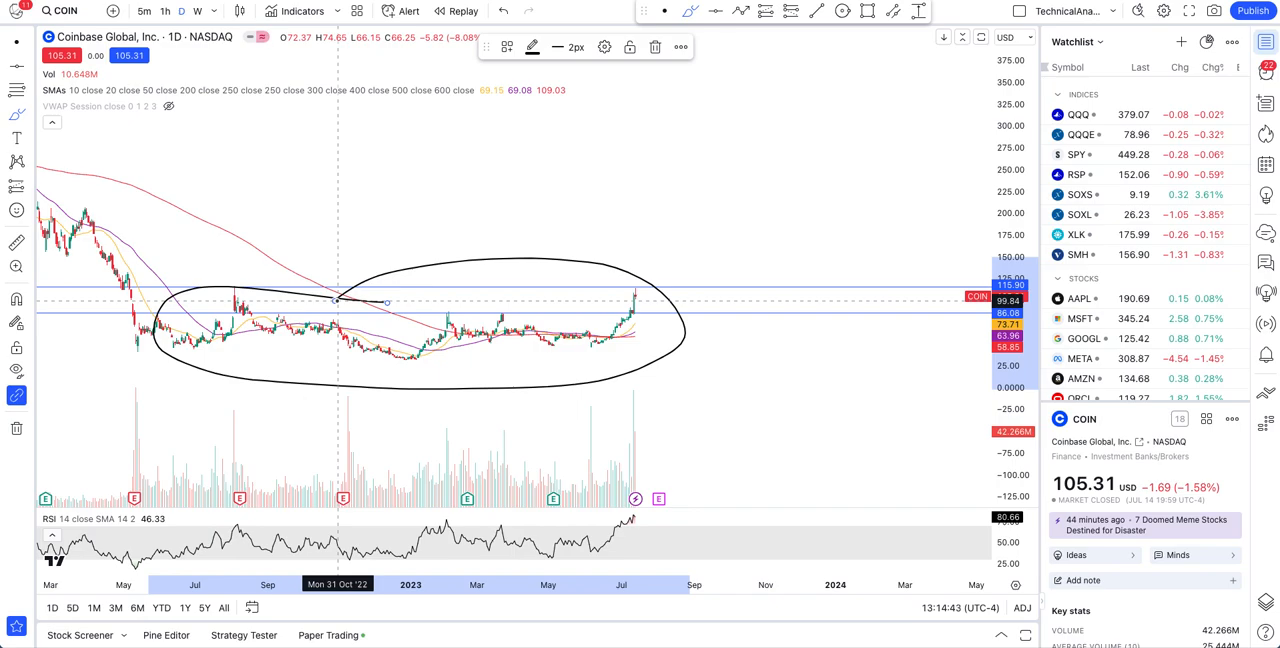
click(504, 12)
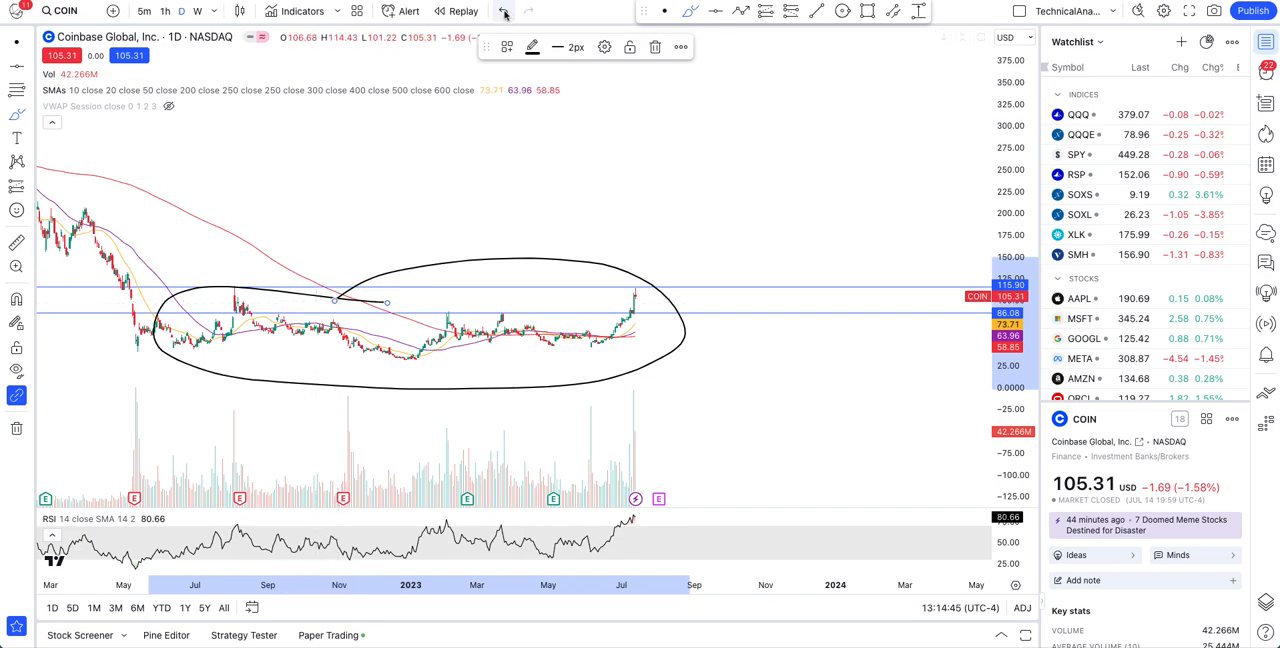
mouse_move(504, 12)
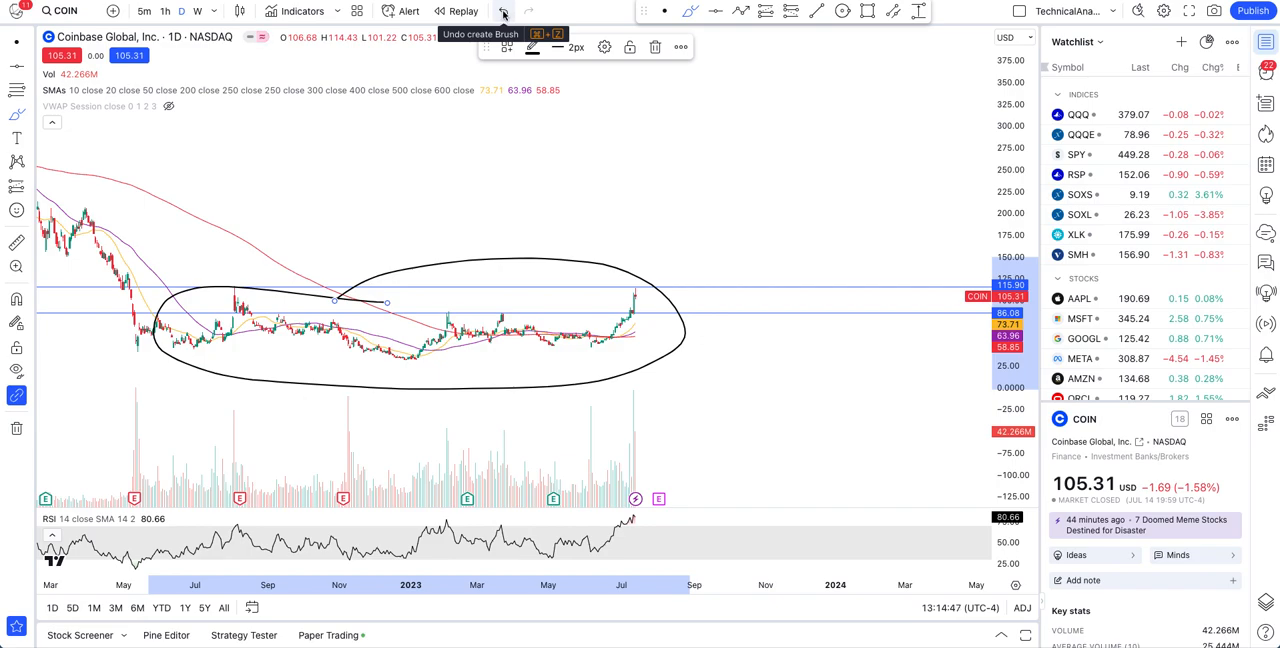
click(504, 12)
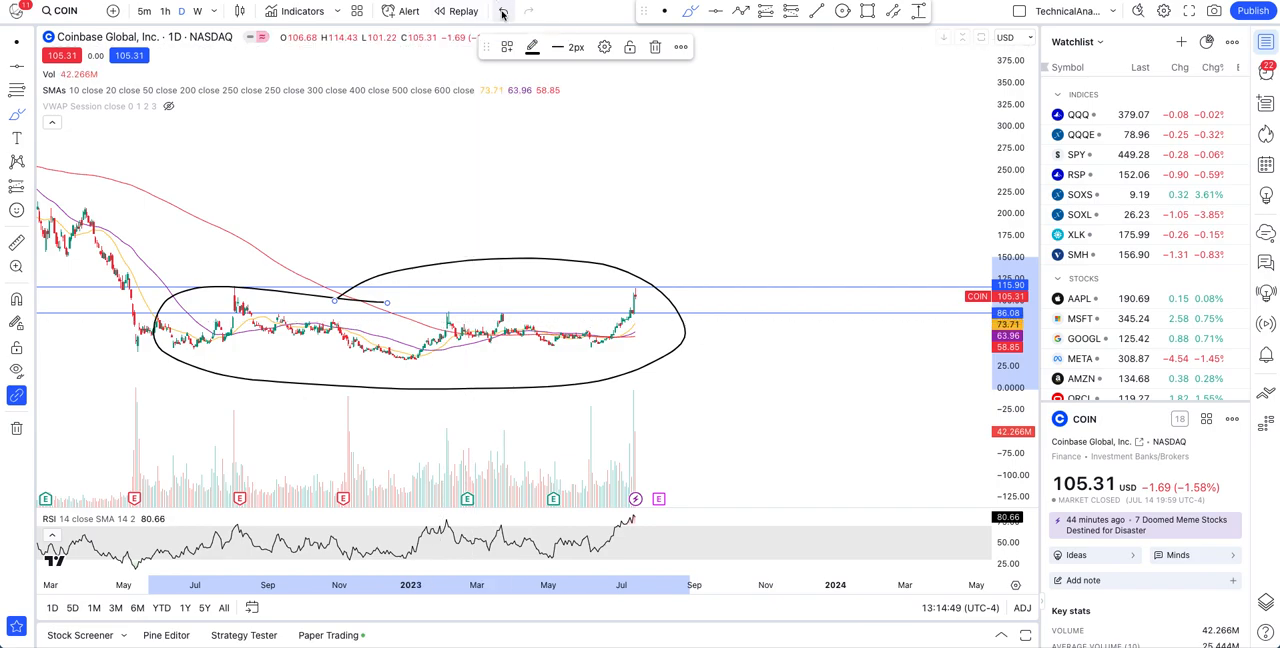
click(504, 12)
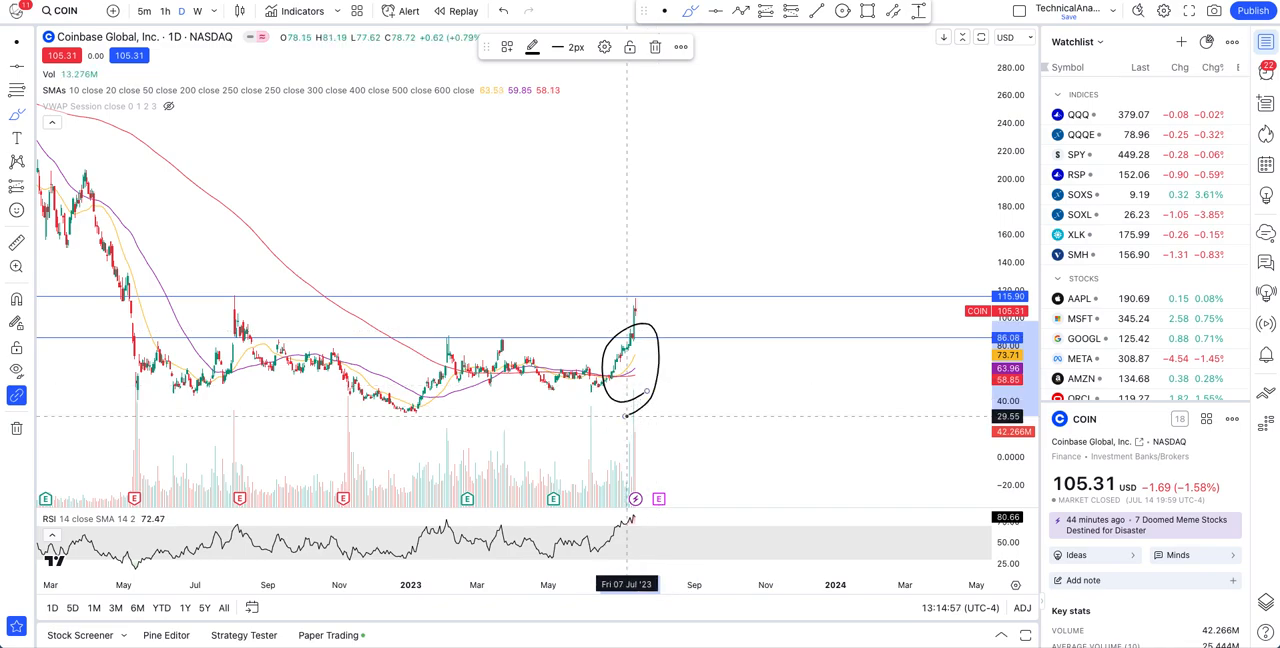
click(504, 12)
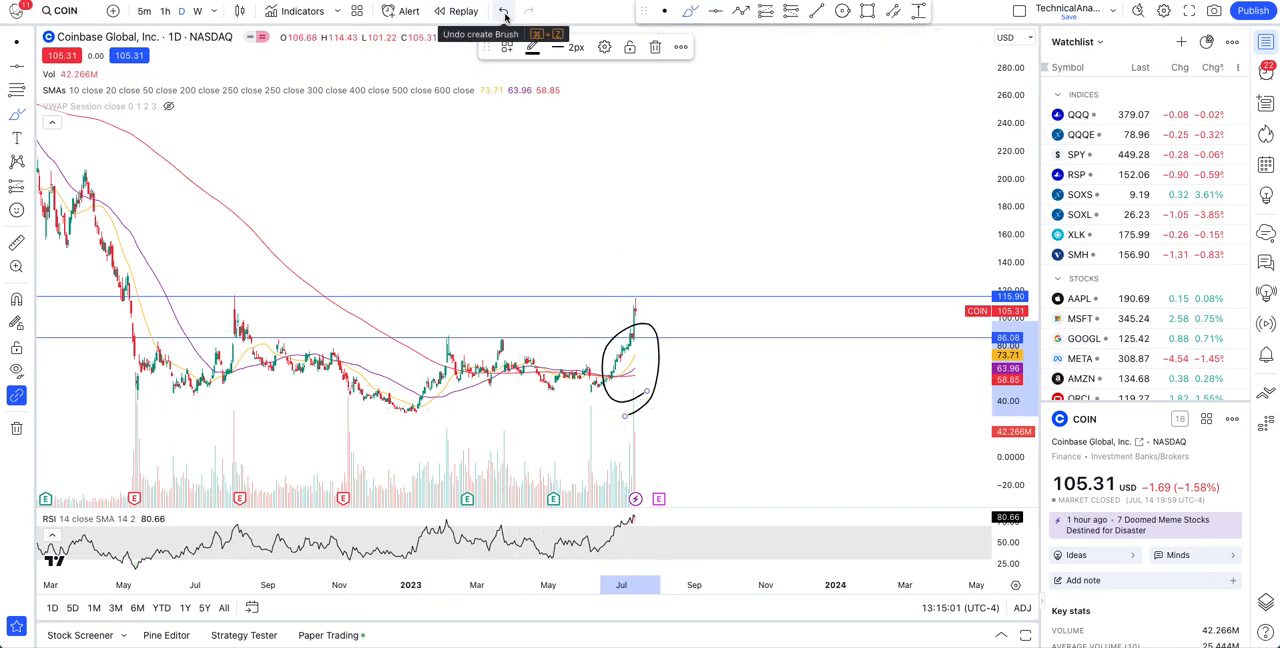
click(504, 12)
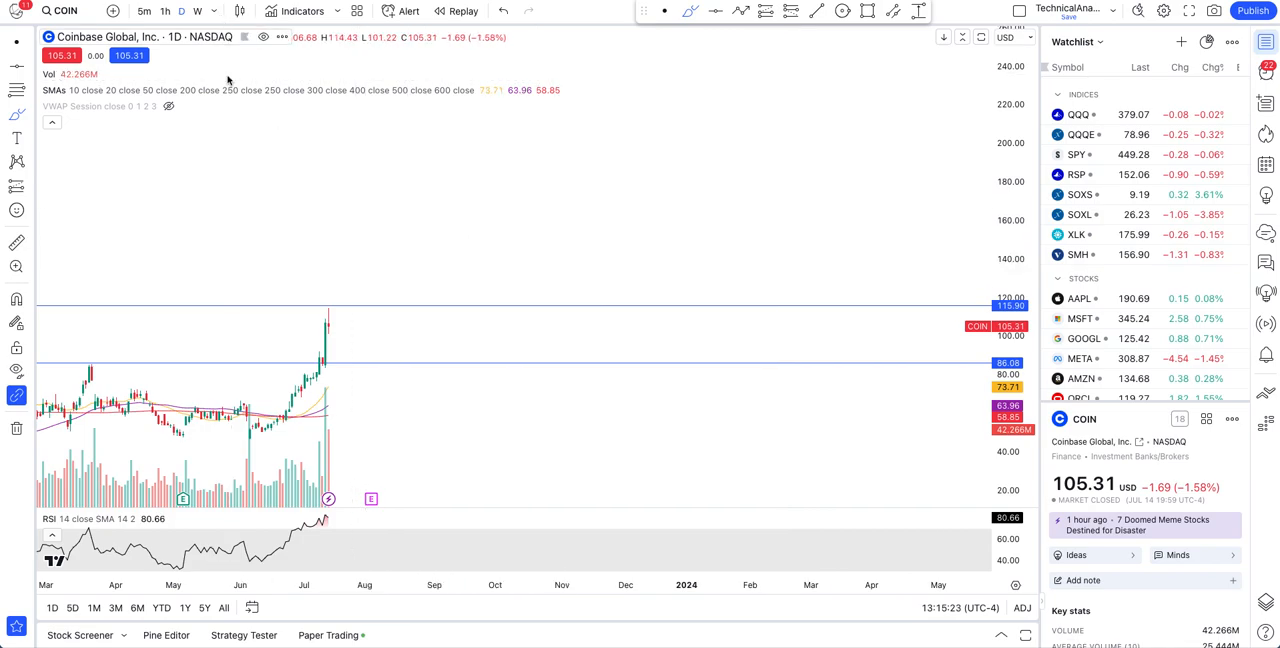
mouse_move(344, 222)
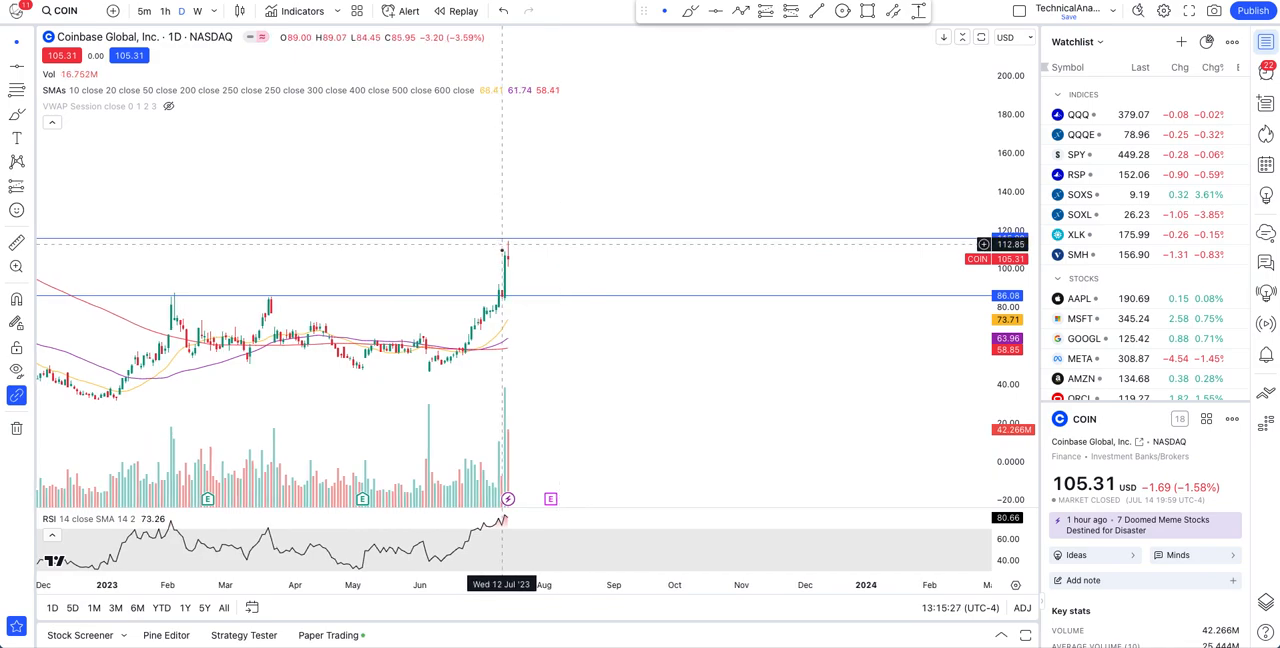
mouse_move(492, 270)
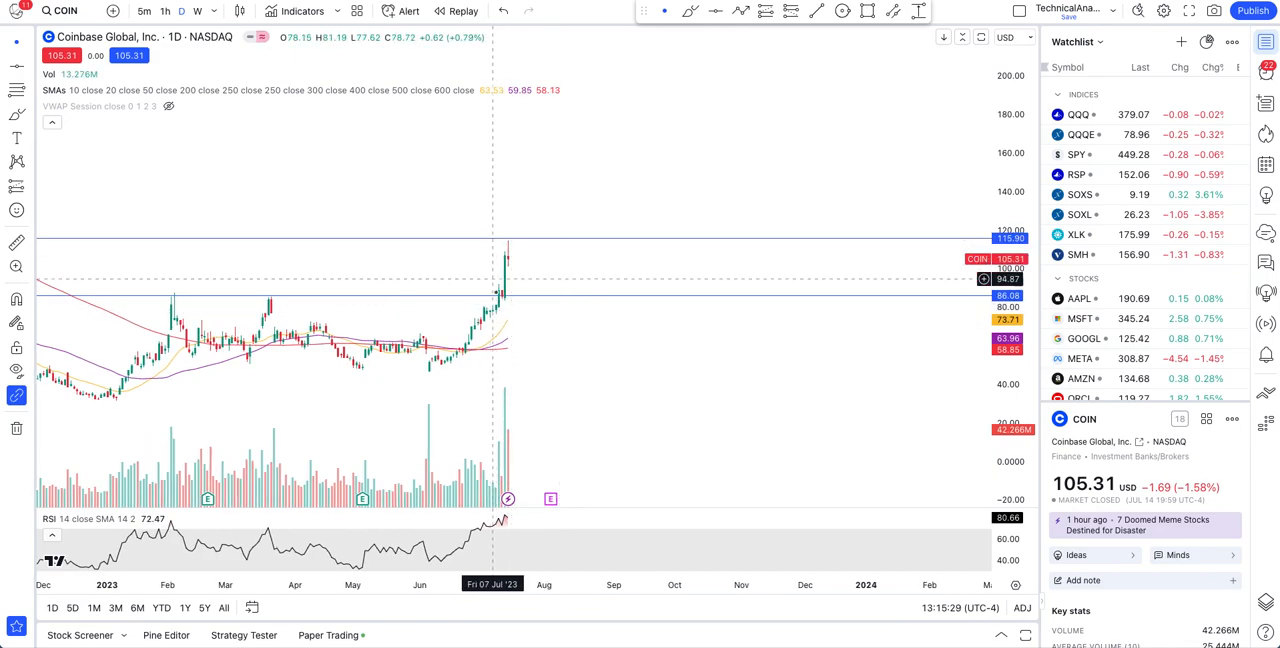
mouse_move(512, 264)
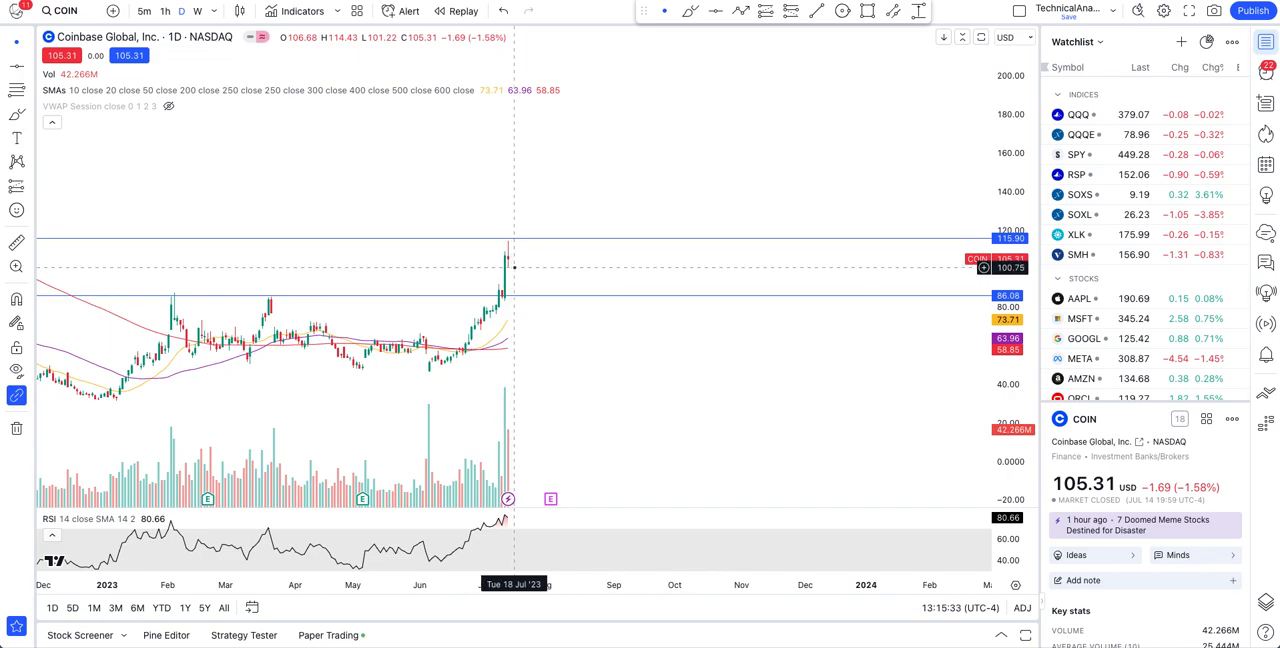
mouse_move(516, 296)
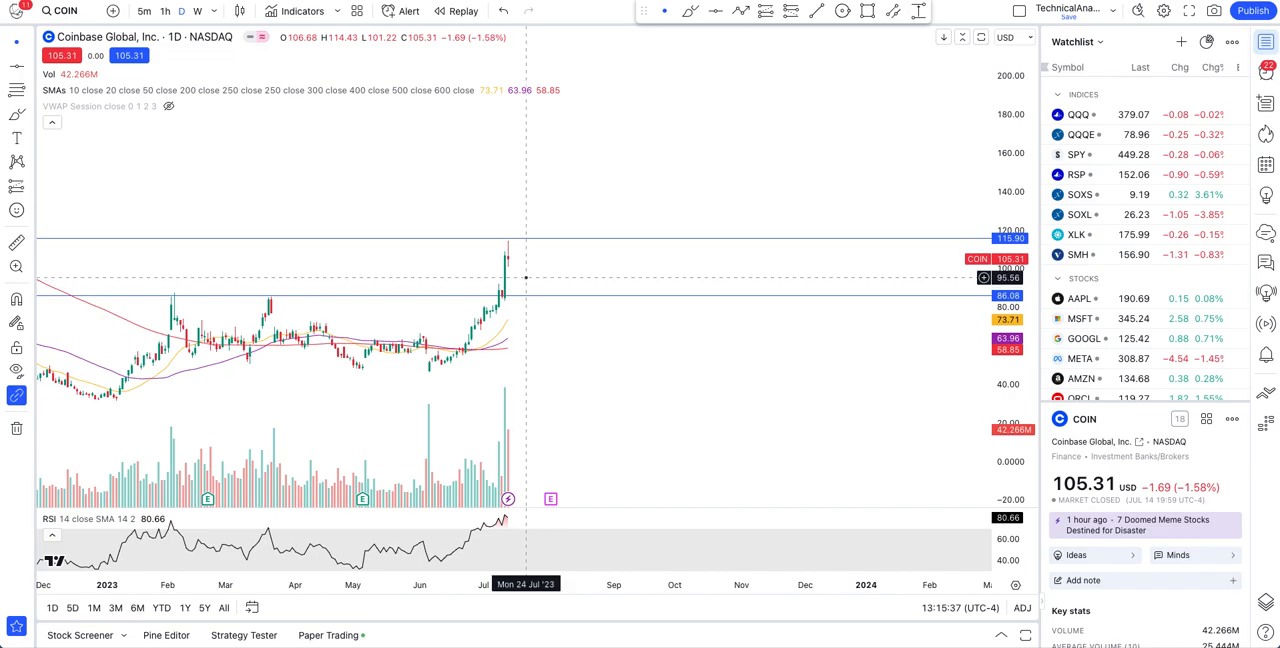
mouse_move(524, 280)
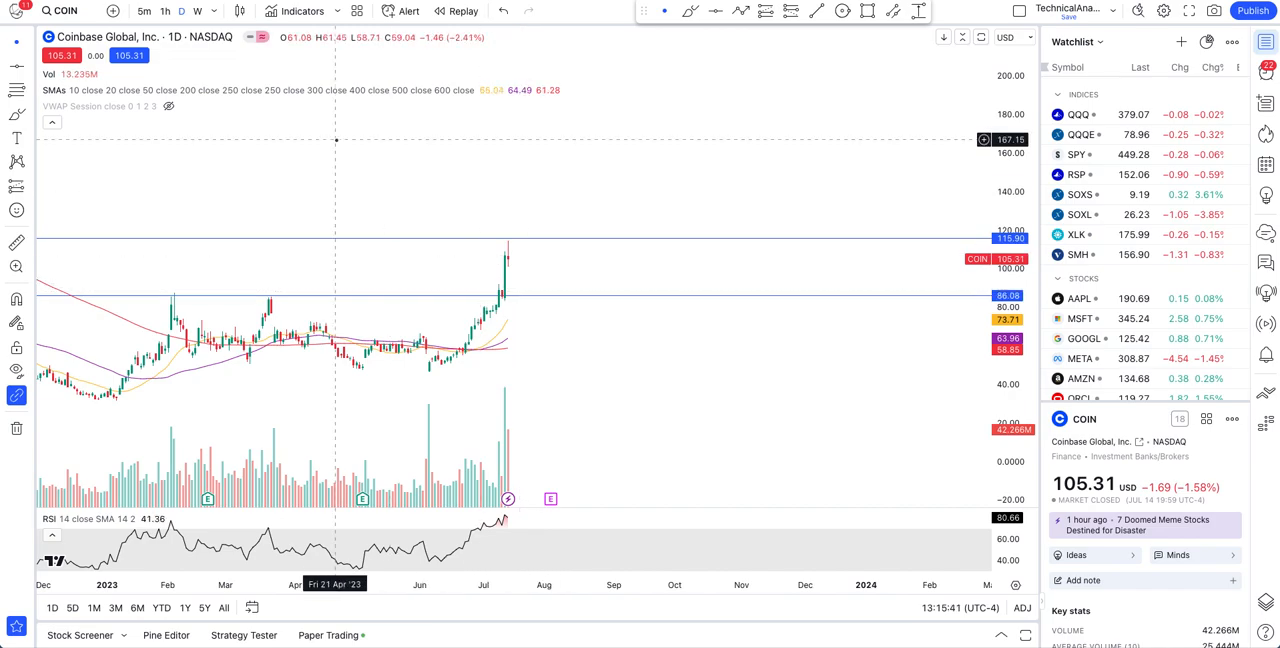
mouse_move(536, 240)
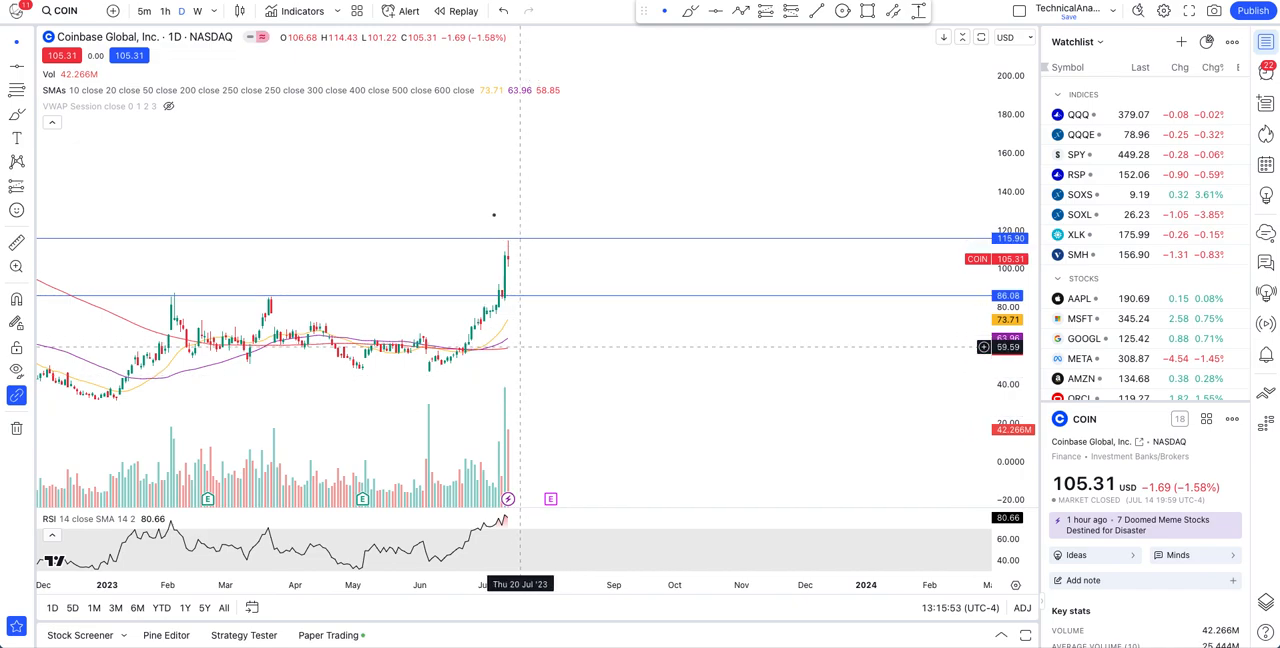
mouse_move(536, 312)
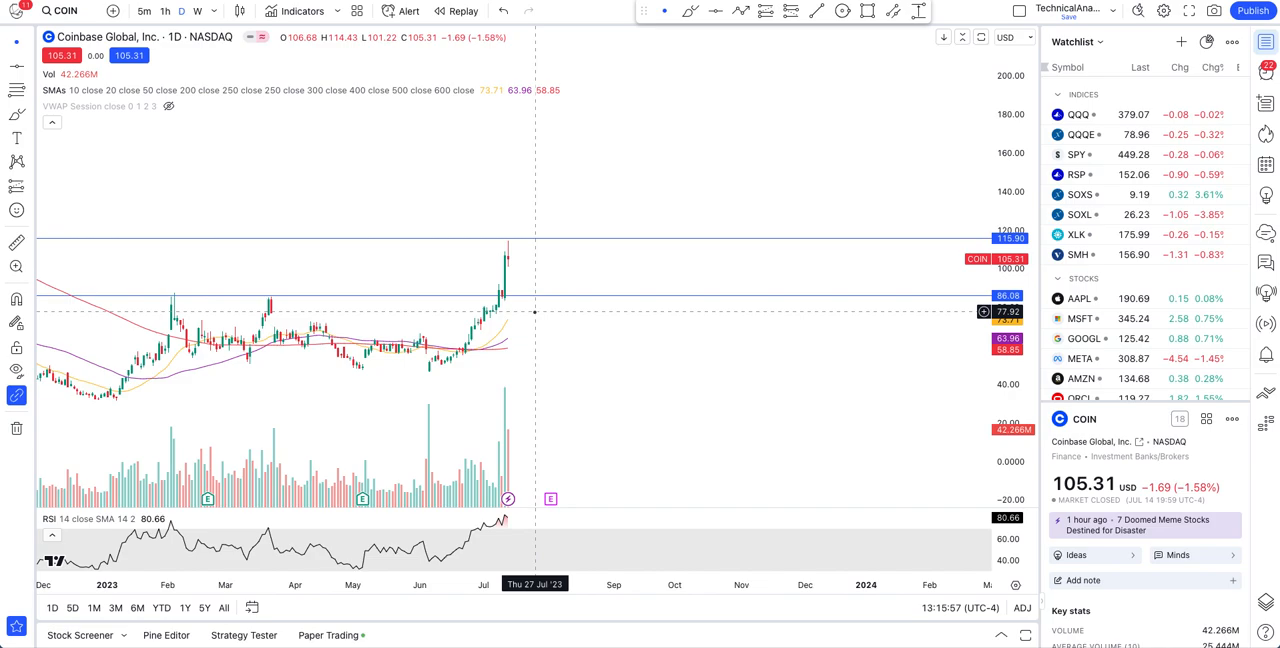
mouse_move(540, 300)
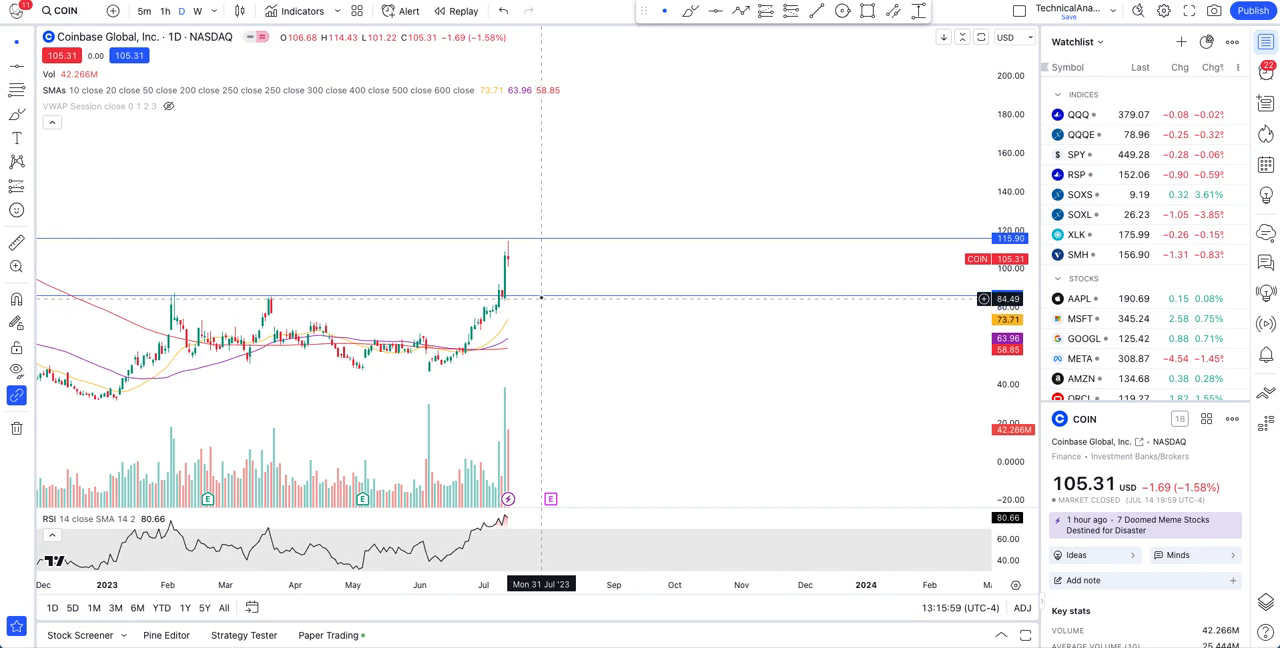
mouse_move(536, 272)
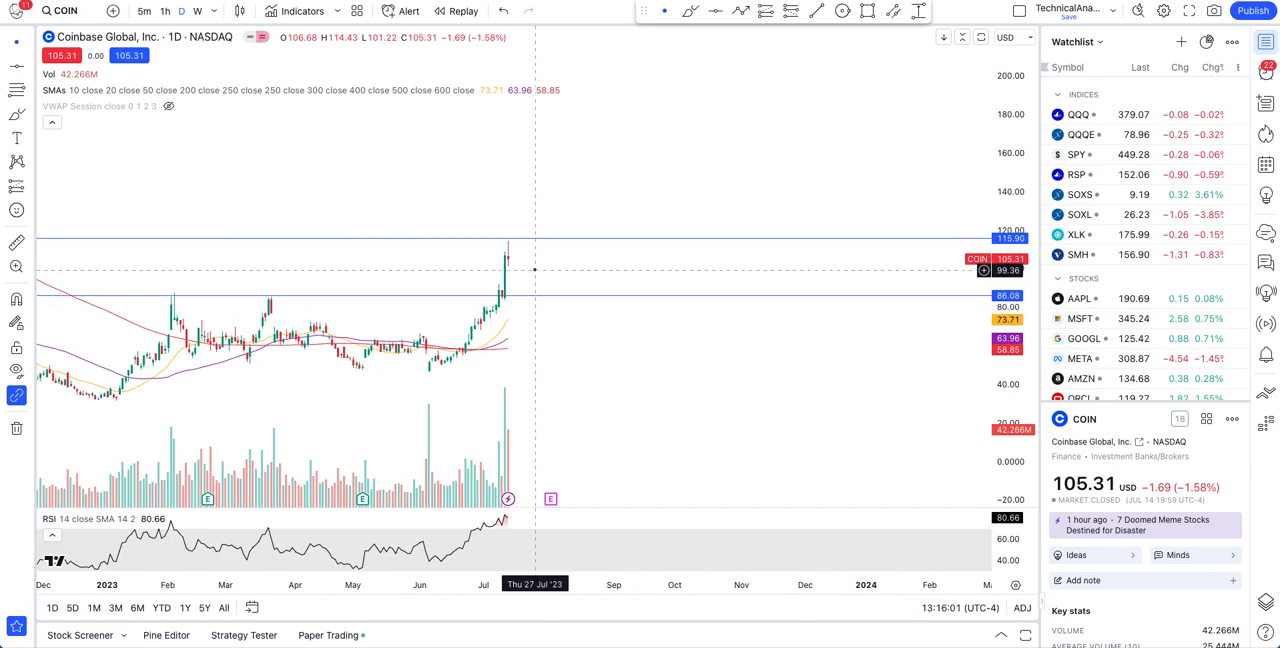
mouse_move(532, 296)
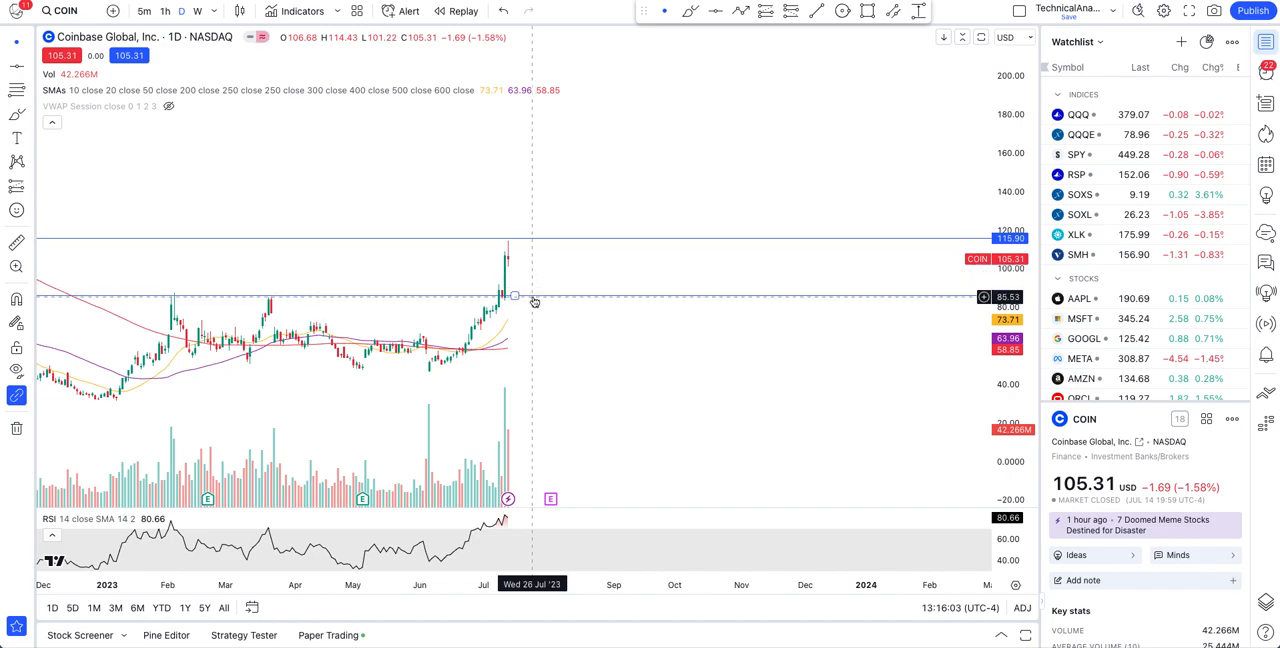
mouse_move(538, 298)
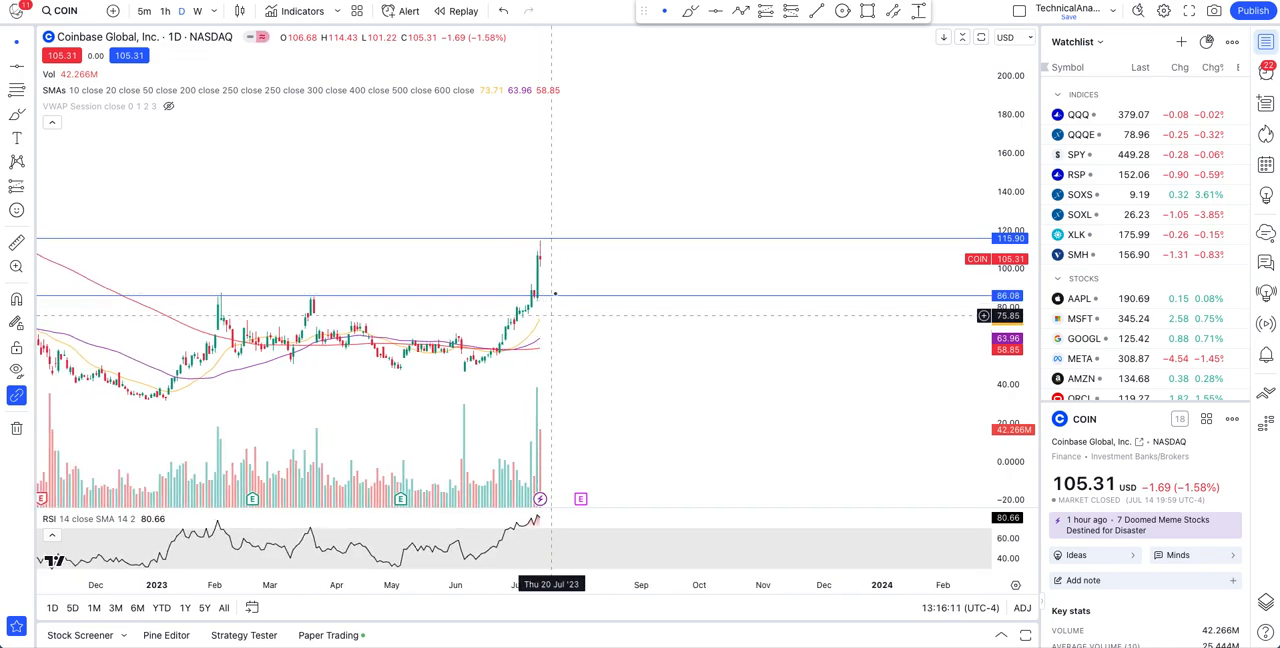
mouse_move(608, 90)
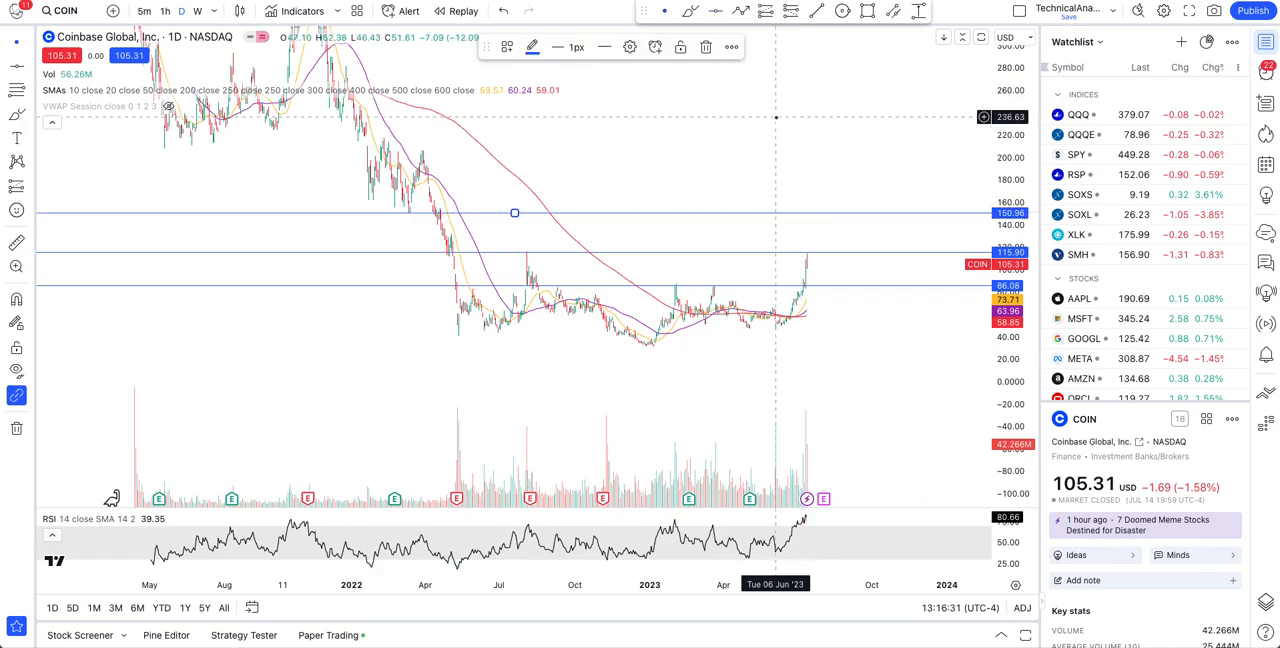
mouse_move(776, 154)
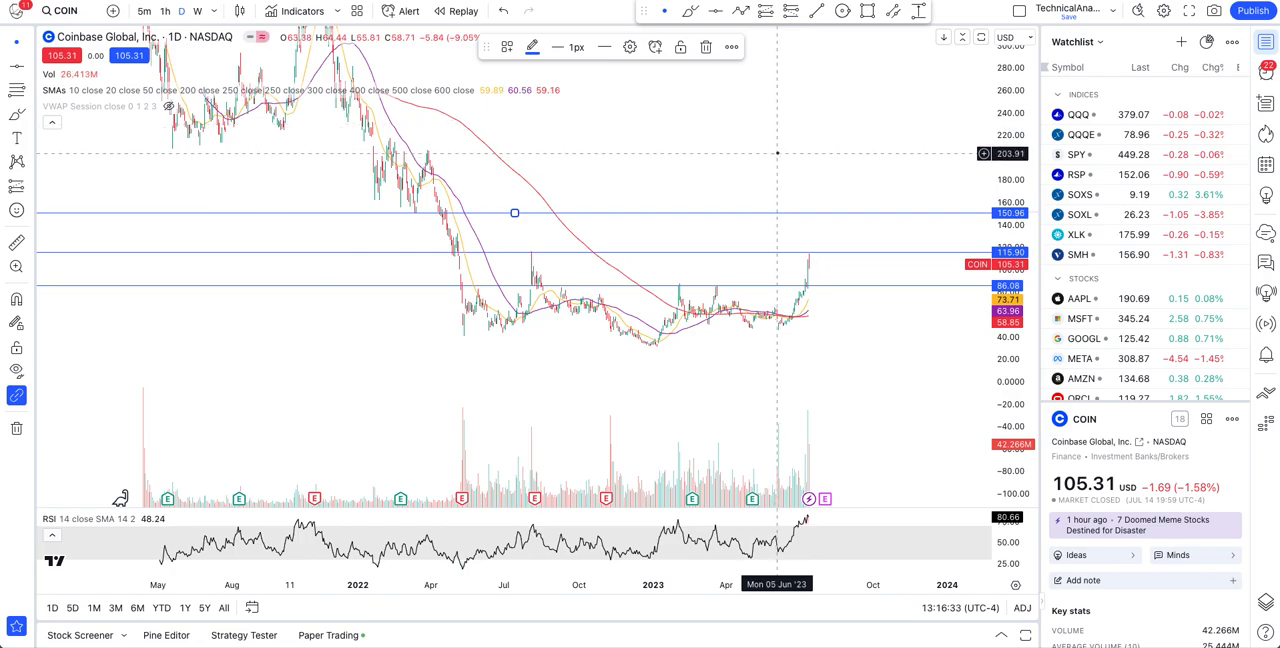
mouse_move(778, 148)
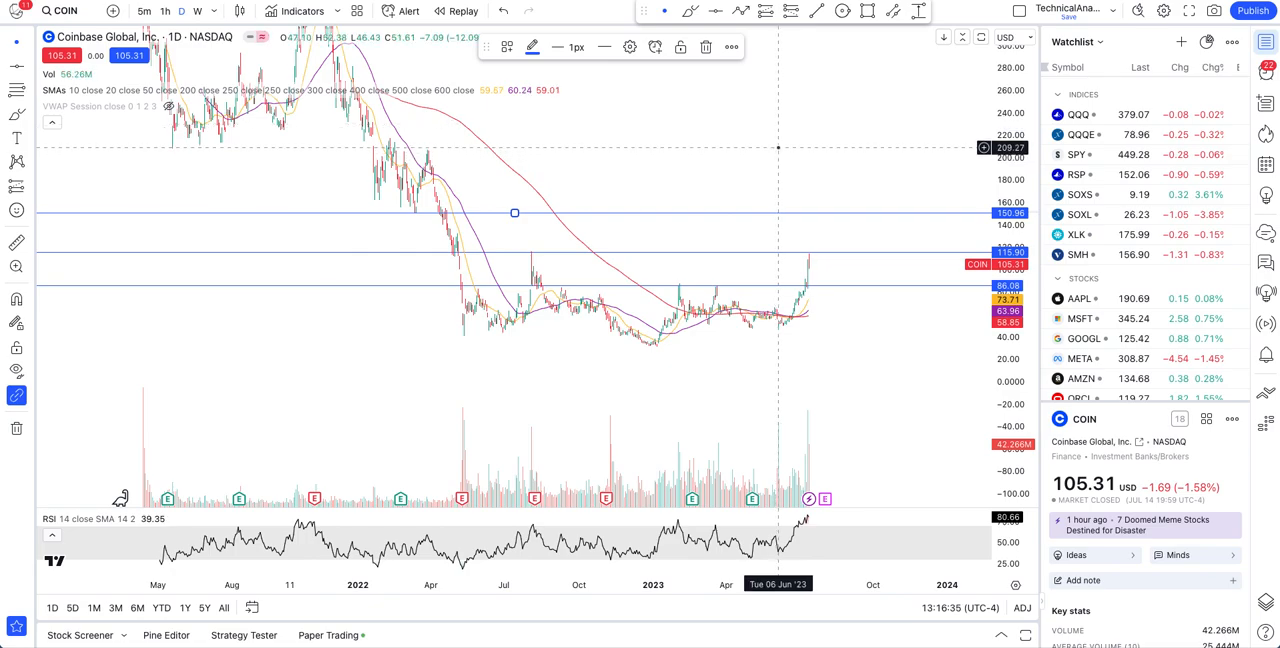
mouse_move(780, 218)
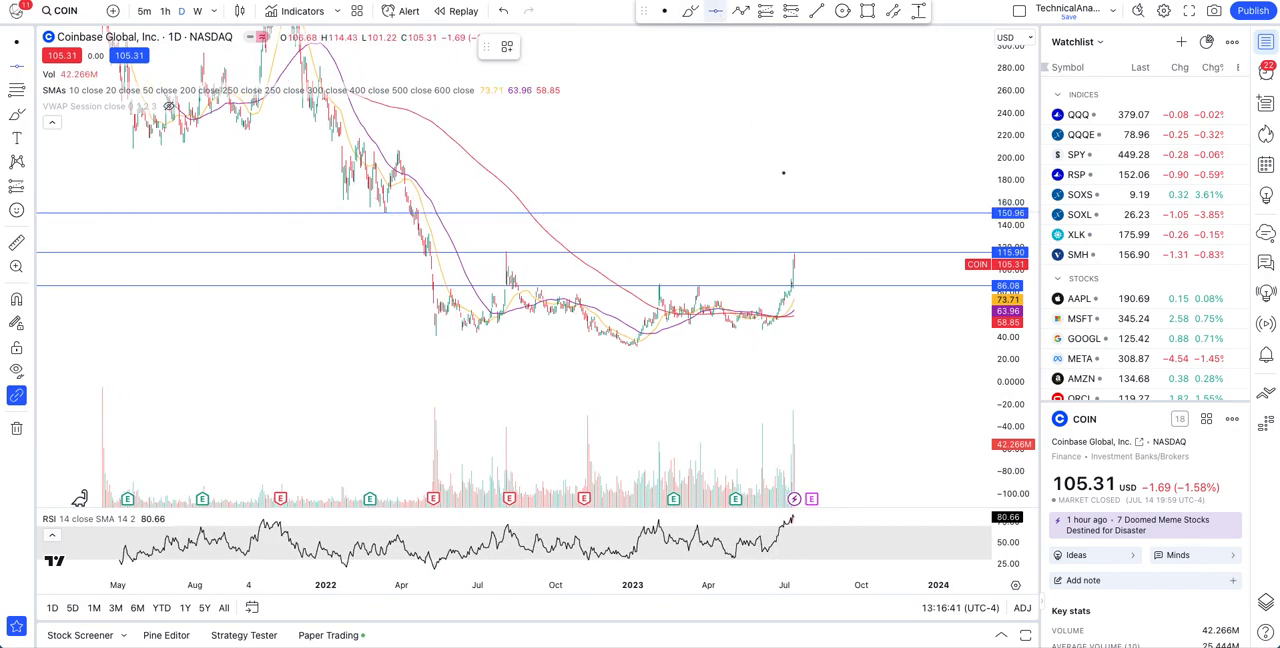
mouse_move(796, 144)
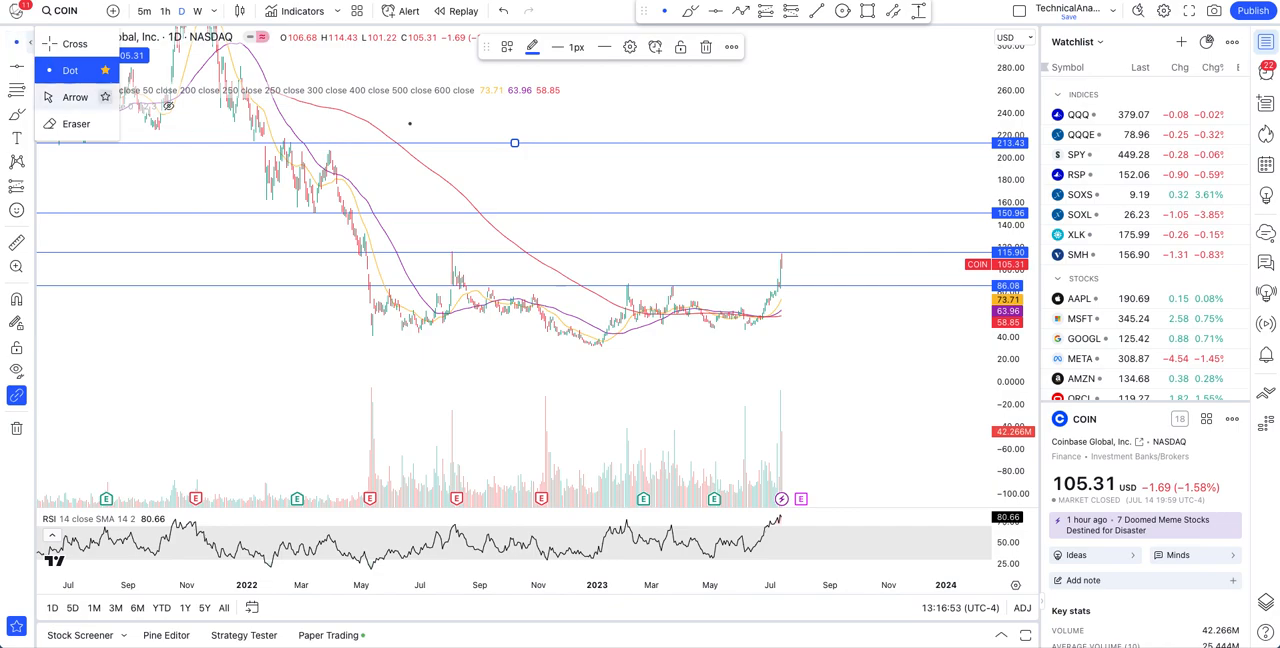
mouse_move(516, 144)
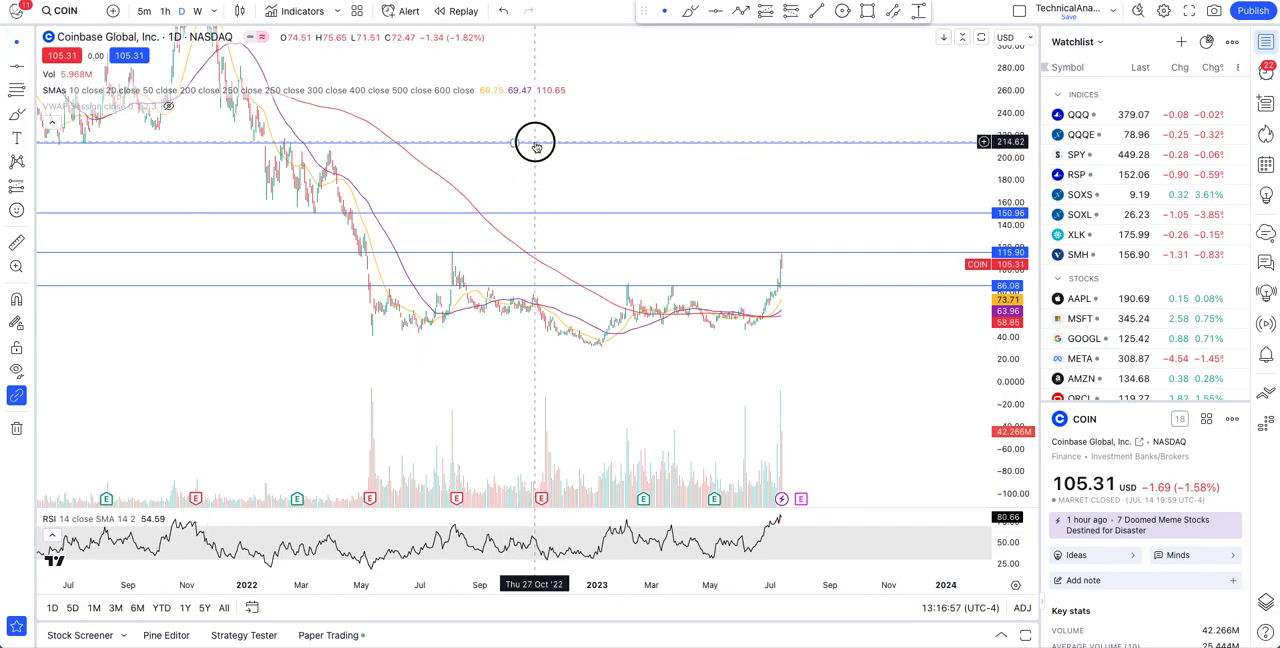
Step: Place a higher horizontal resistance line near 220 on the COIN daily chart
click(536, 144)
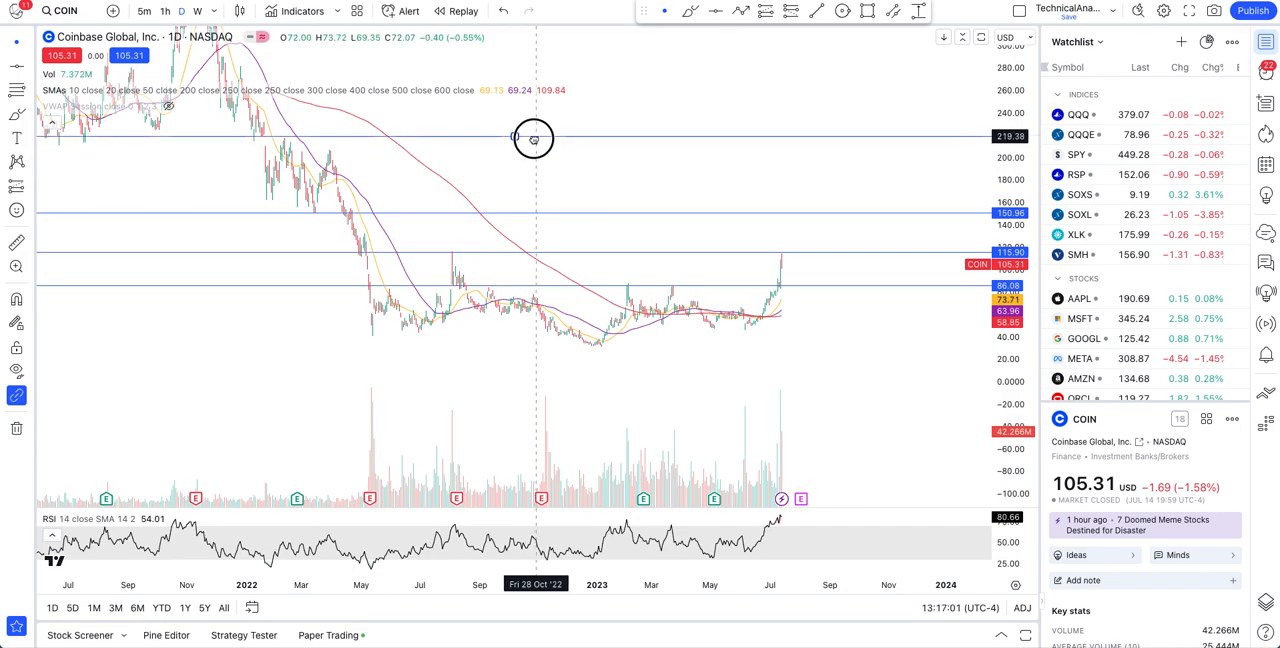
mouse_move(532, 140)
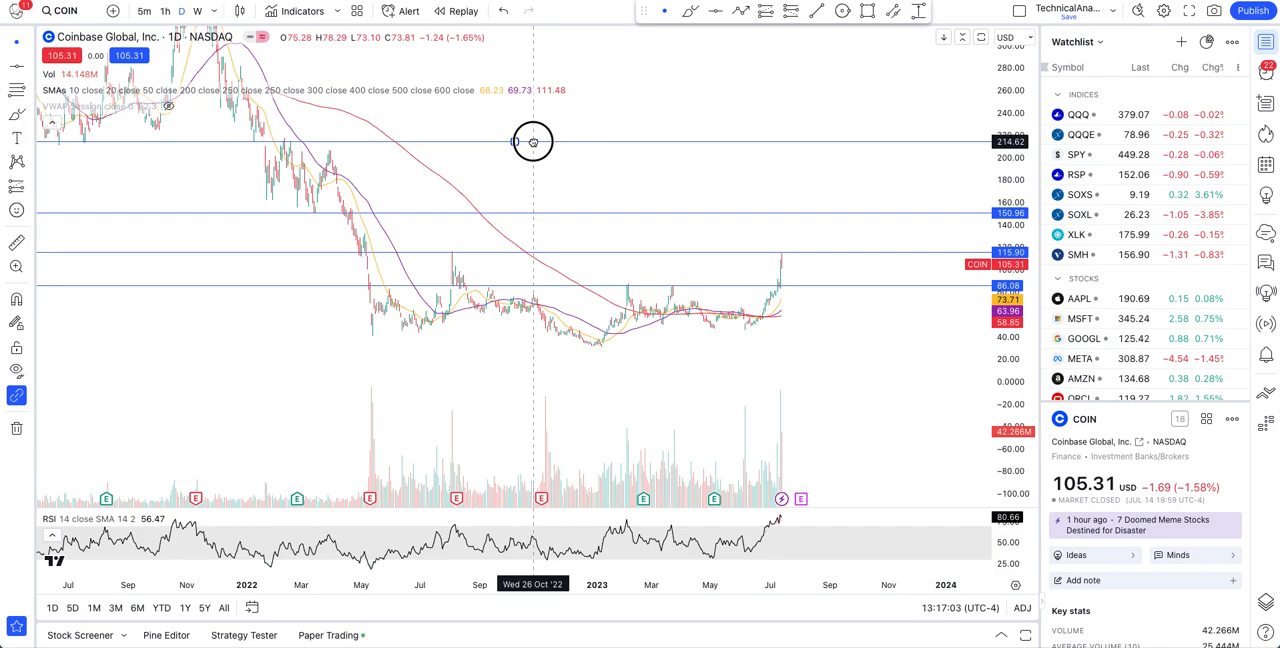
click(532, 140)
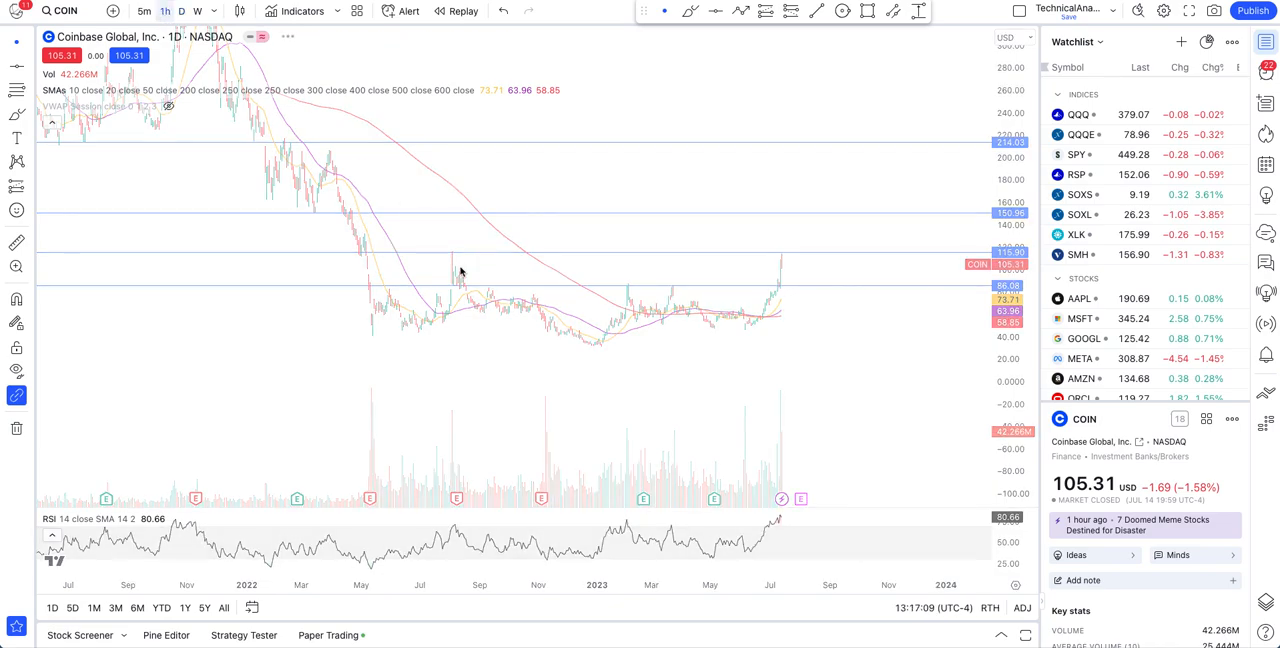
Step: Switch the Coinbase chart to hourly candles
click(180, 12)
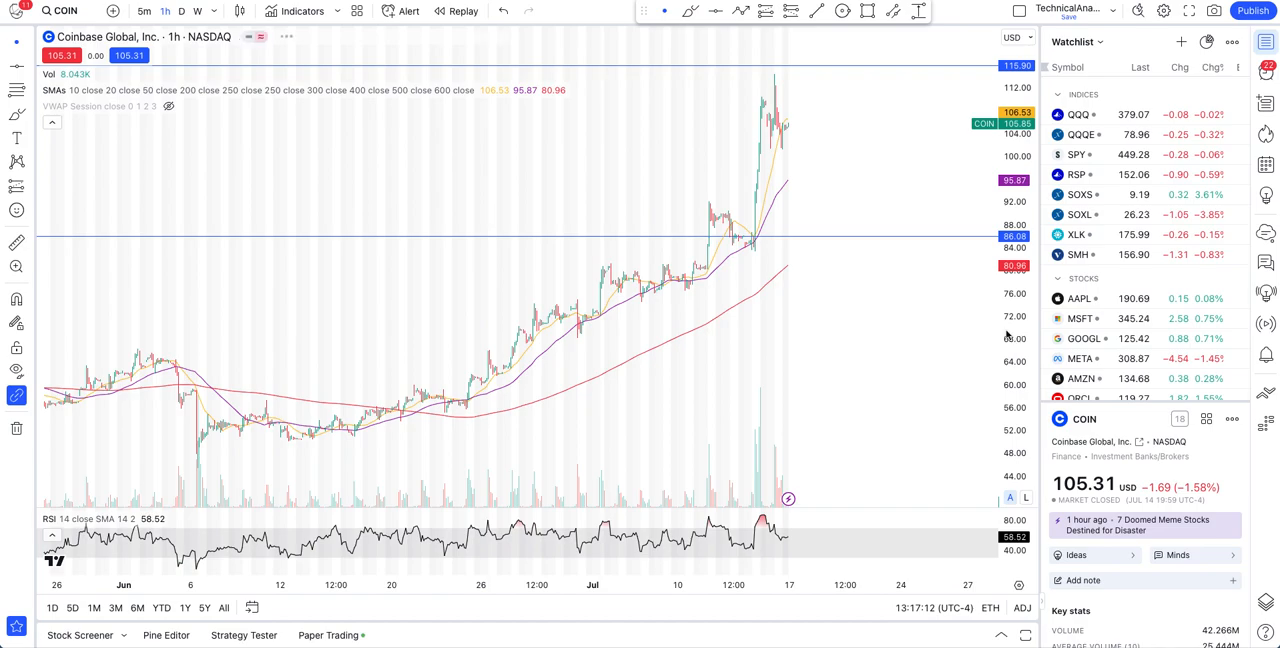
mouse_move(920, 236)
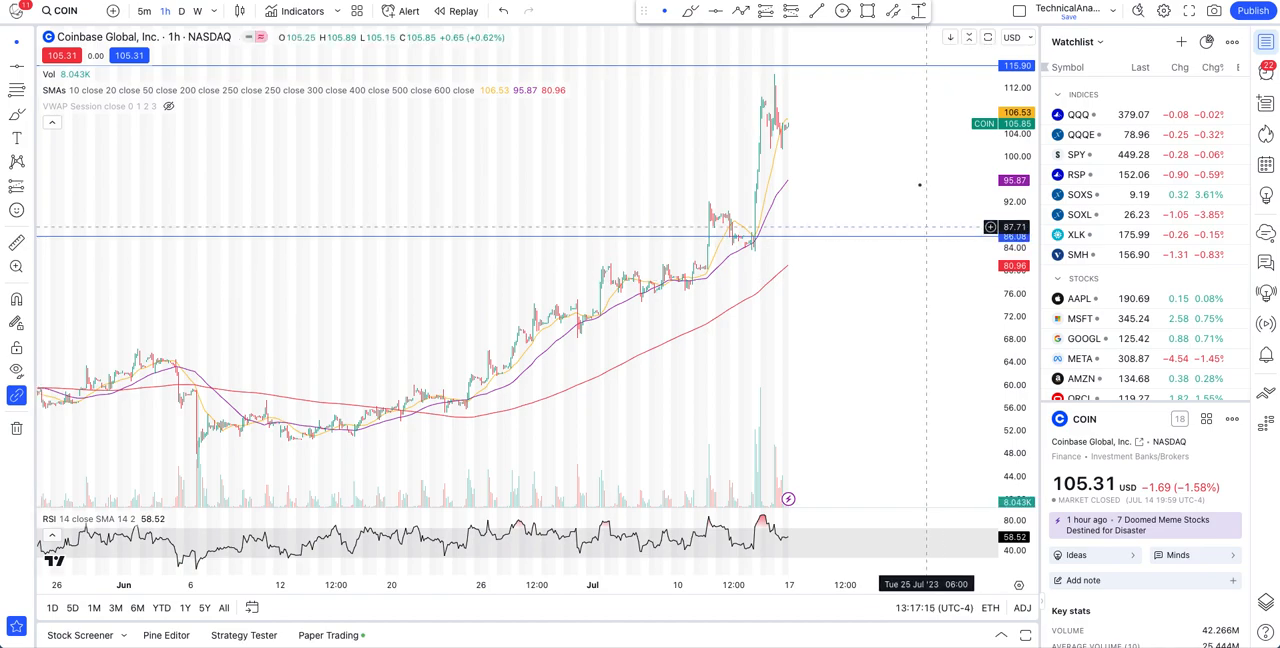
mouse_move(920, 194)
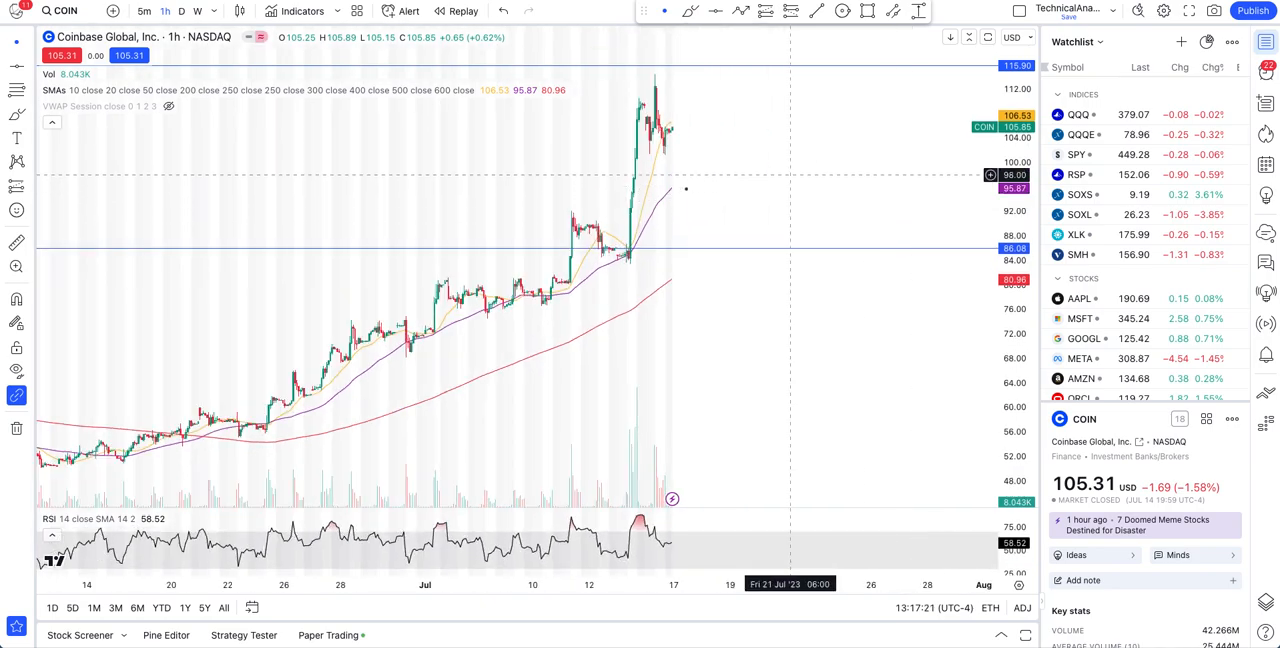
mouse_move(572, 224)
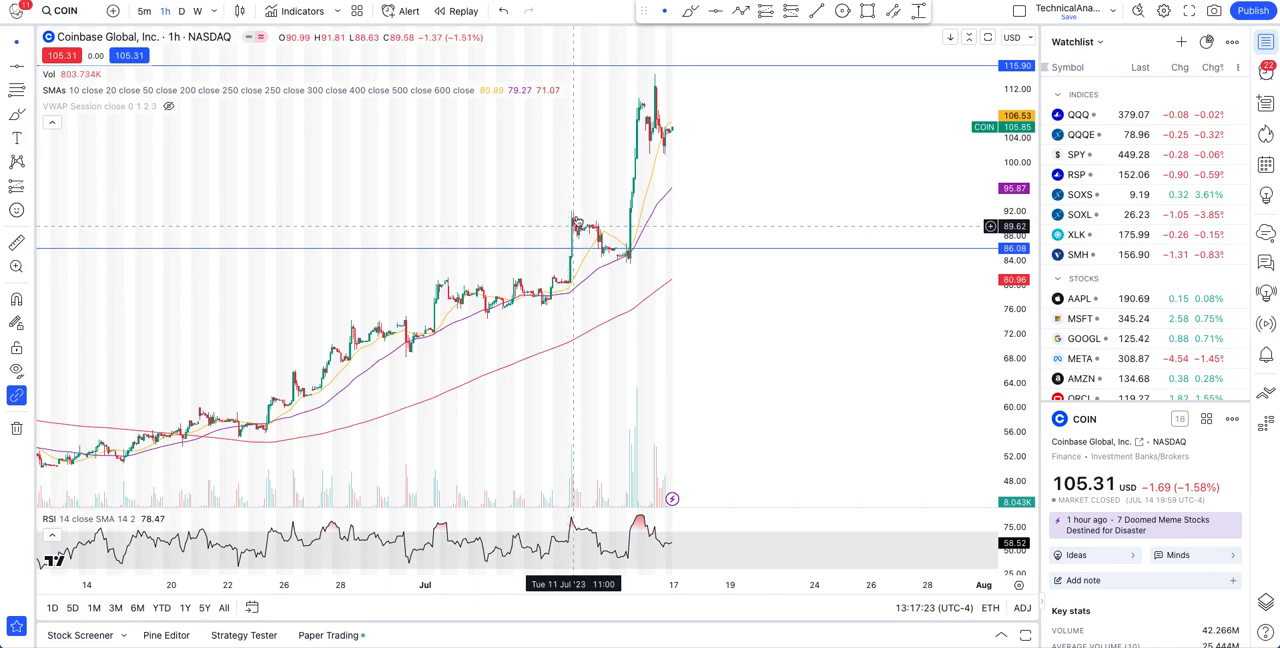
mouse_move(572, 214)
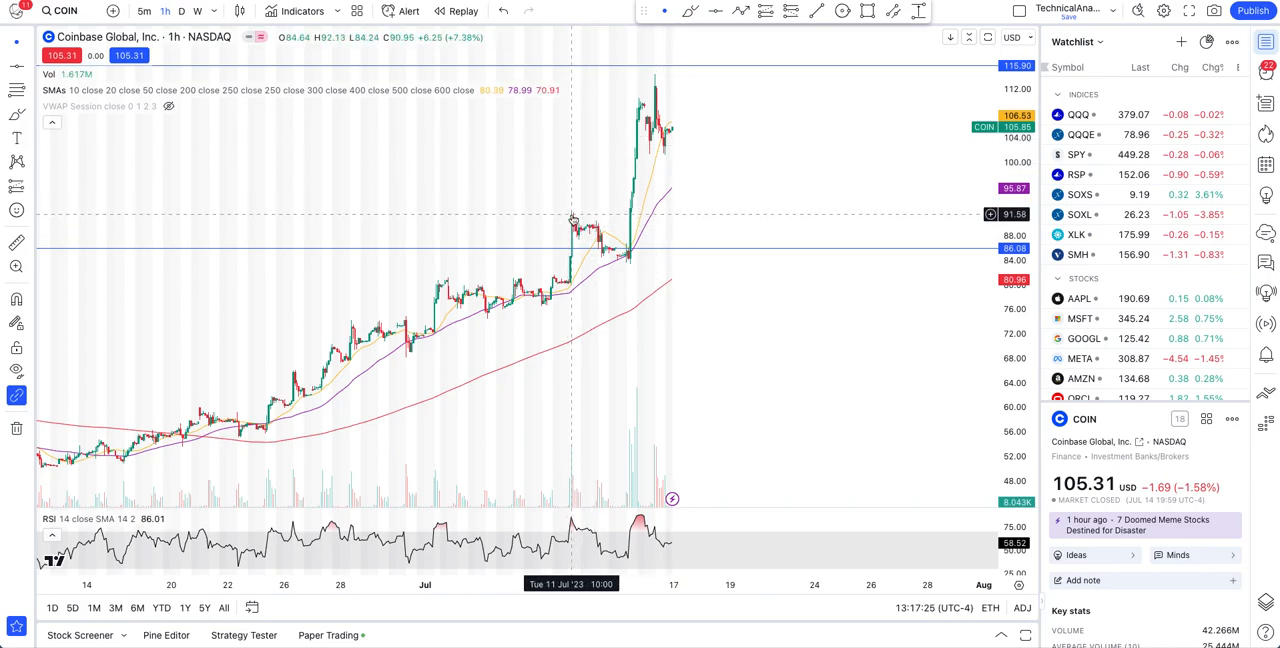
mouse_move(676, 128)
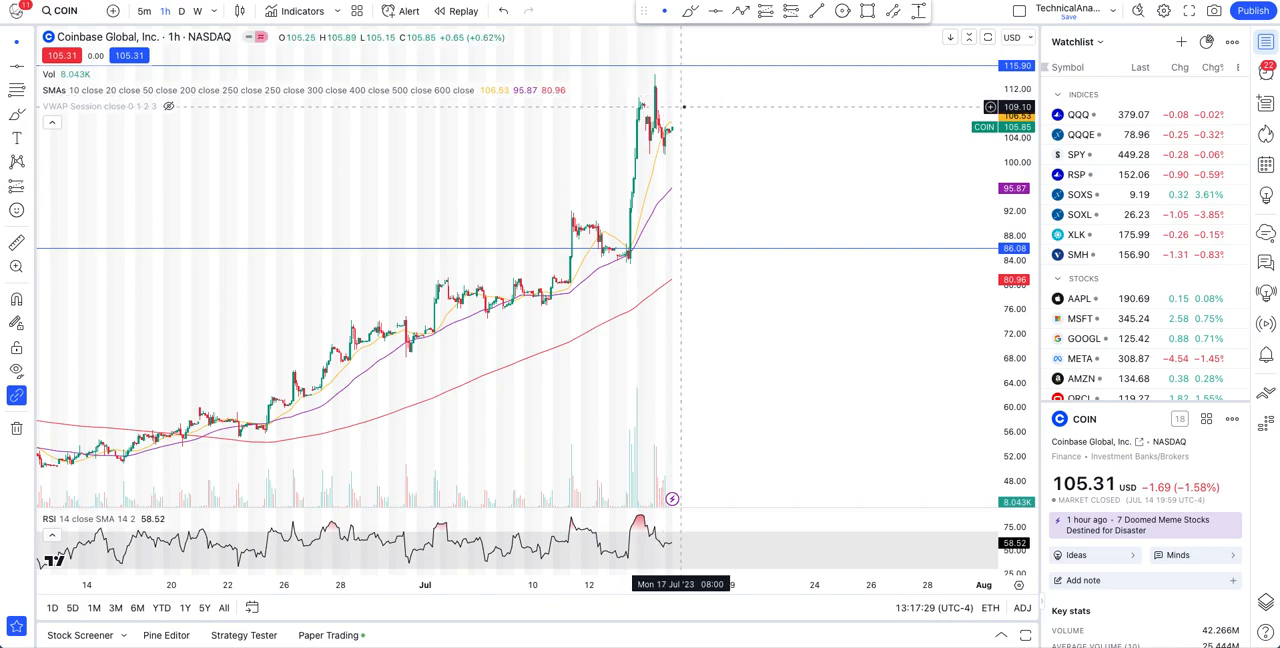
mouse_move(708, 90)
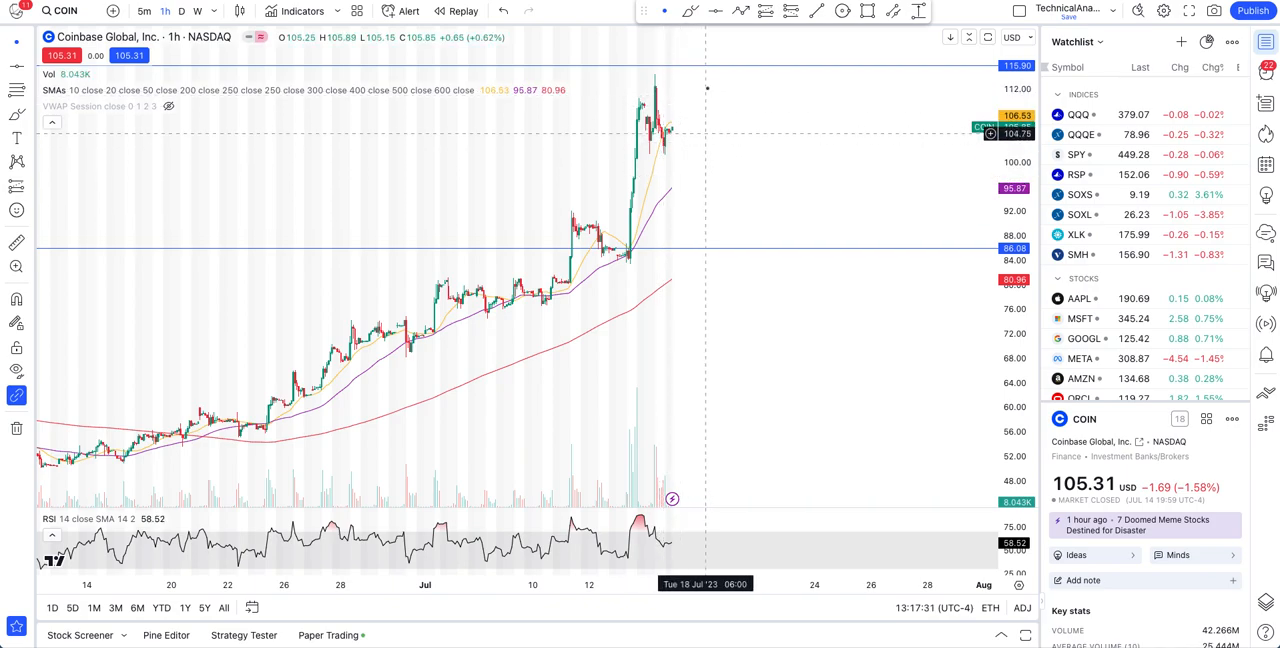
mouse_move(708, 88)
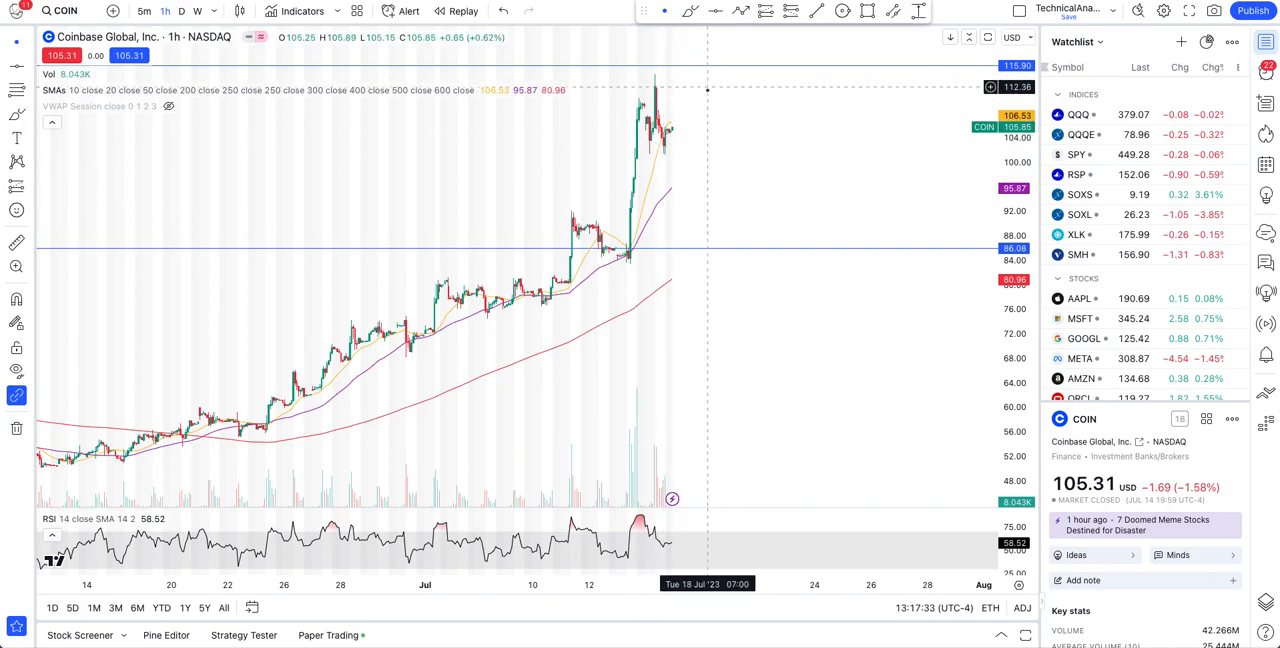
mouse_move(624, 462)
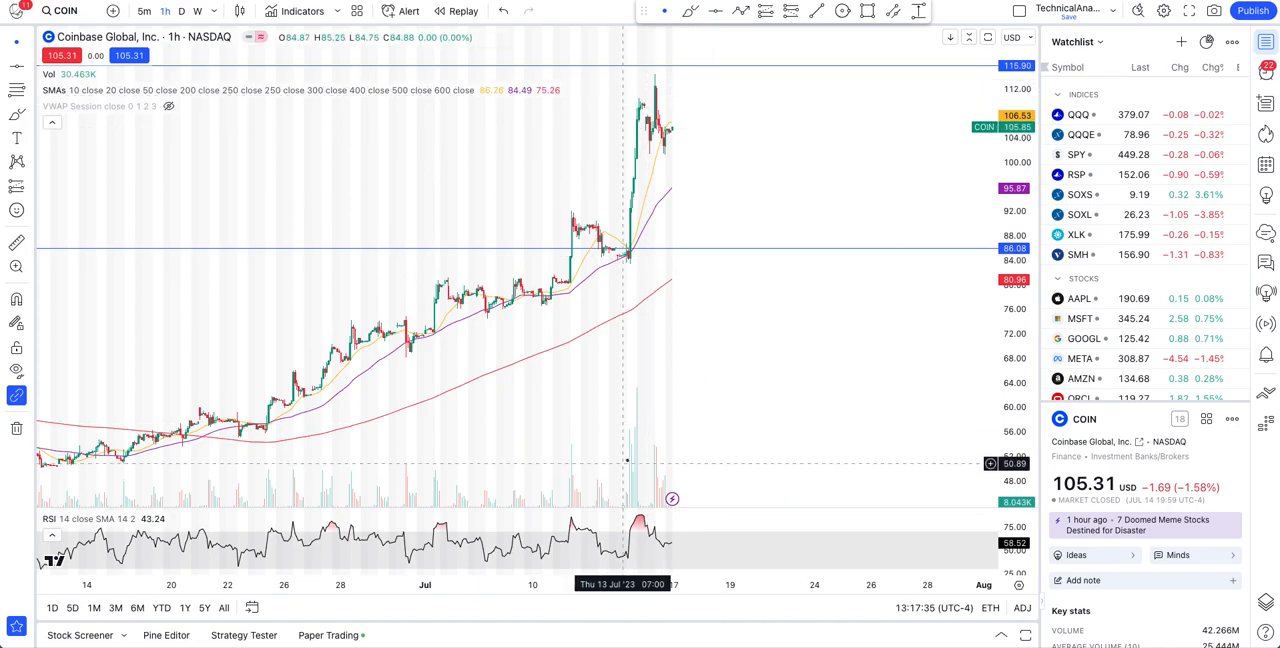
mouse_move(632, 458)
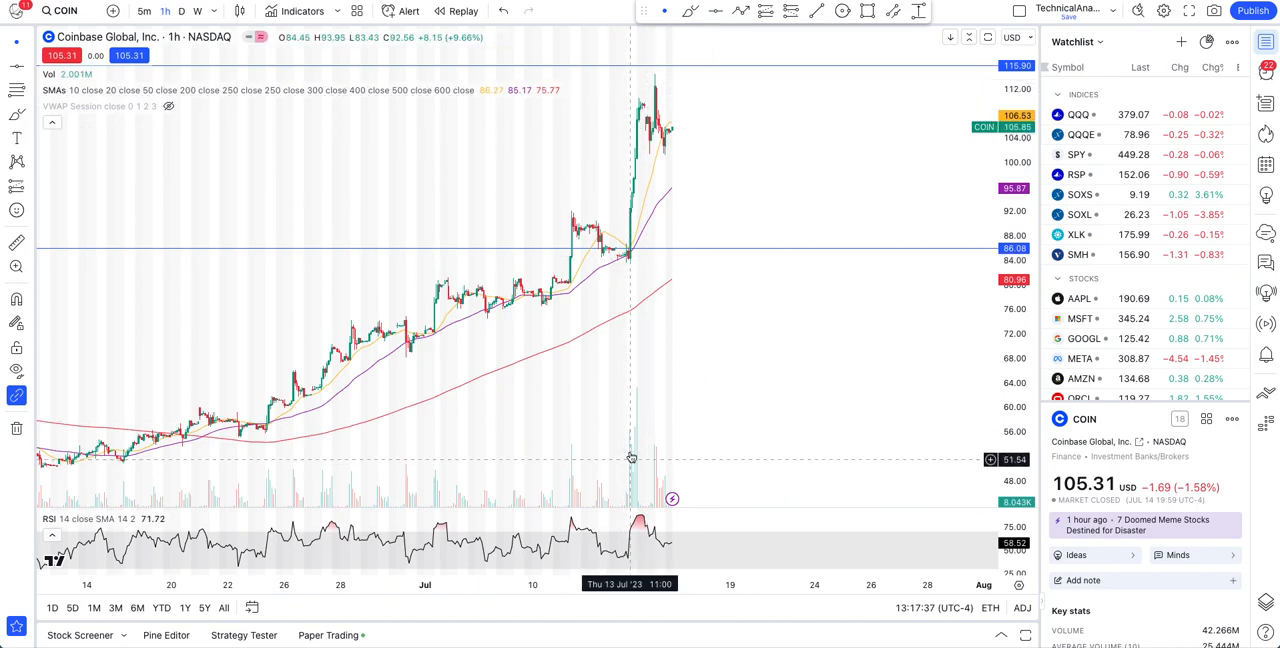
mouse_move(720, 252)
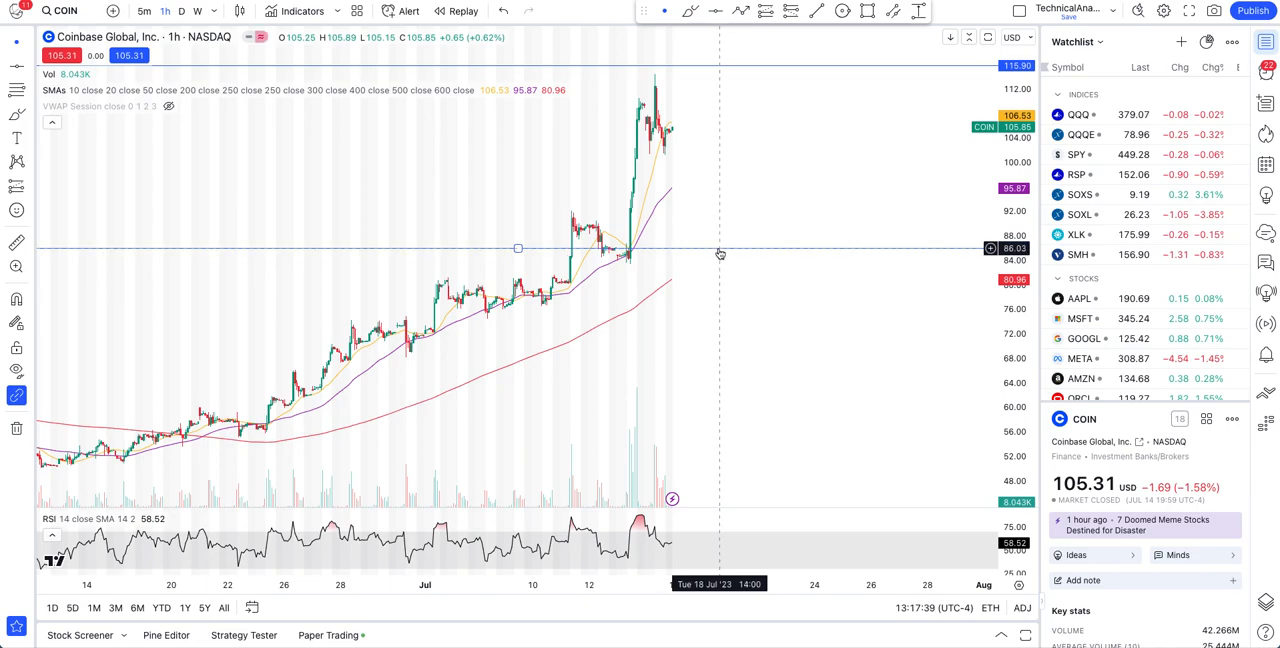
mouse_move(720, 136)
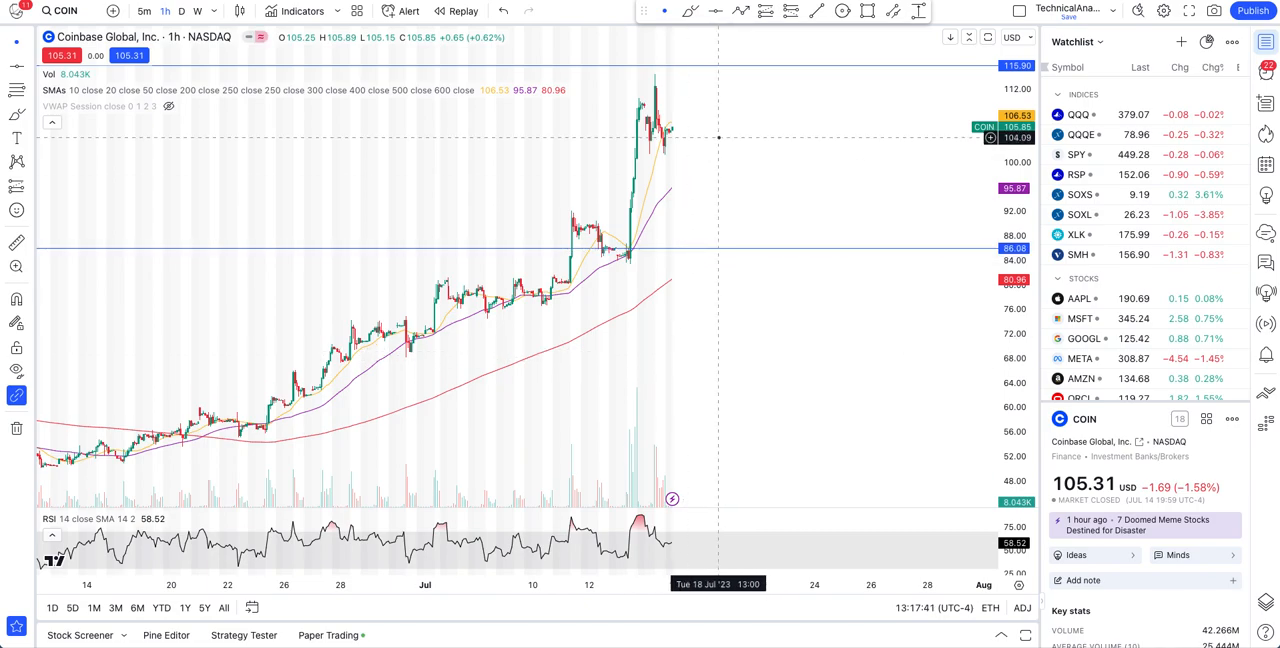
mouse_move(742, 286)
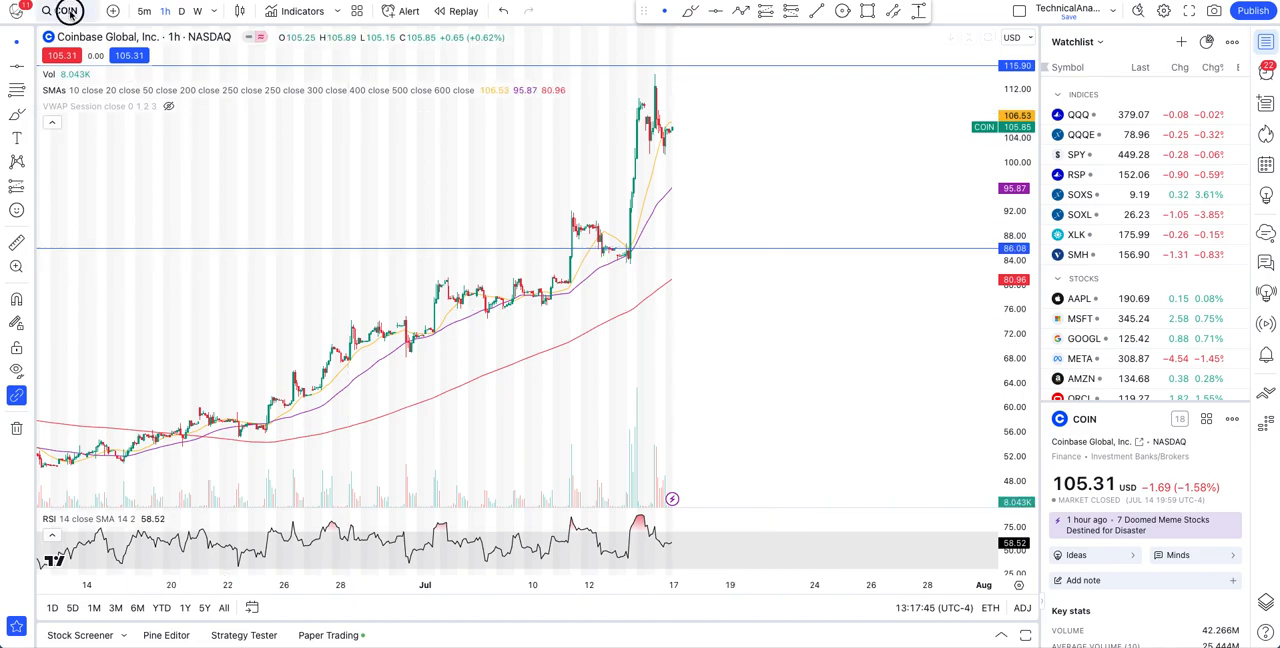
Step: Change the chart symbol to RIOT Platforms, Inc. on NASDAQ via Symbol Search
click(68, 12)
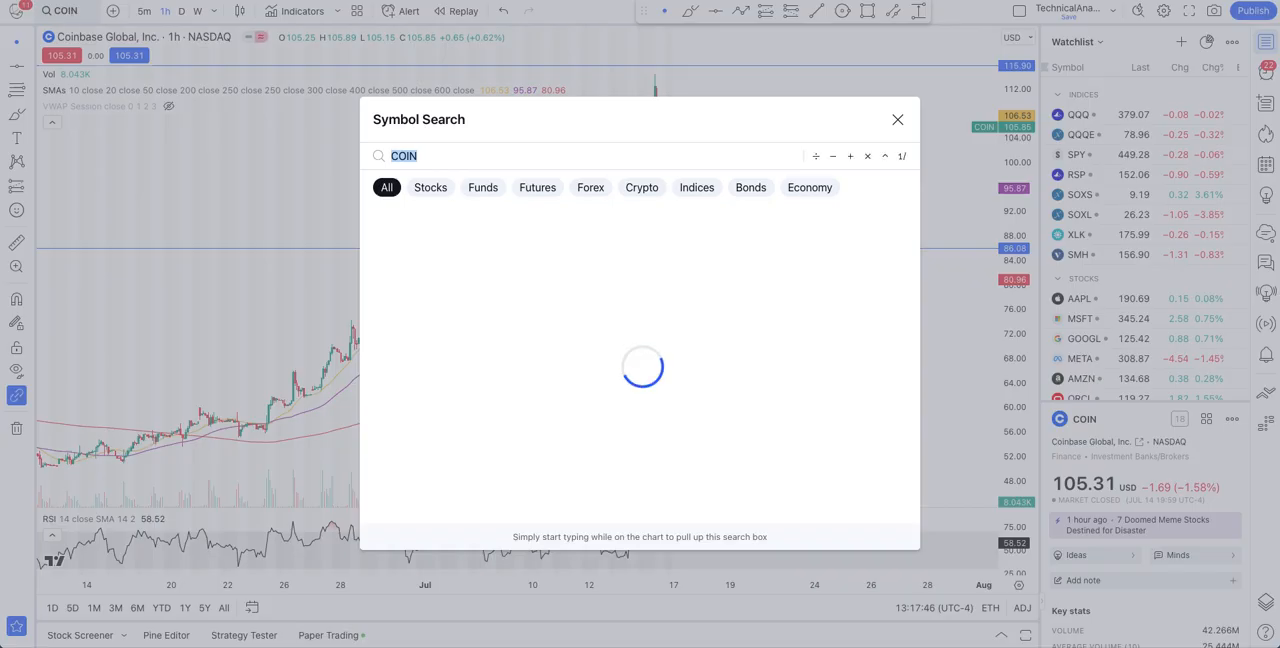
text(RIOT)
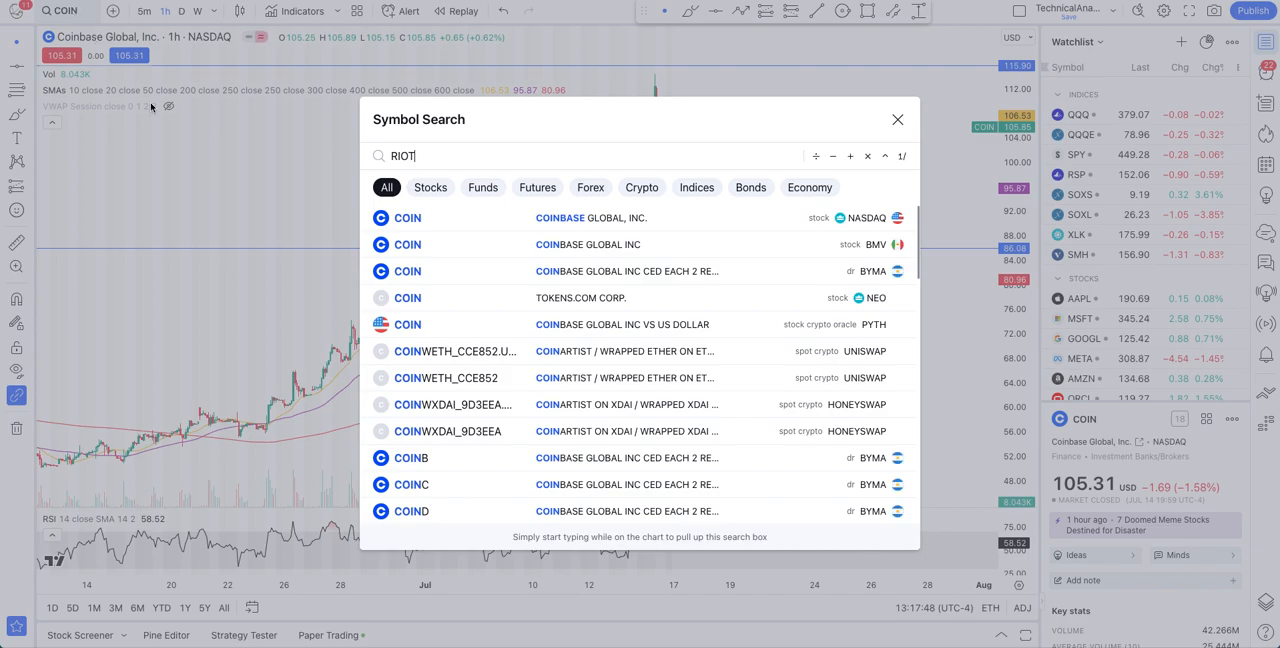
text(RIOT)
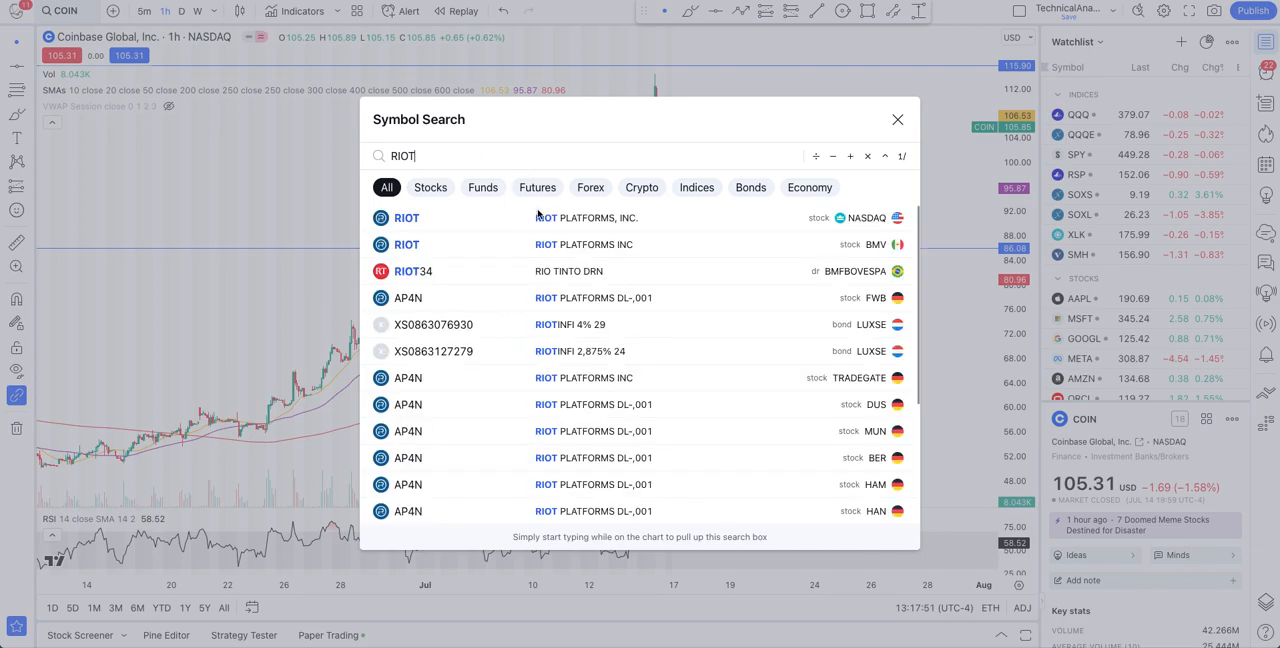
click(896, 120)
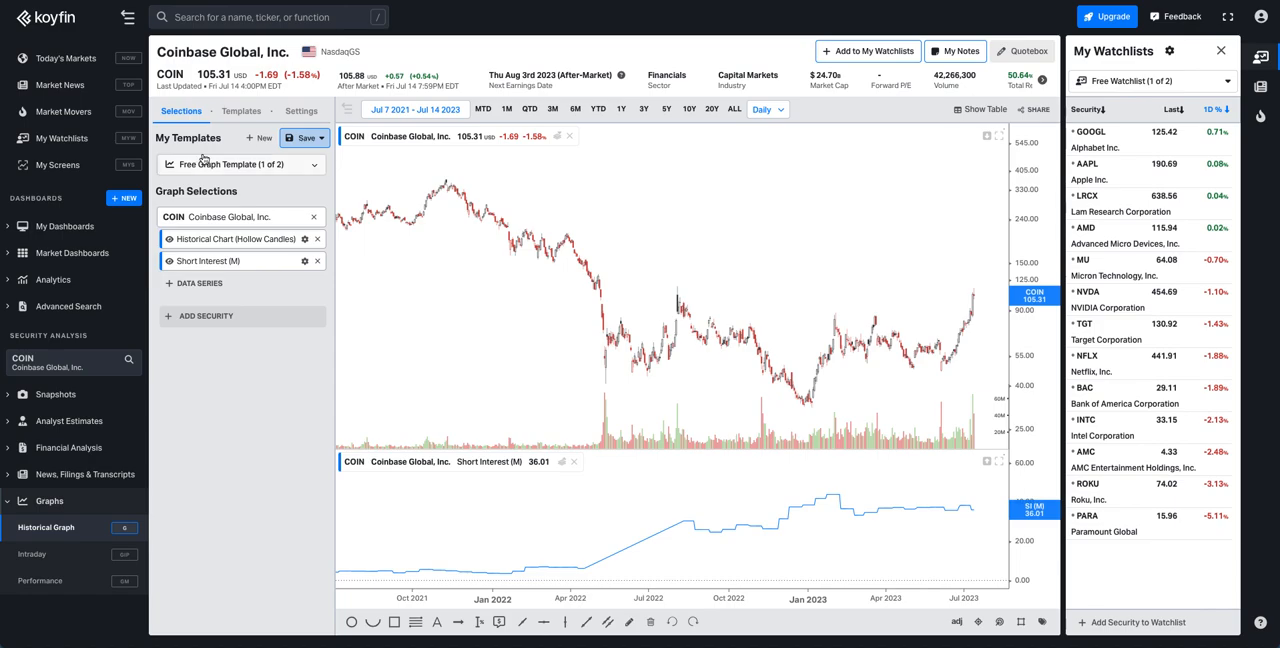
Step: Replace COIN with RIOT and add a Short Interest (amount of shares) data series
click(202, 316)
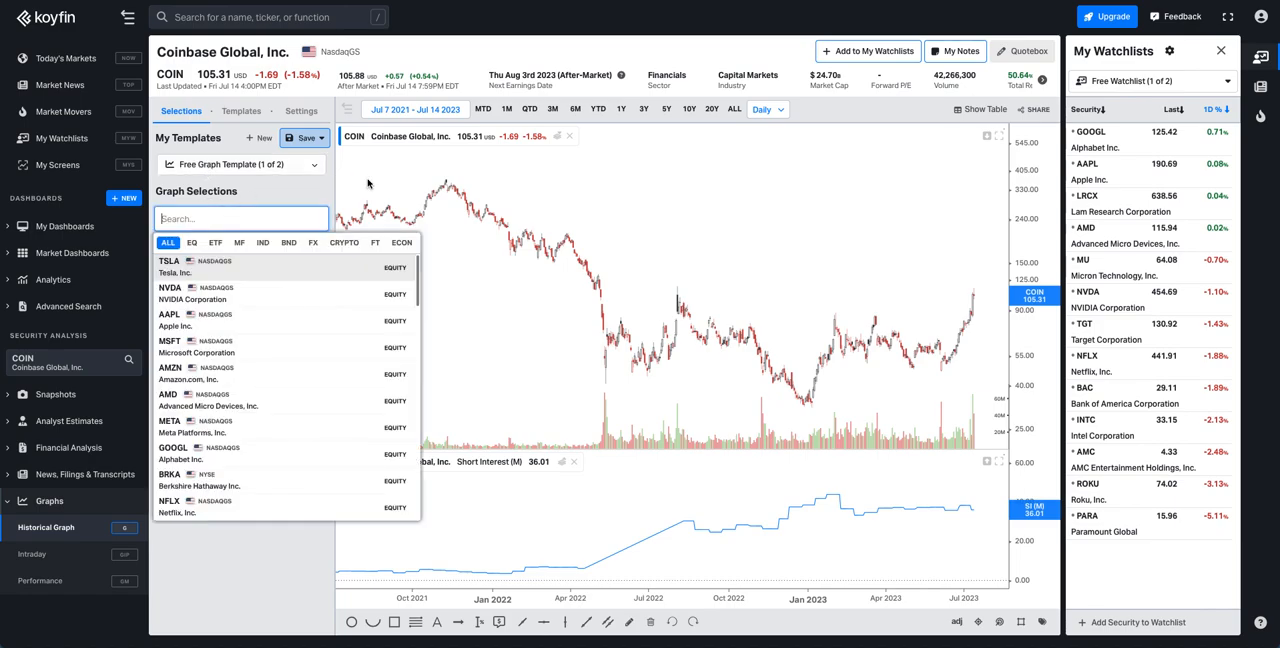
text(riot)
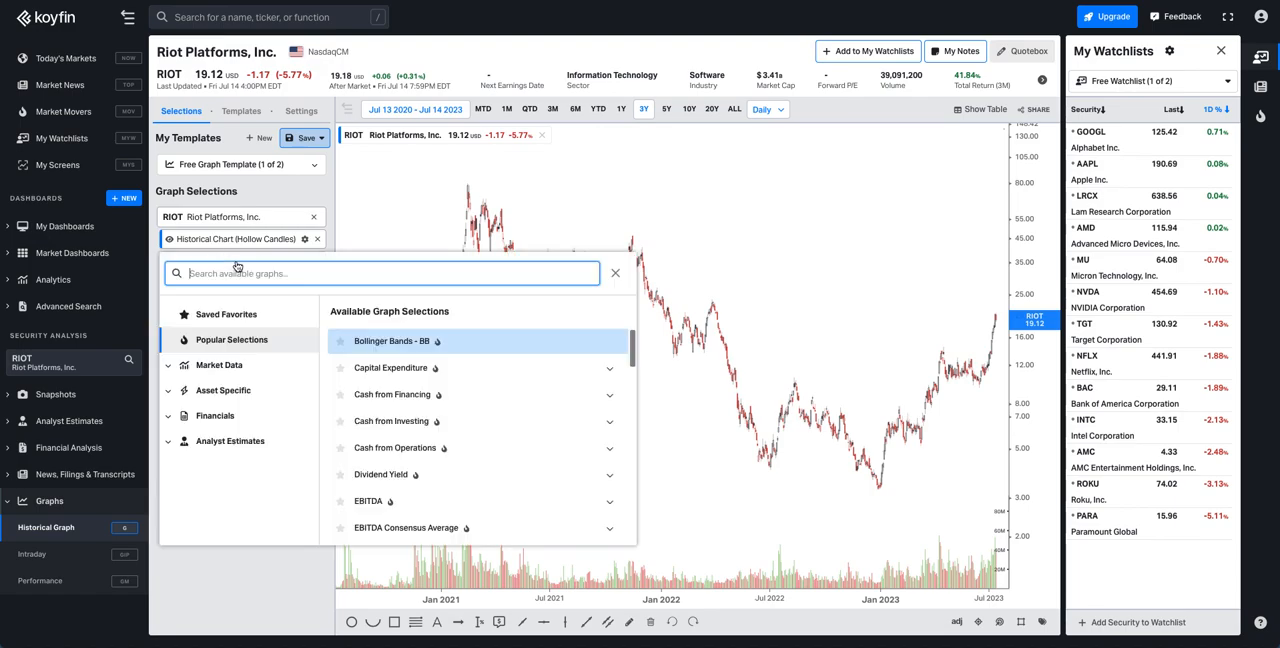
text(short)
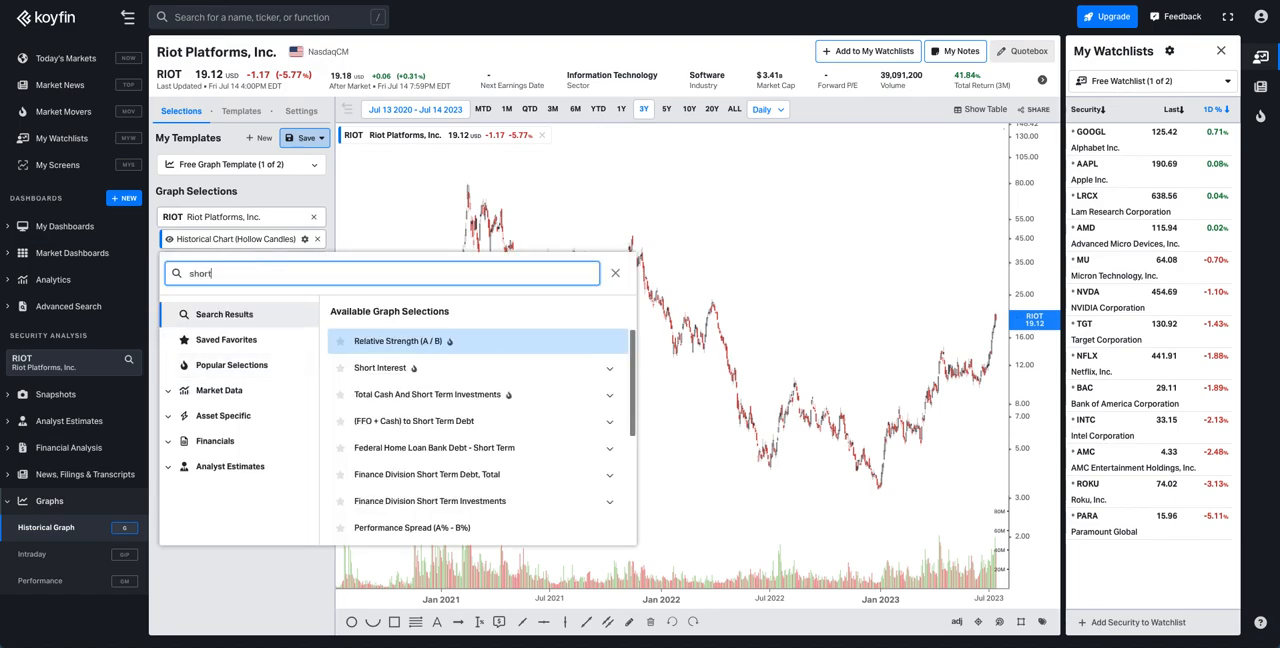
click(380, 368)
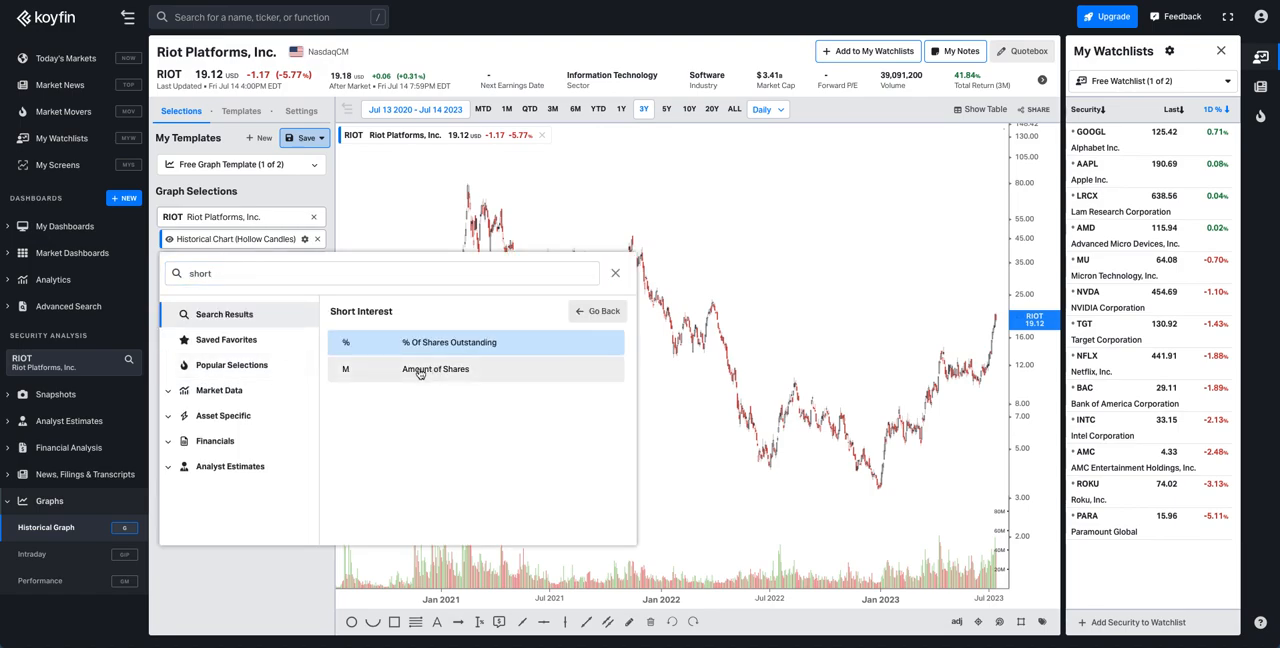
click(436, 368)
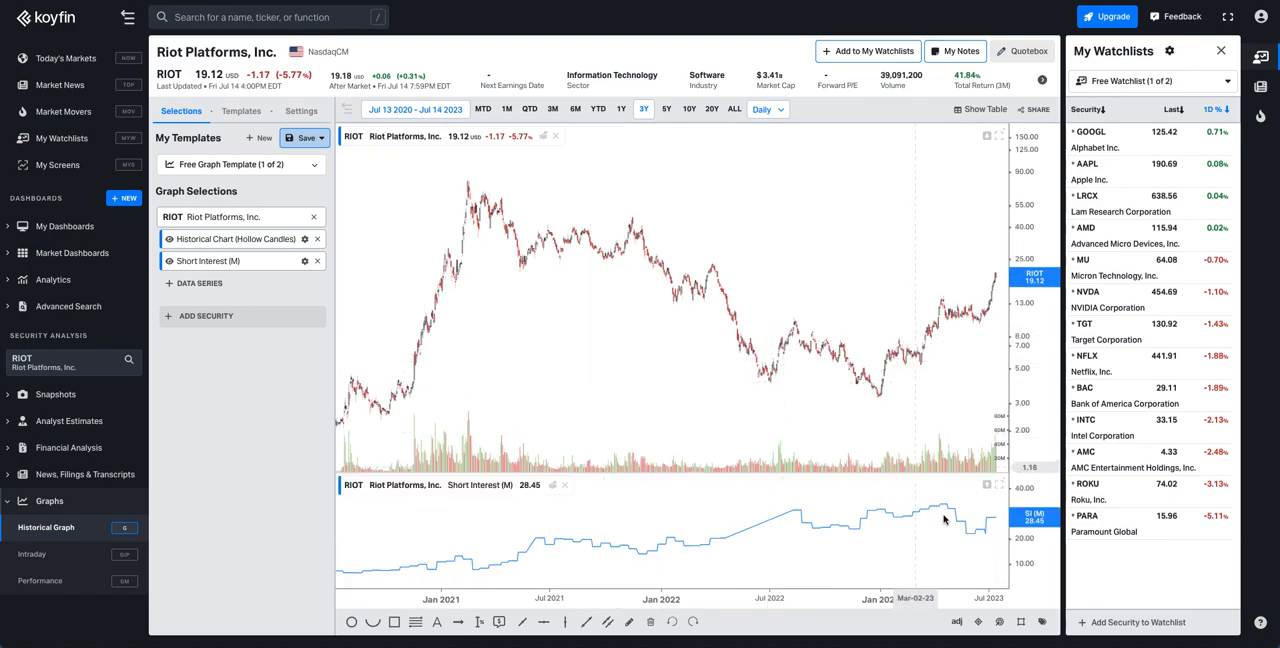
mouse_move(828, 584)
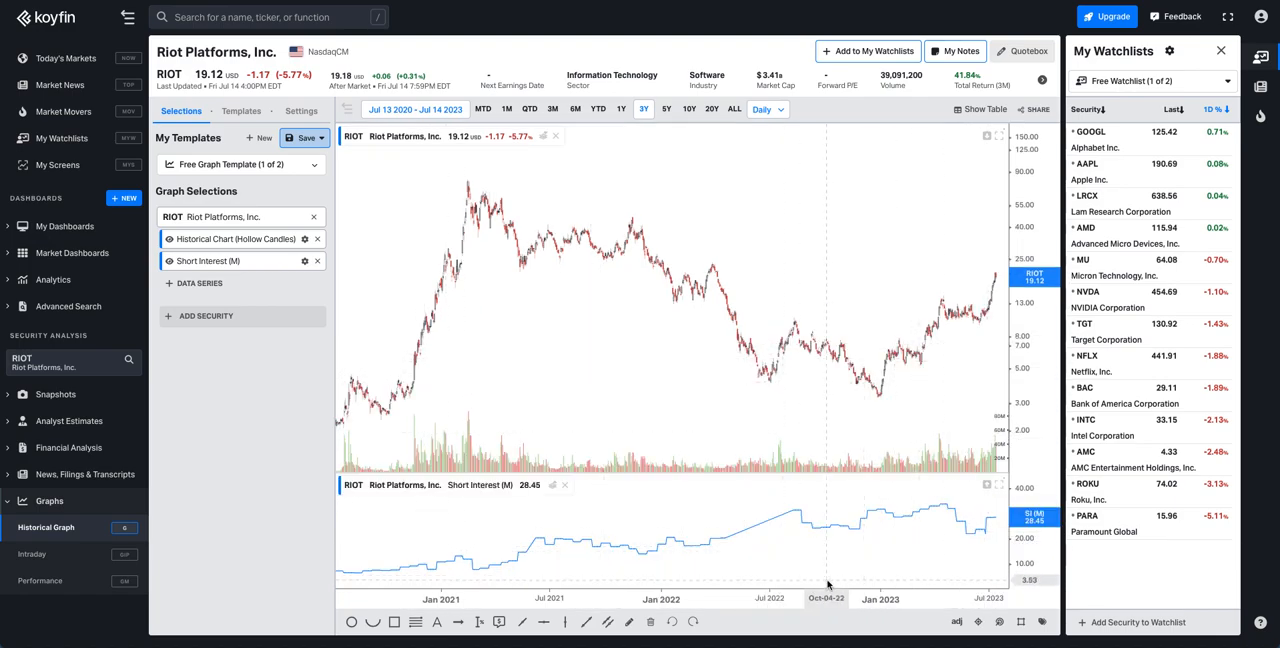
mouse_move(992, 518)
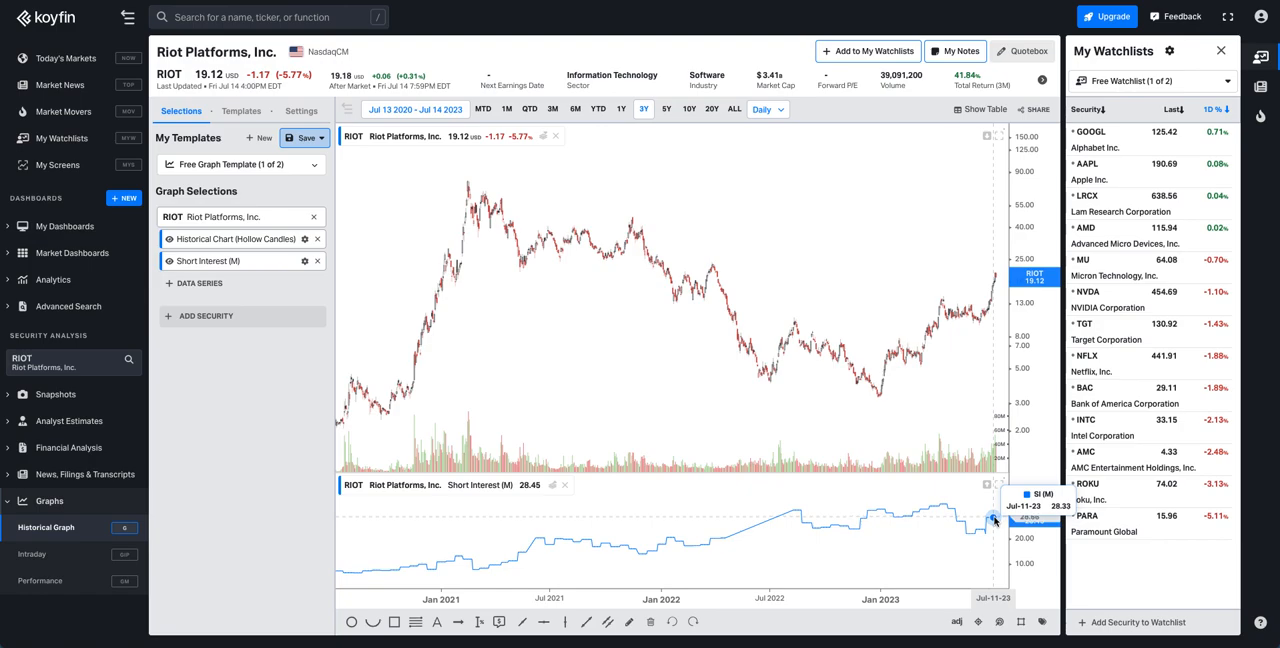
mouse_move(648, 424)
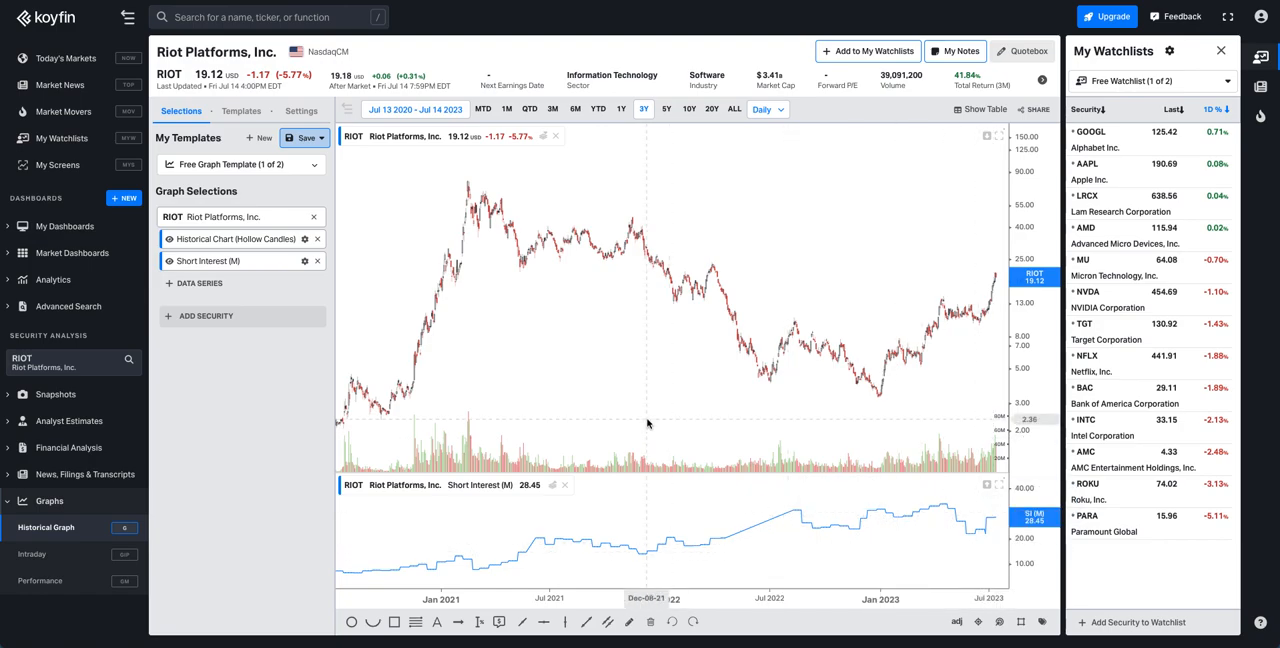
mouse_move(648, 424)
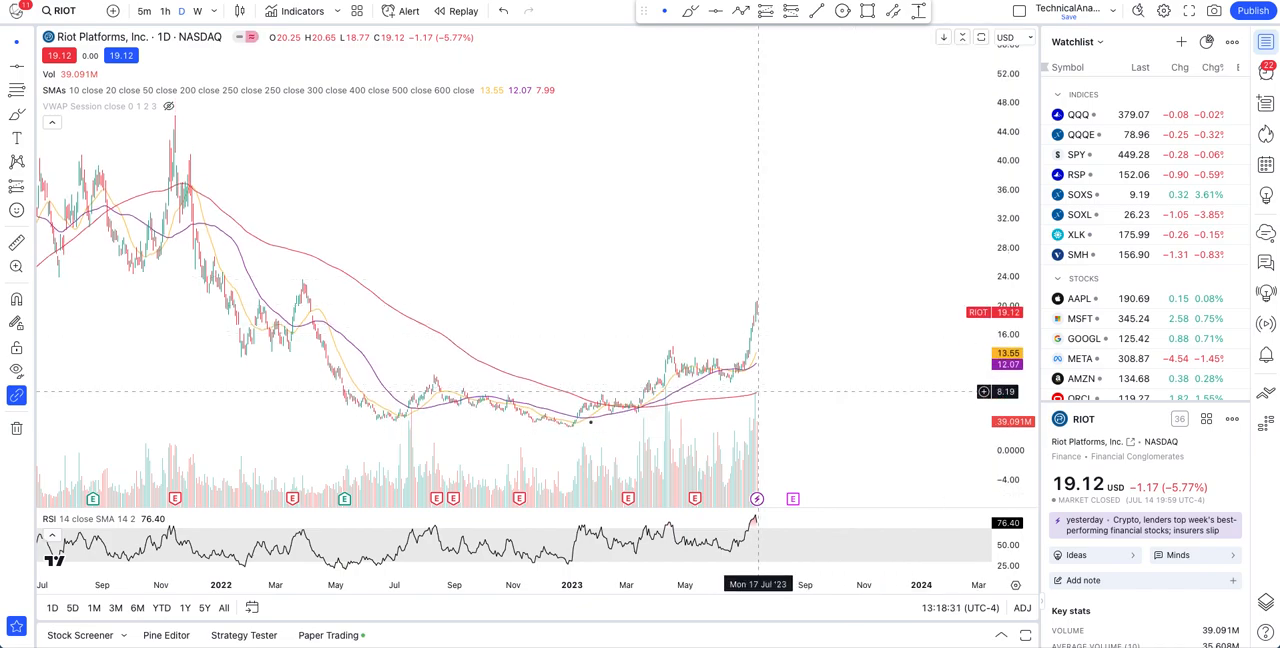
mouse_move(748, 392)
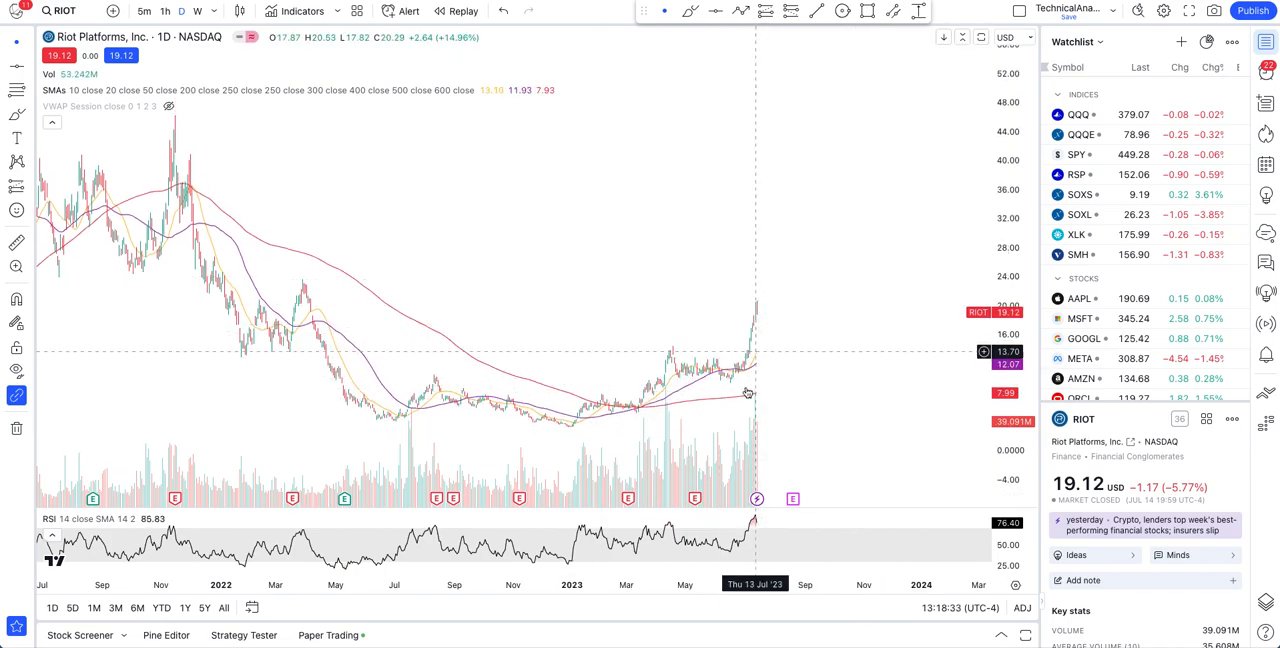
mouse_move(778, 352)
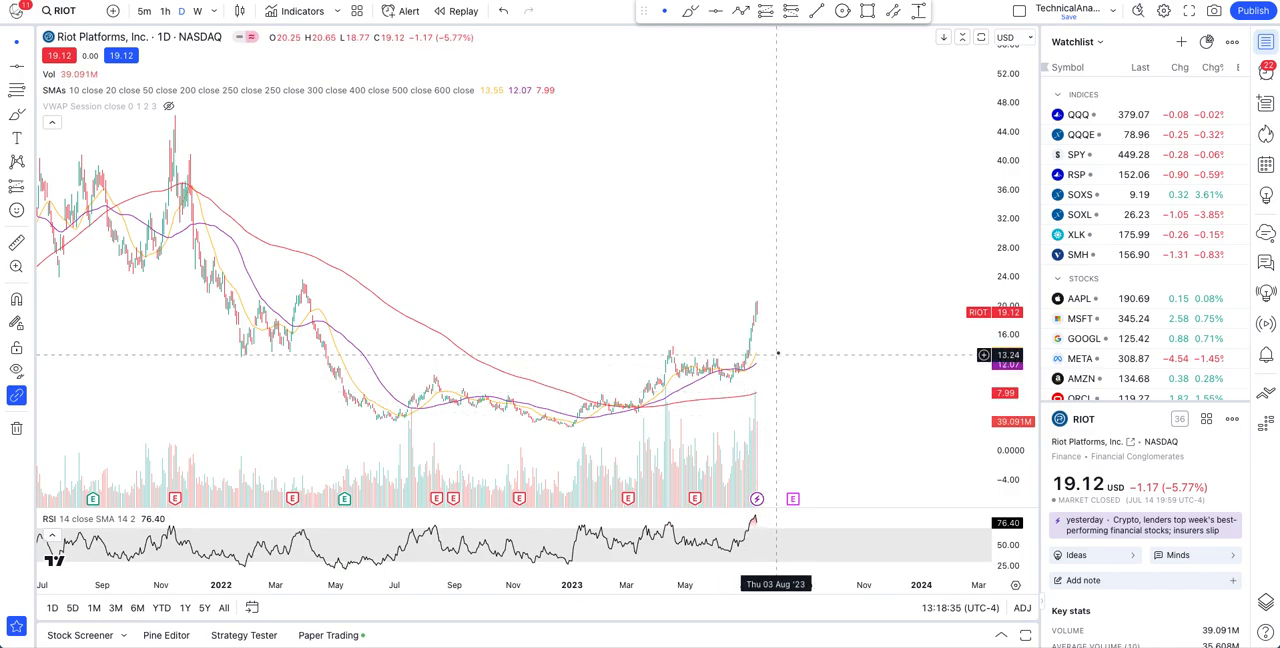
mouse_move(778, 352)
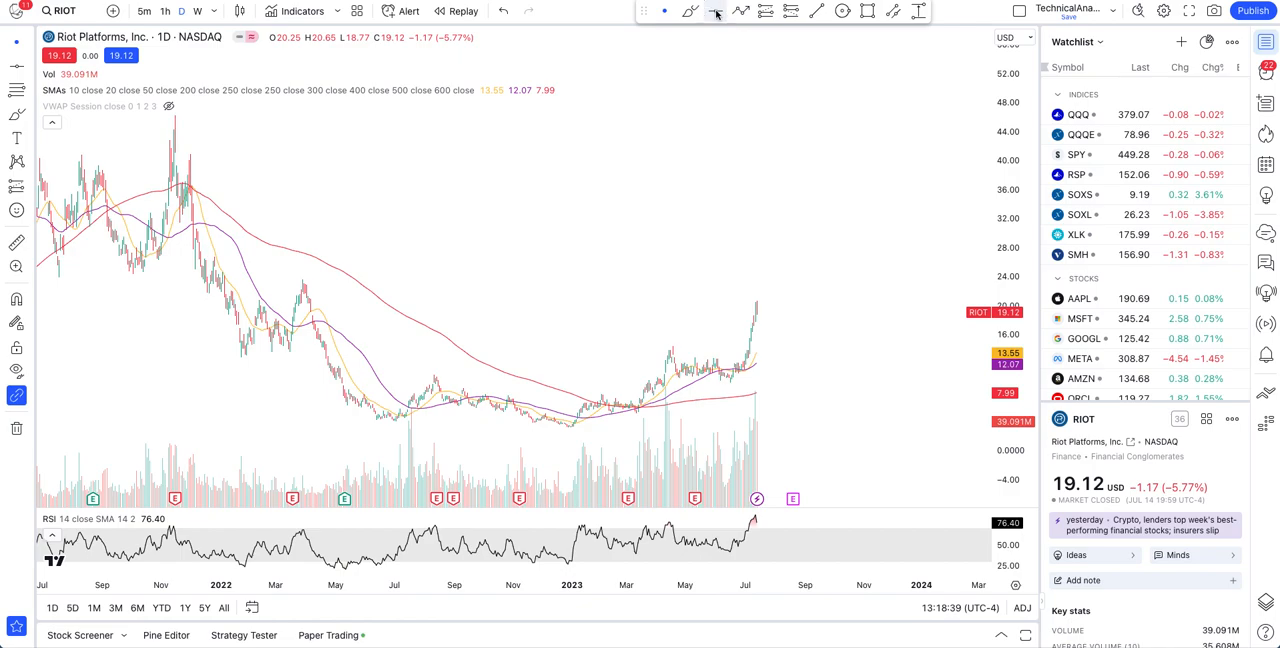
Step: Pick the Horizontal Line tool to place a support line near 14 on the RIOT daily chart
click(716, 12)
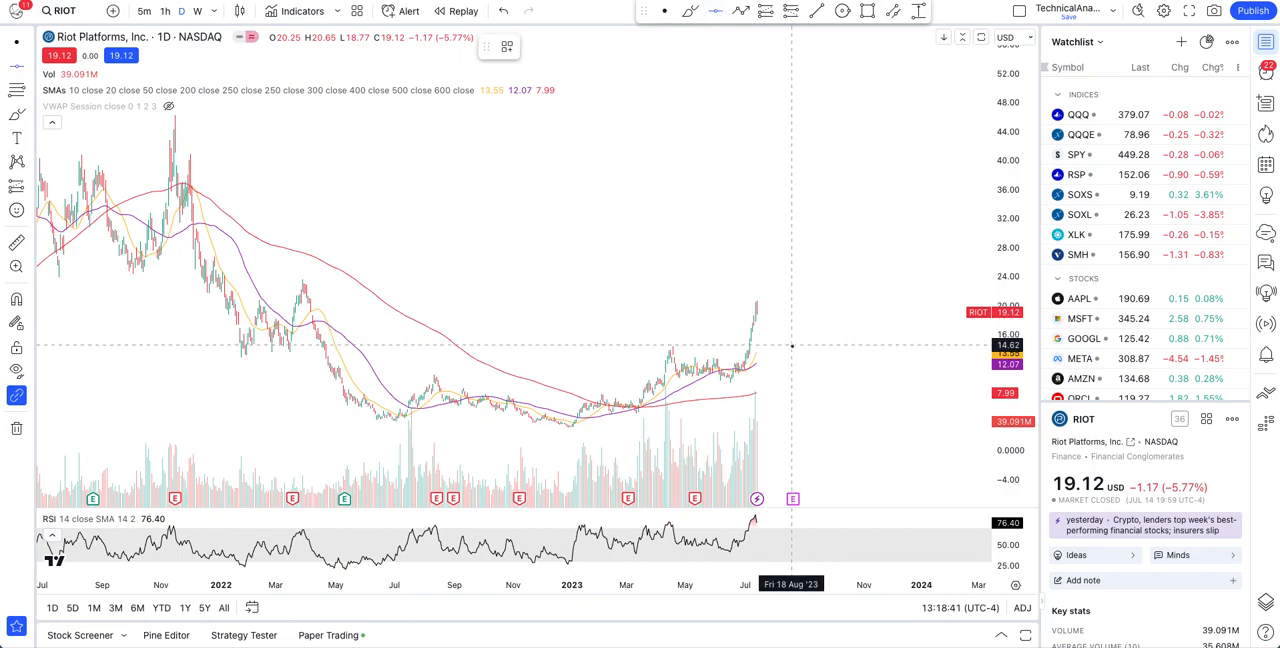
mouse_move(792, 348)
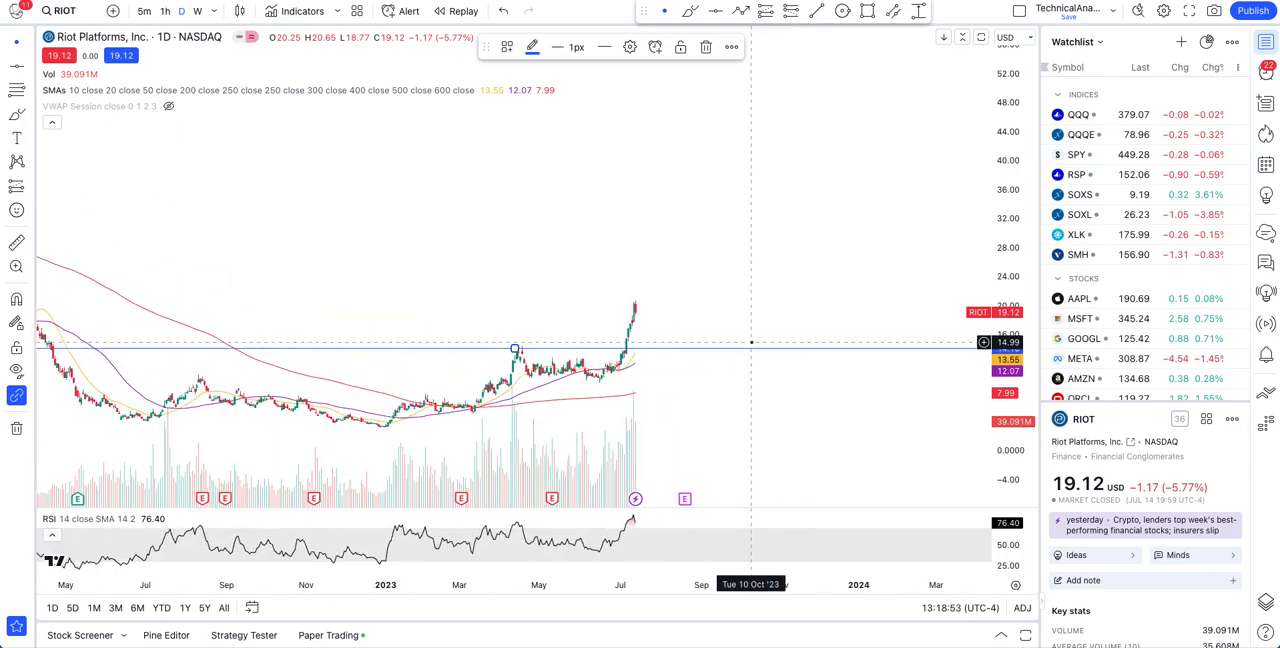
mouse_move(660, 318)
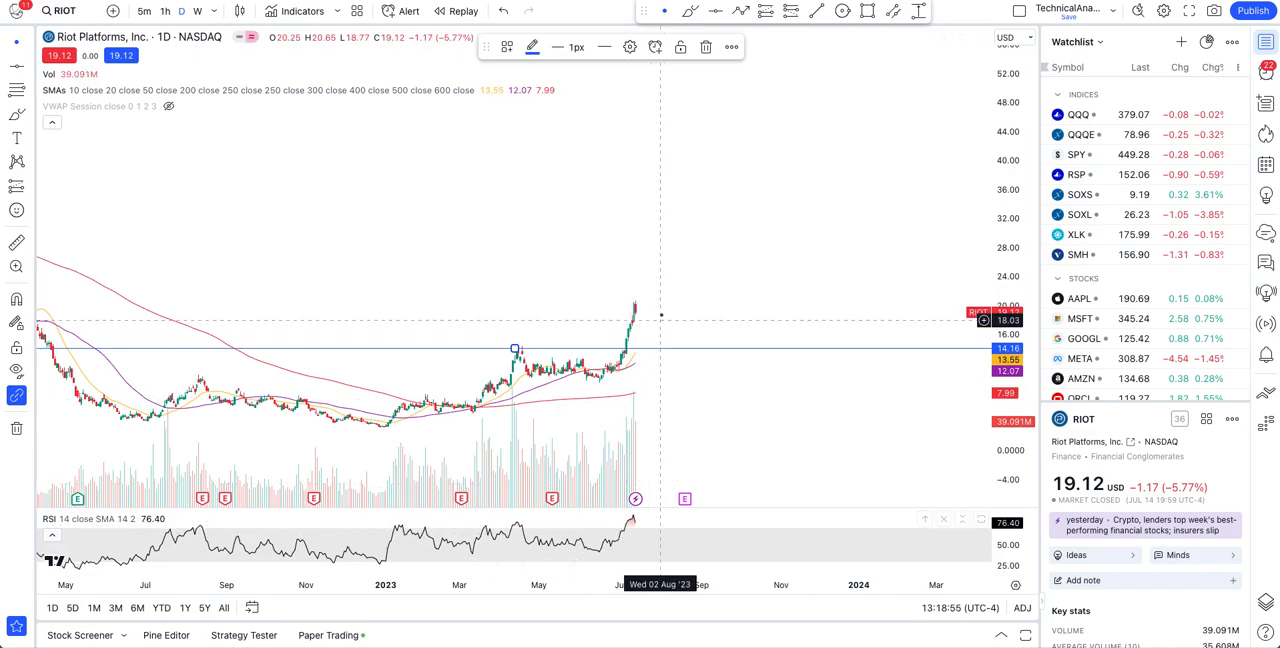
mouse_move(640, 320)
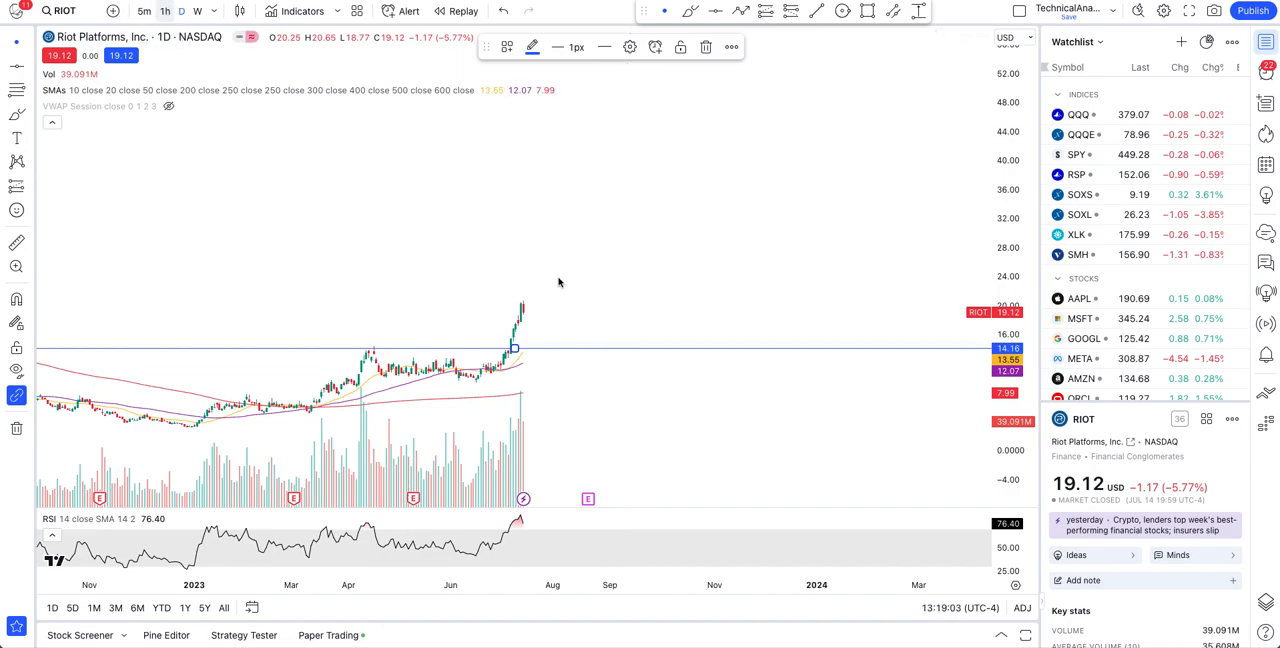
Step: Switch the Riot chart to hourly candles
click(164, 12)
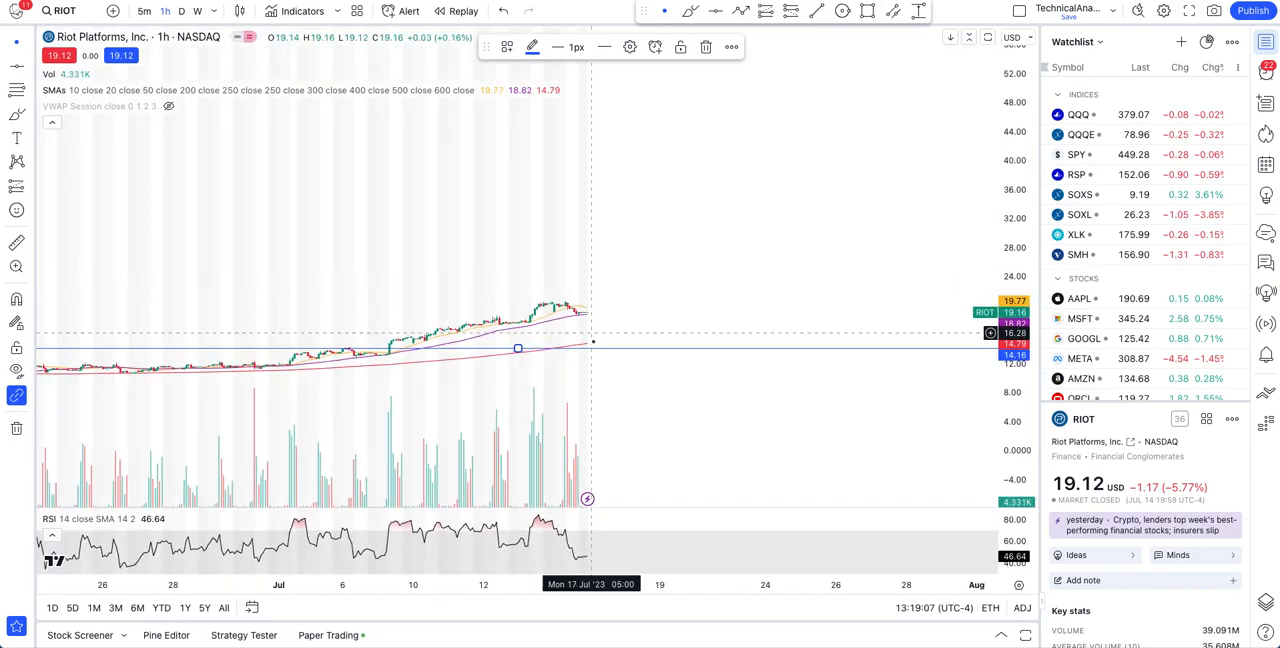
mouse_move(1016, 210)
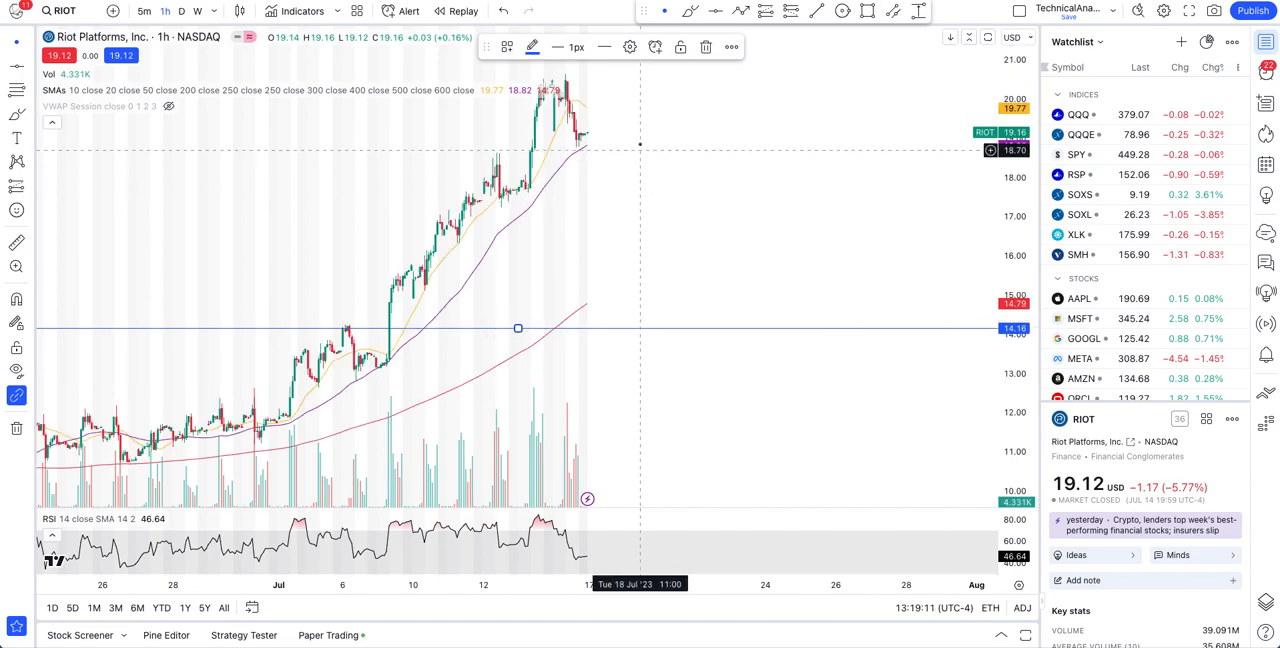
mouse_move(640, 146)
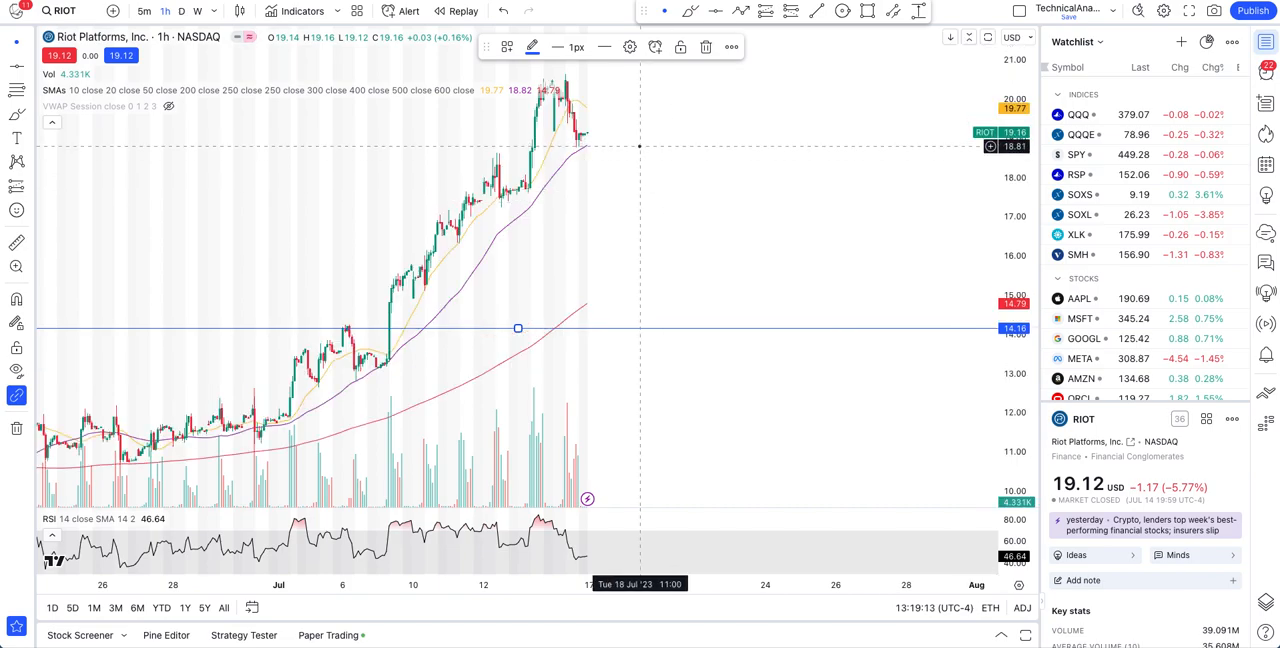
mouse_move(616, 266)
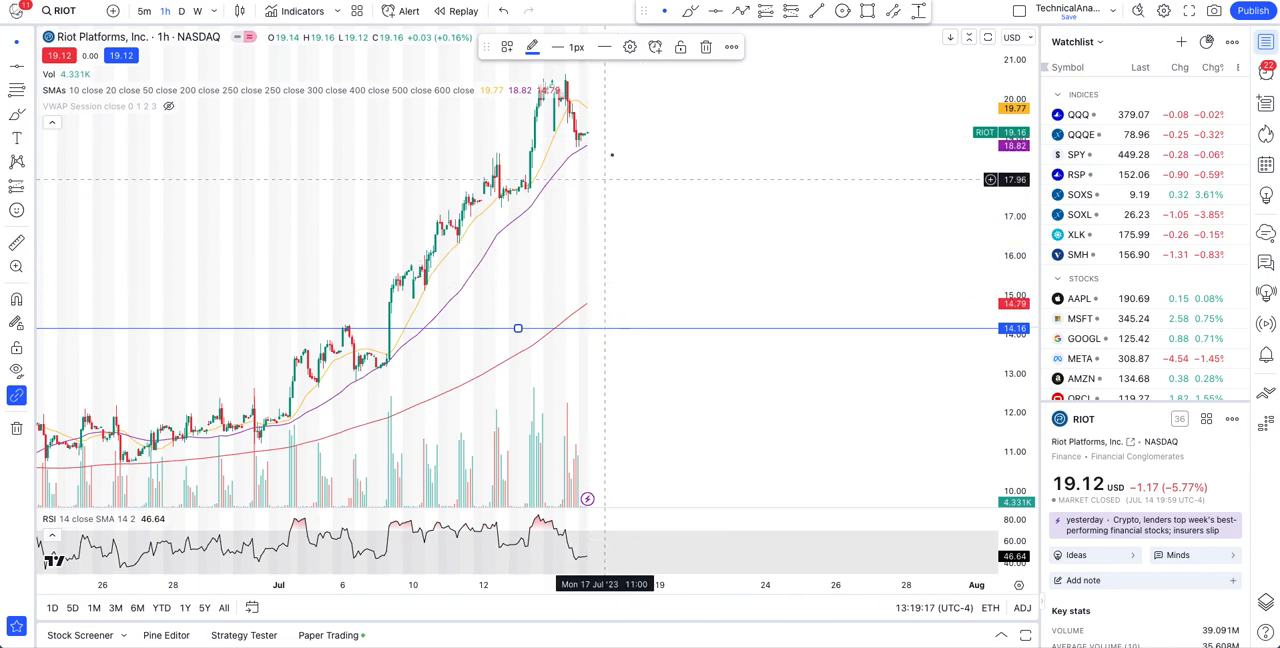
mouse_move(616, 176)
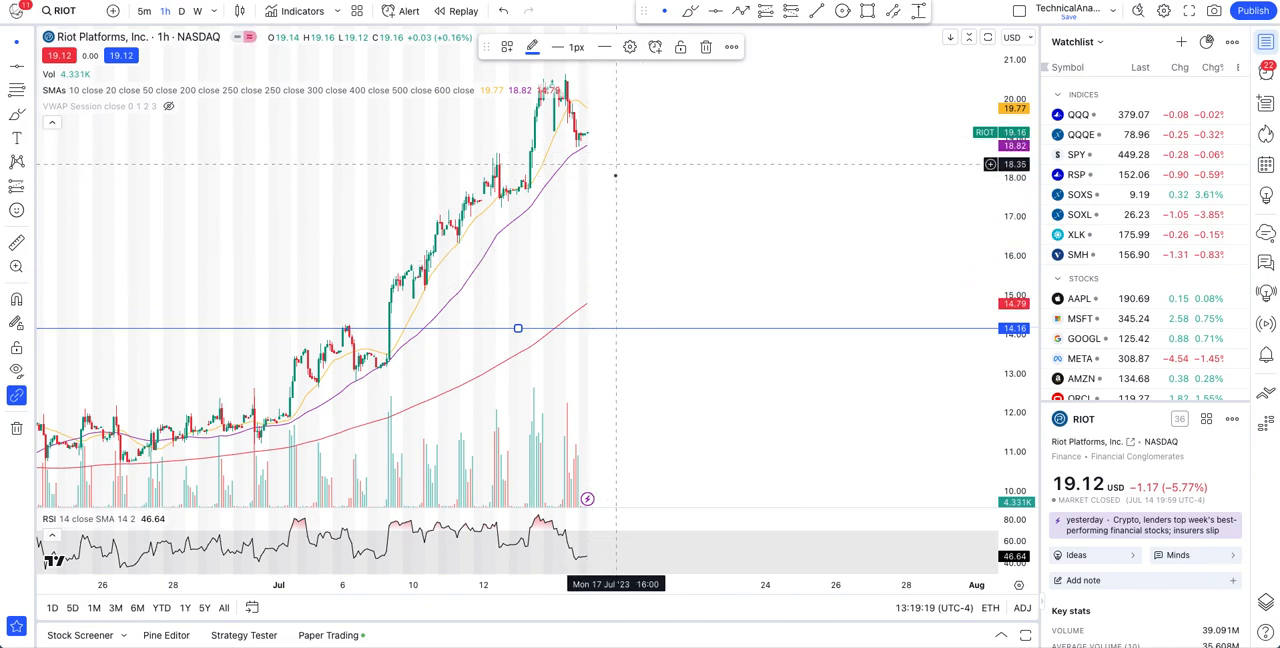
mouse_move(612, 196)
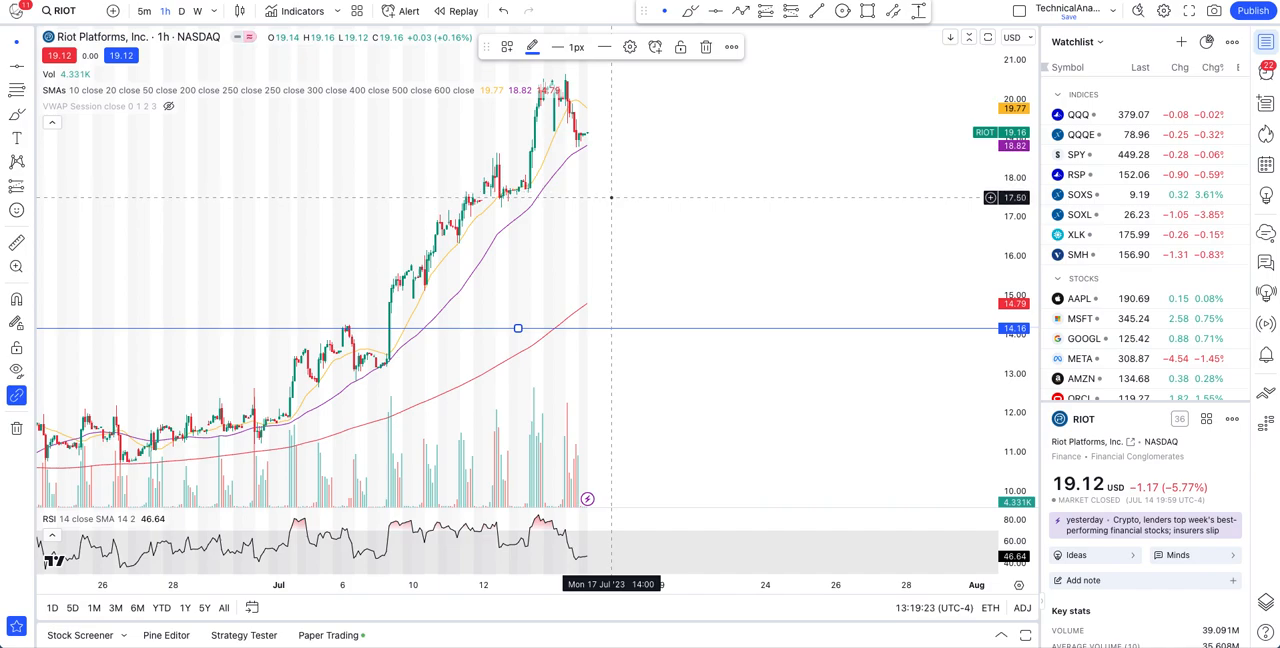
mouse_move(610, 224)
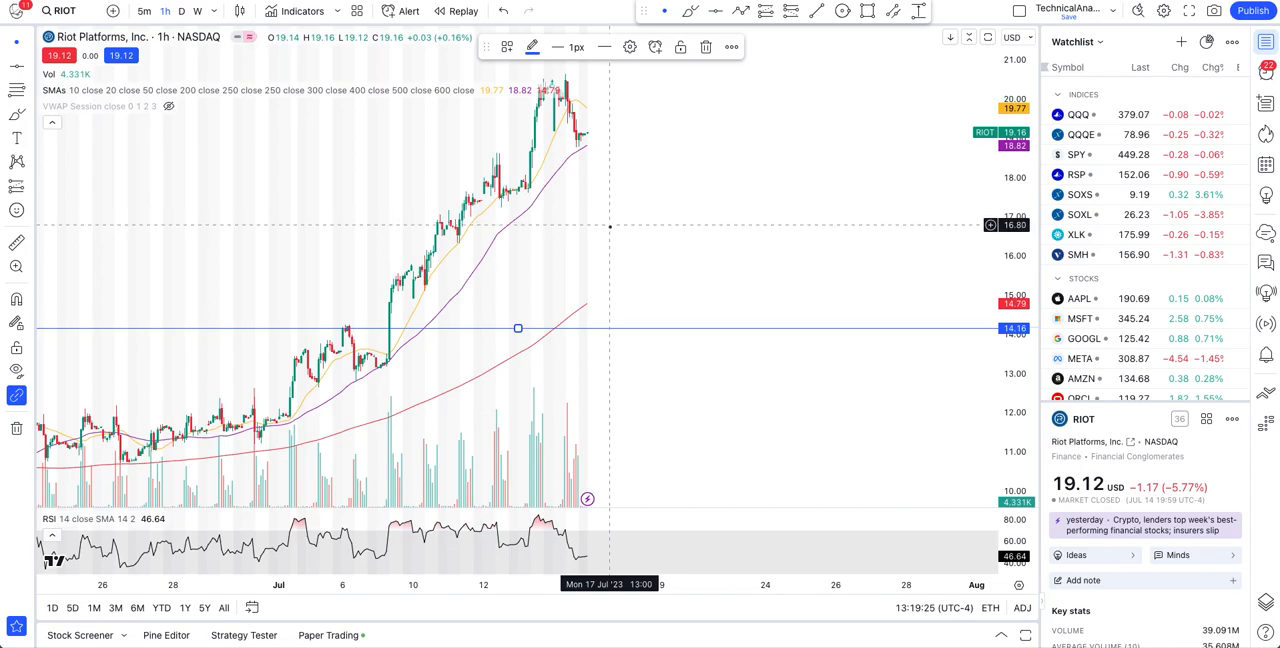
mouse_move(618, 226)
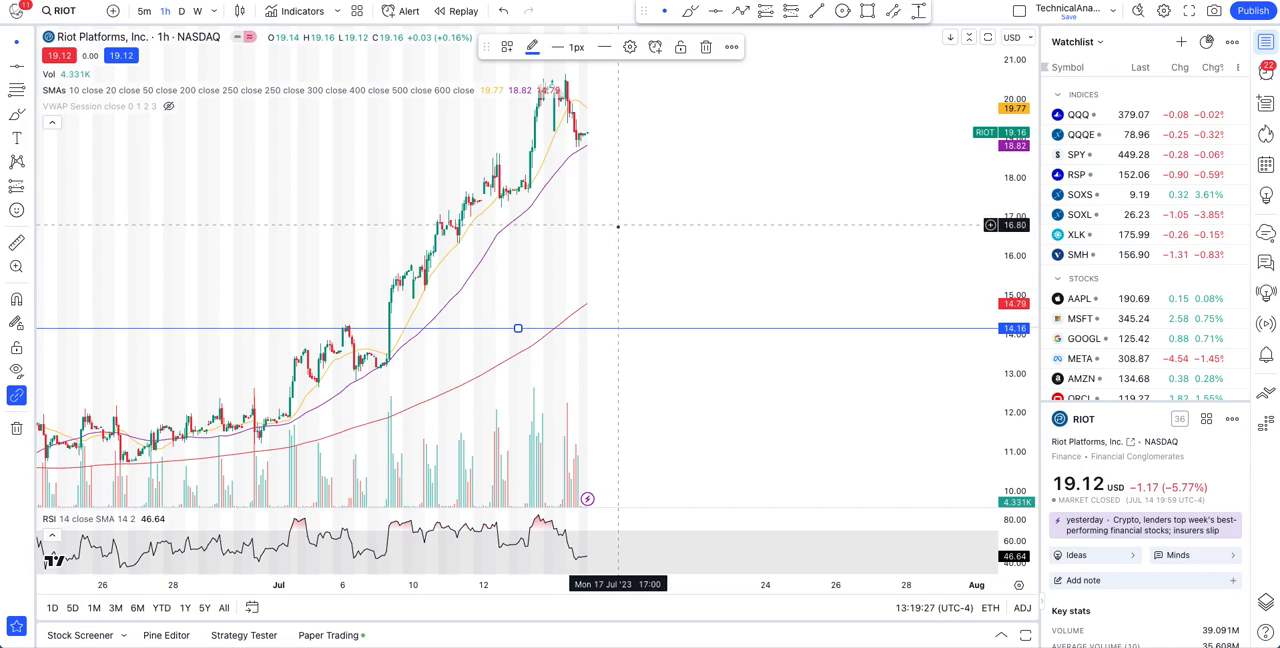
mouse_move(616, 288)
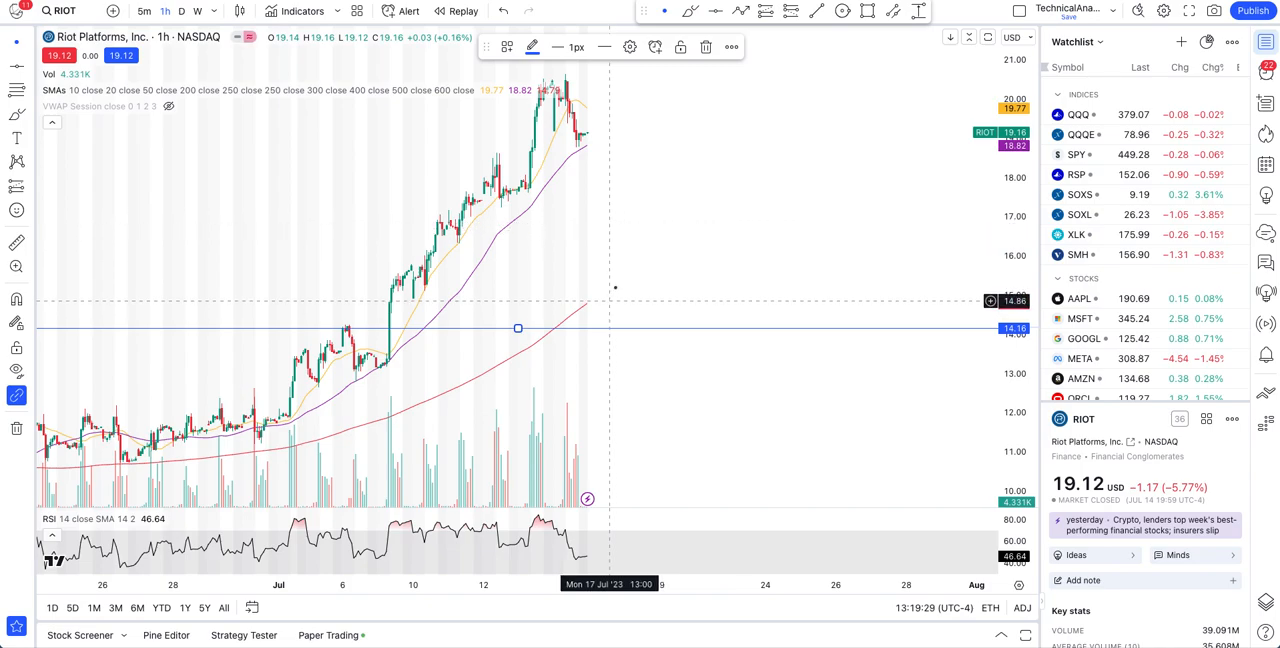
mouse_move(636, 220)
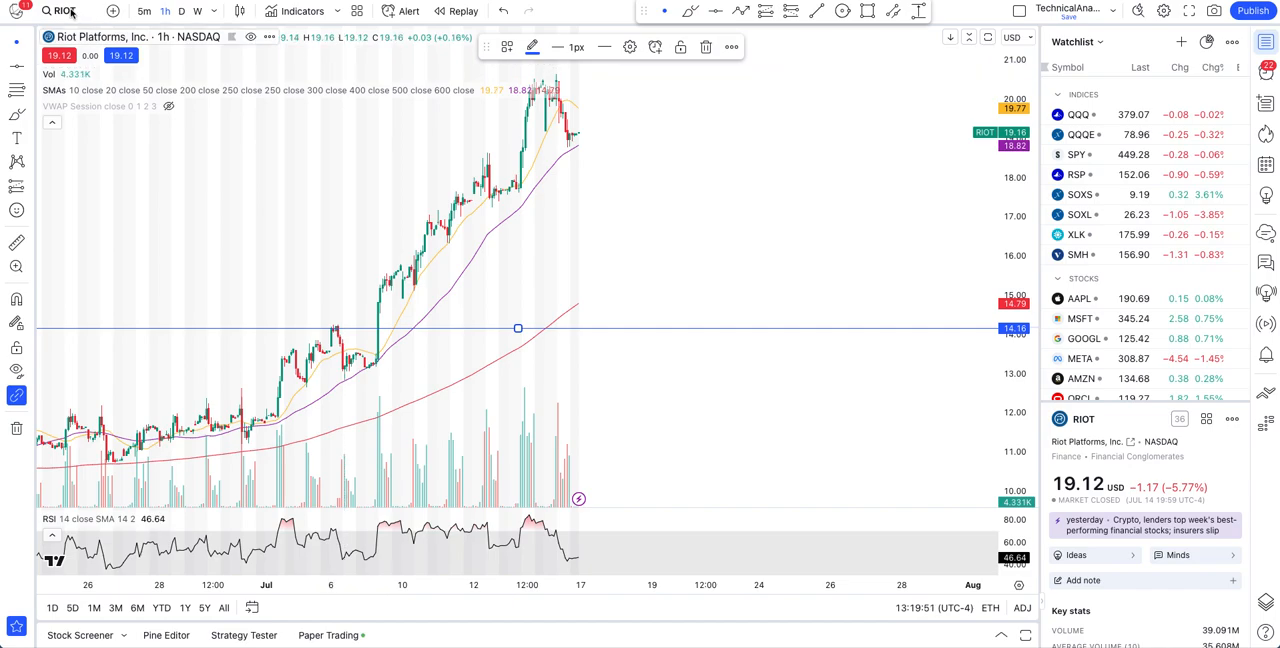
Step: Change the chart symbol to Marathon Digital Holdings (MARA) on NASDAQ
click(64, 12)
text(MARA)
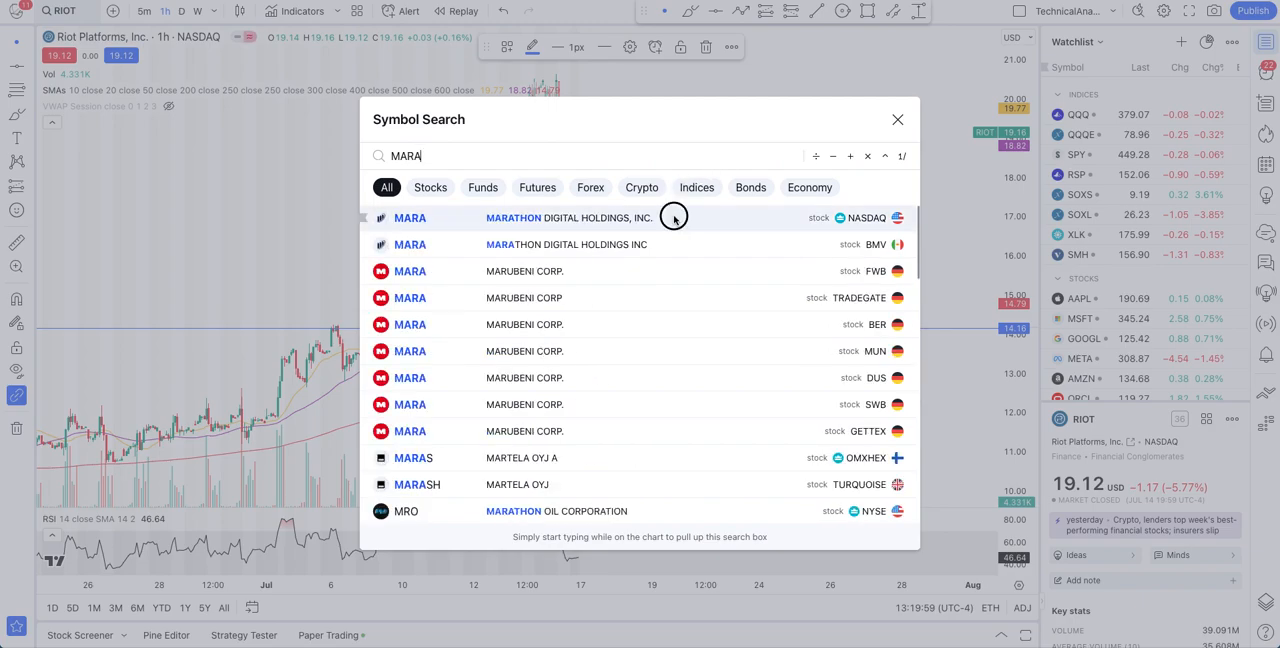
click(896, 120)
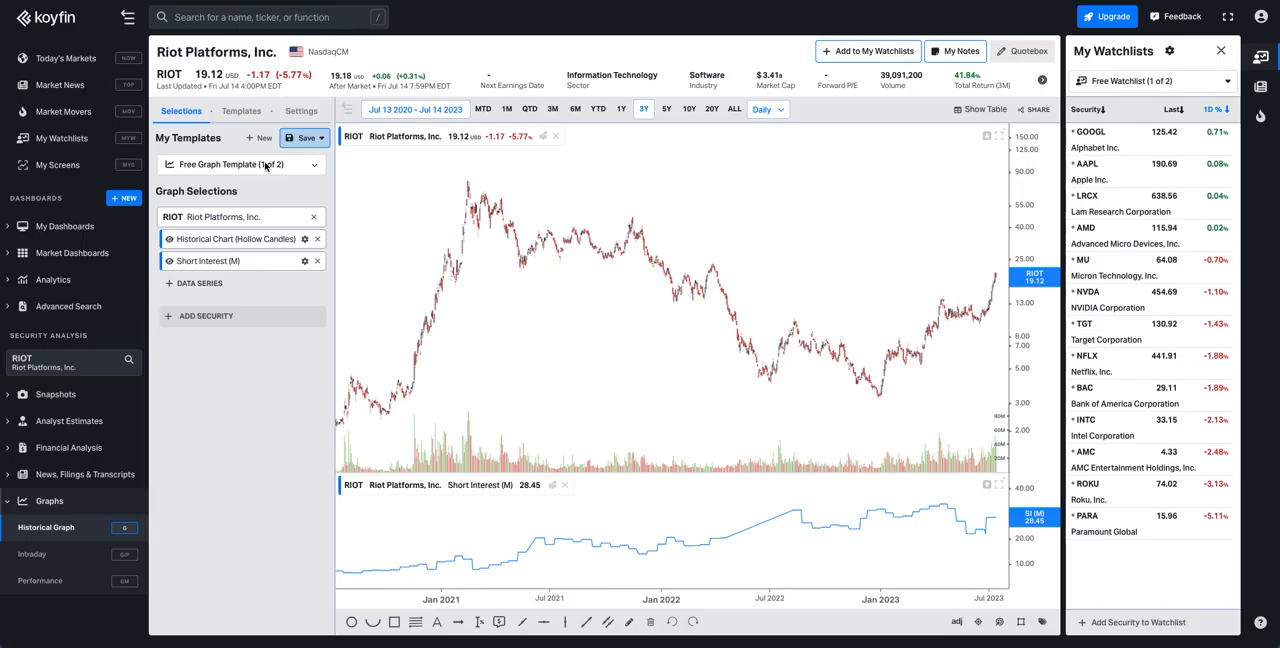
Step: Replace RIOT with MARA and add a Short Interest data series beneath the price
click(206, 316)
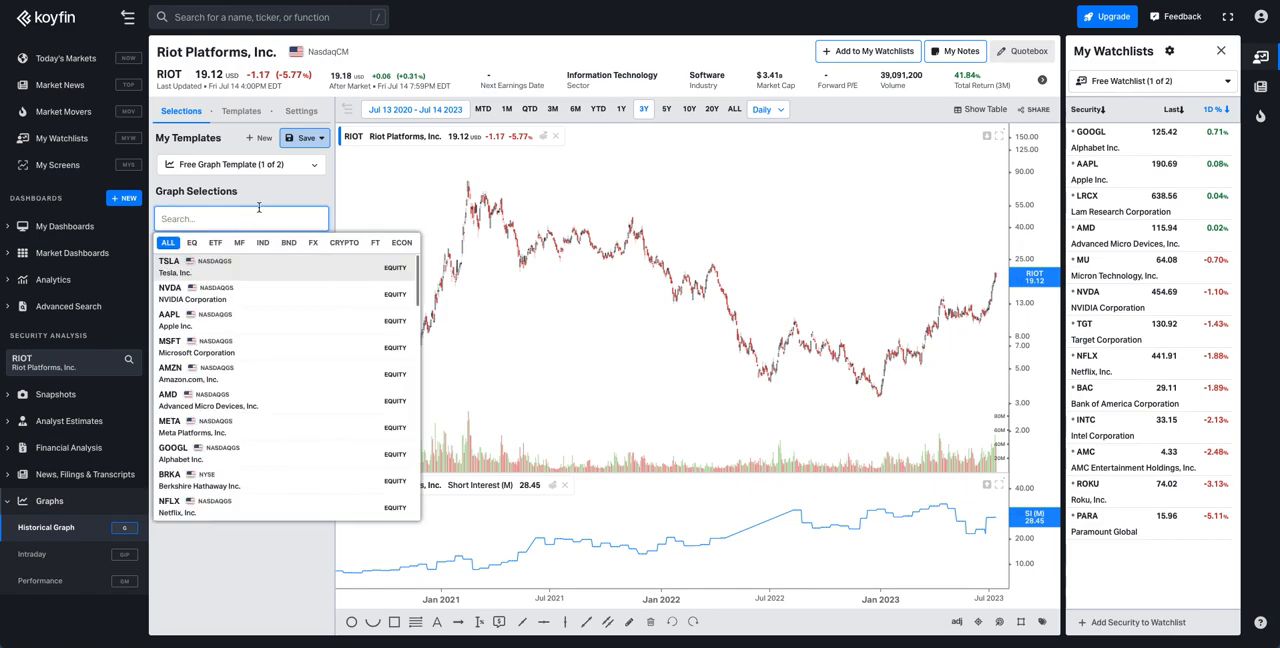
text(mara)
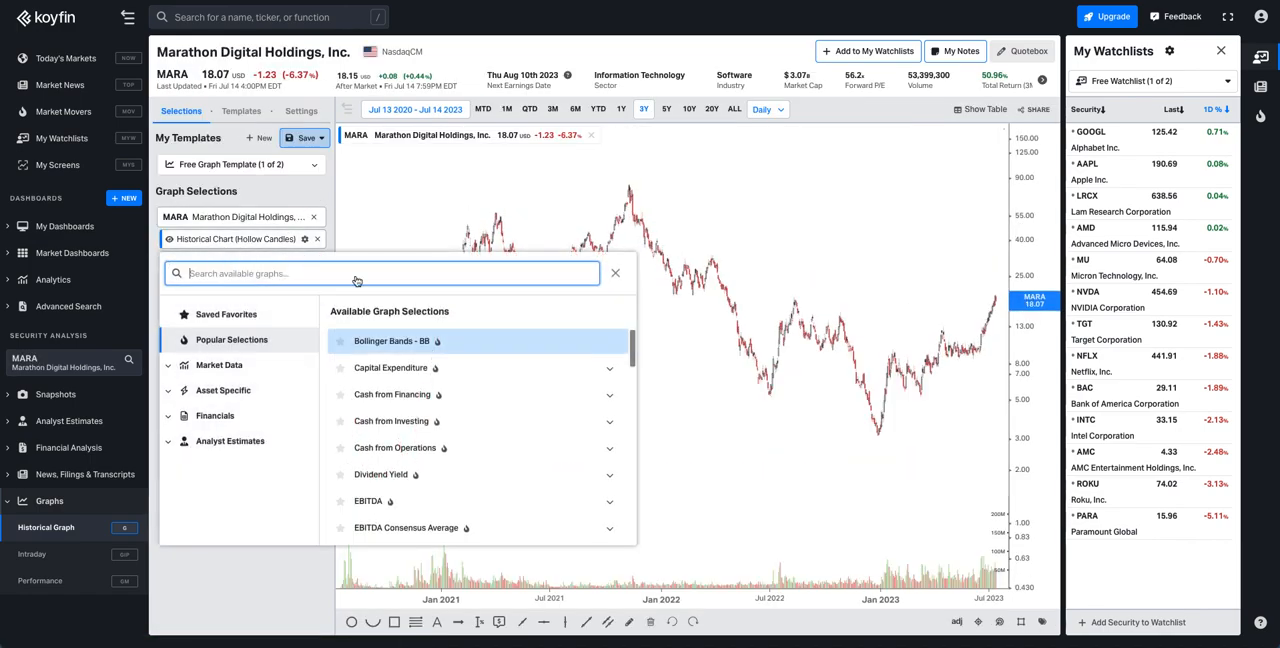
text(short)
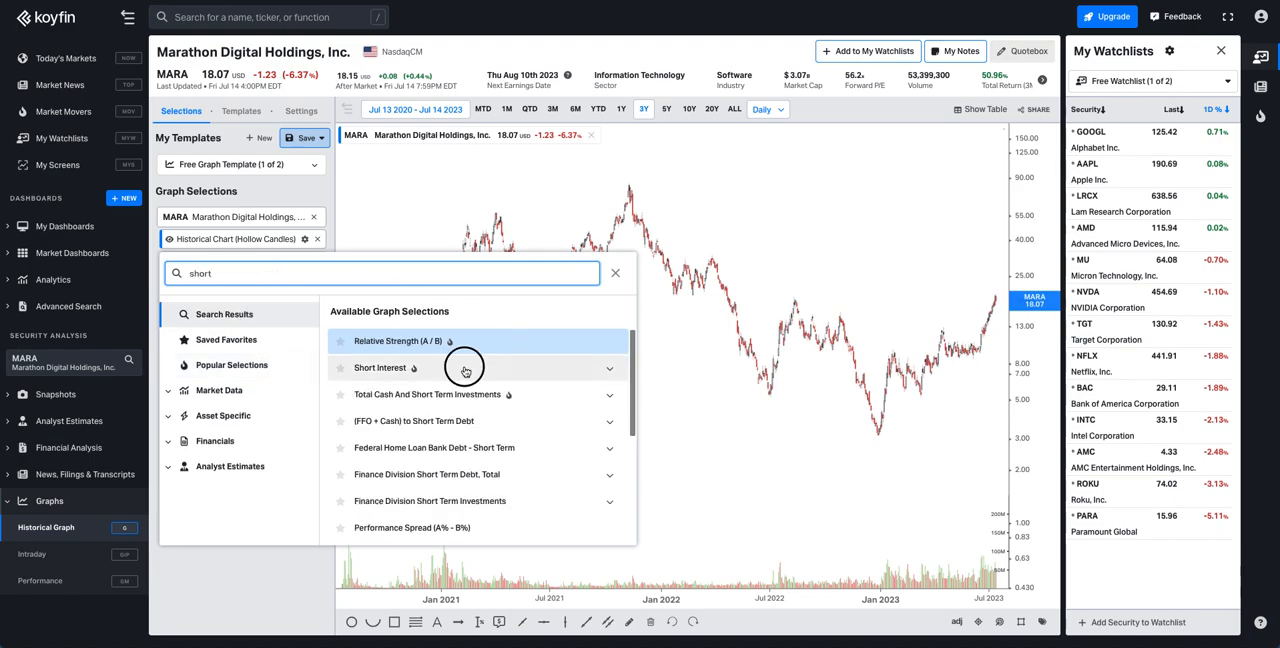
click(380, 368)
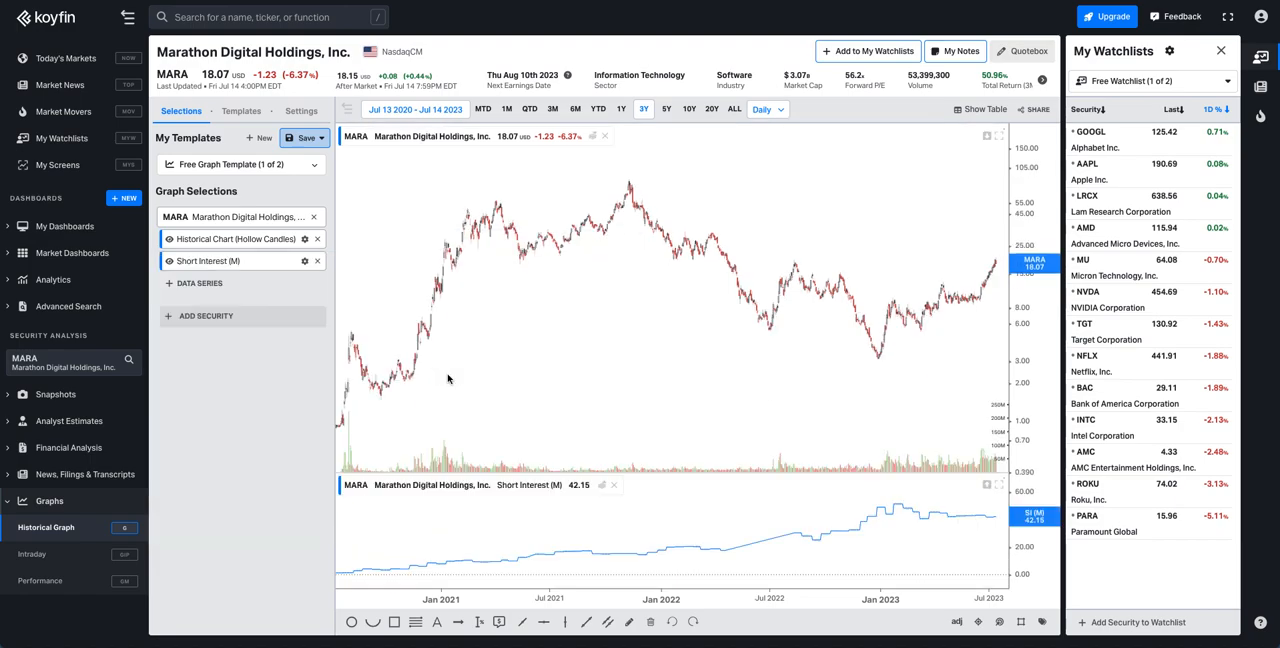
mouse_move(990, 532)
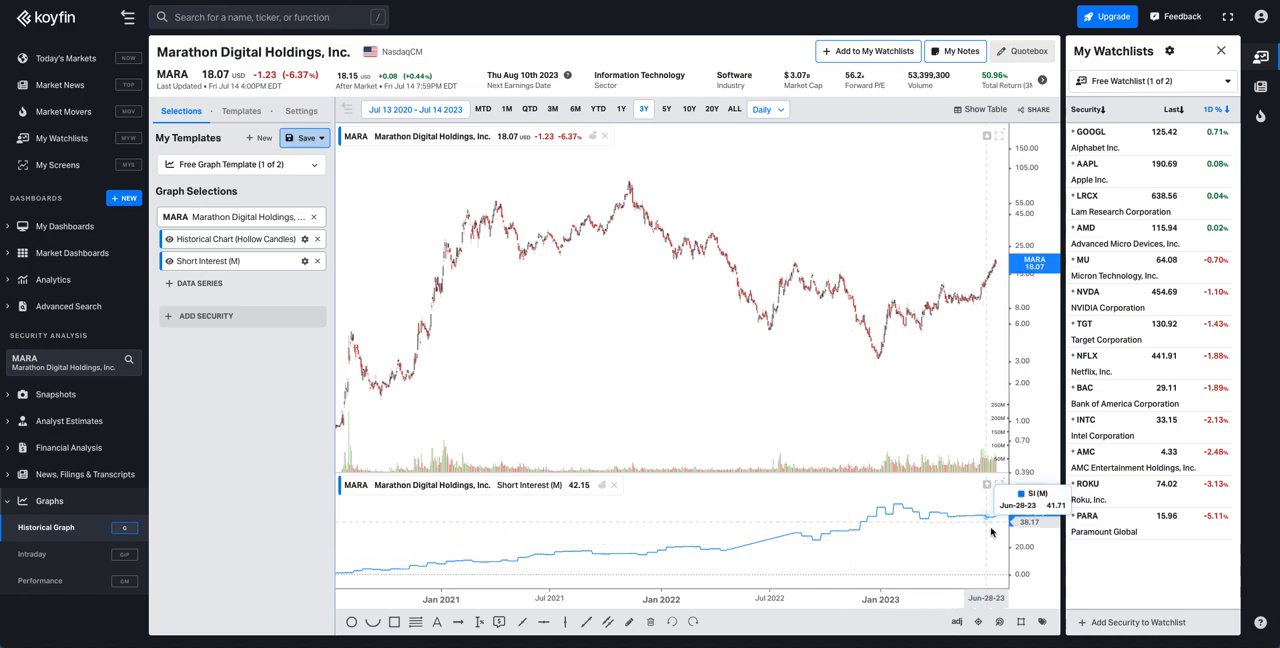
mouse_move(800, 580)
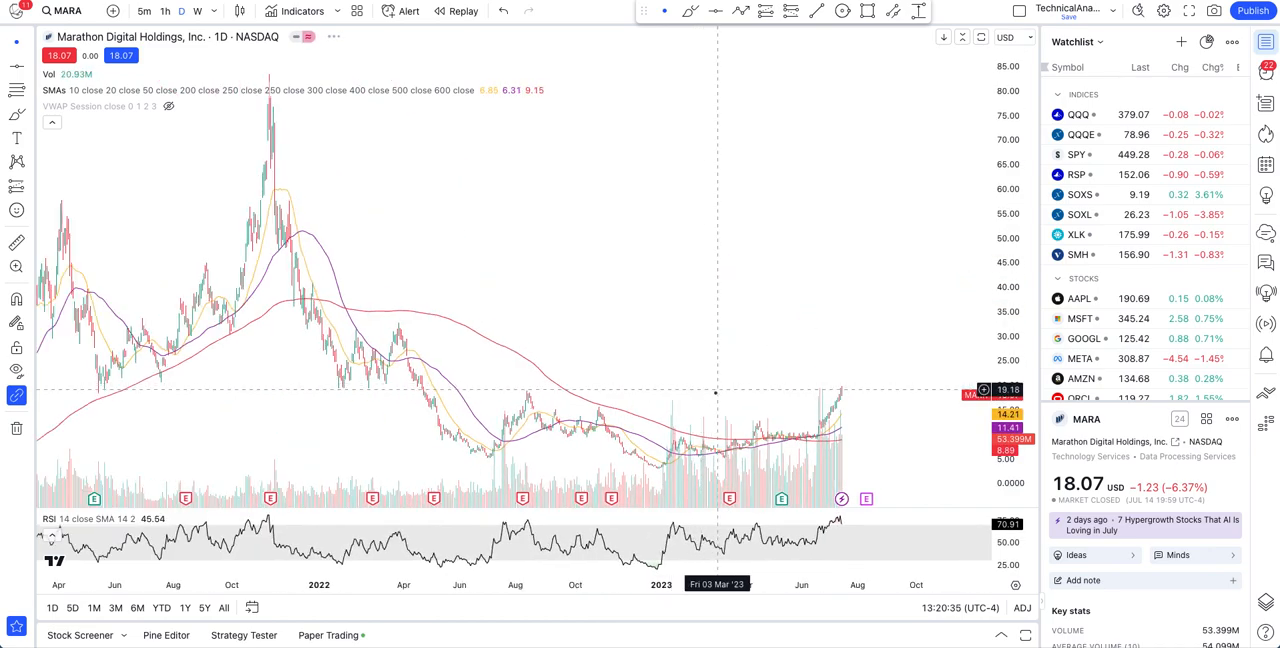
mouse_move(716, 388)
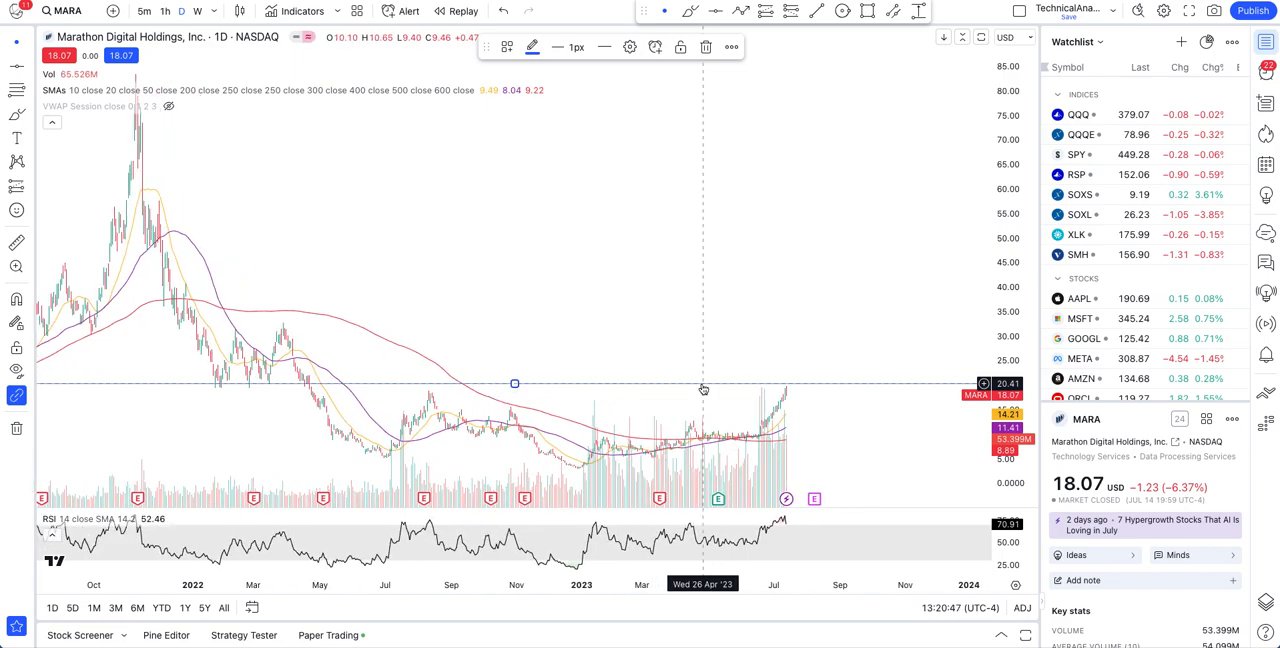
mouse_move(808, 430)
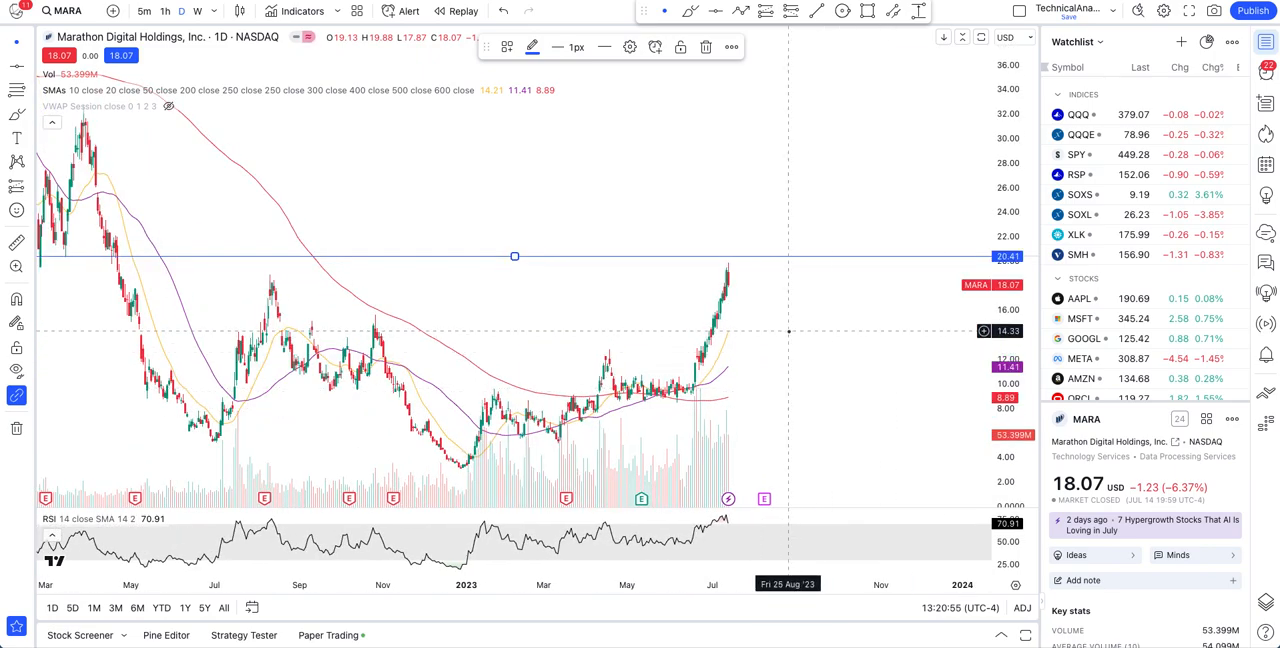
mouse_move(808, 262)
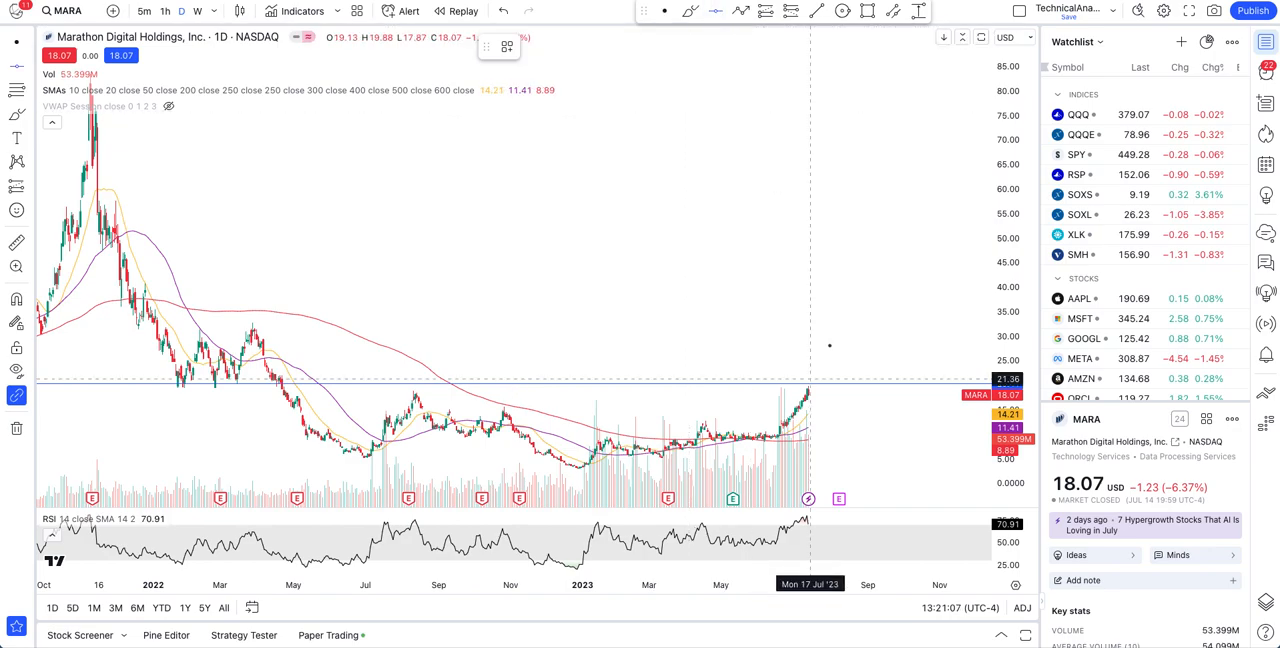
mouse_move(844, 332)
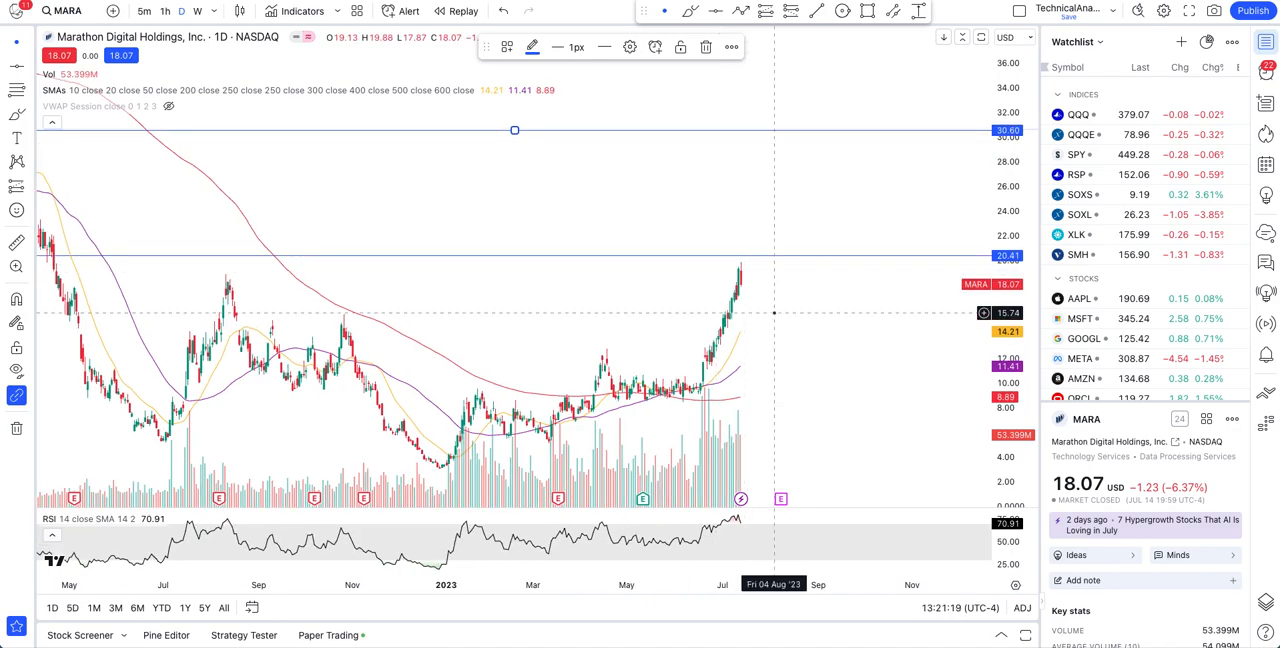
mouse_move(750, 332)
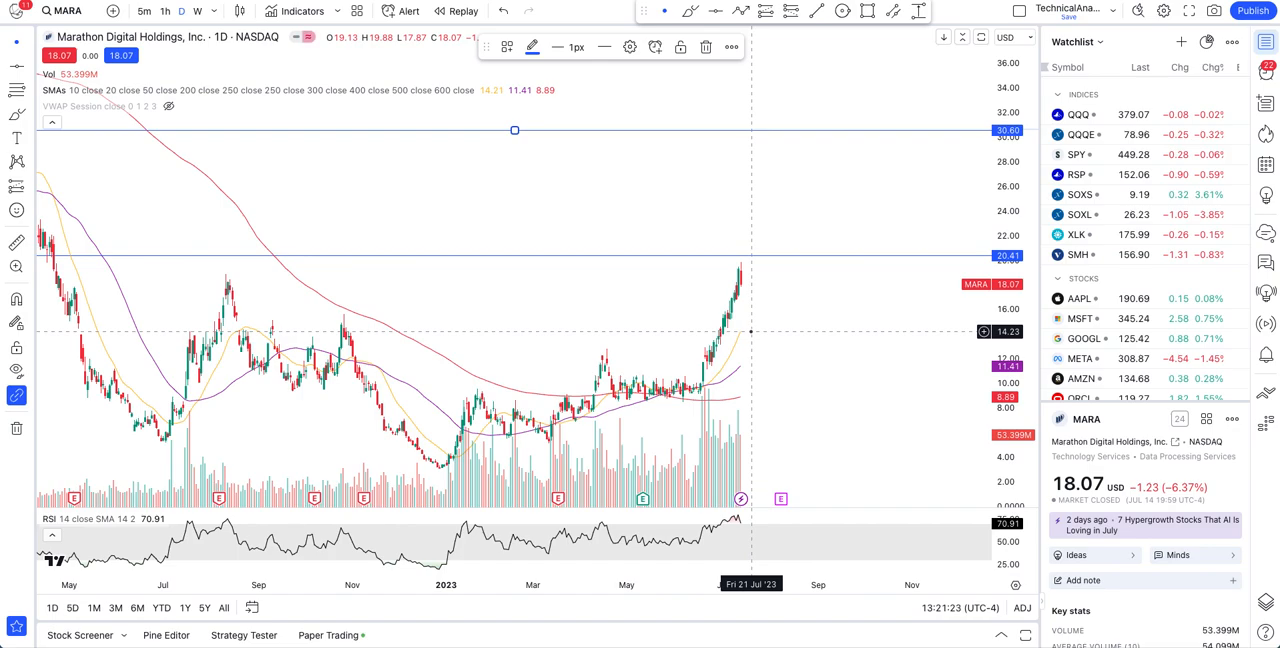
mouse_move(762, 324)
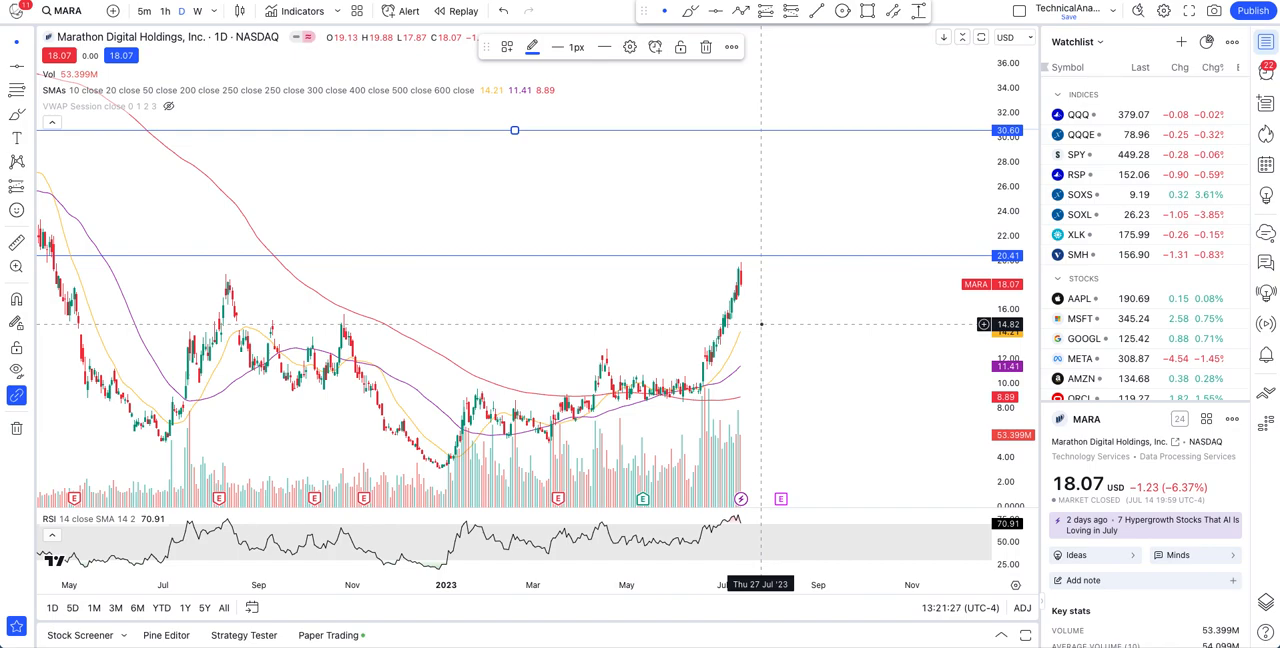
mouse_move(748, 368)
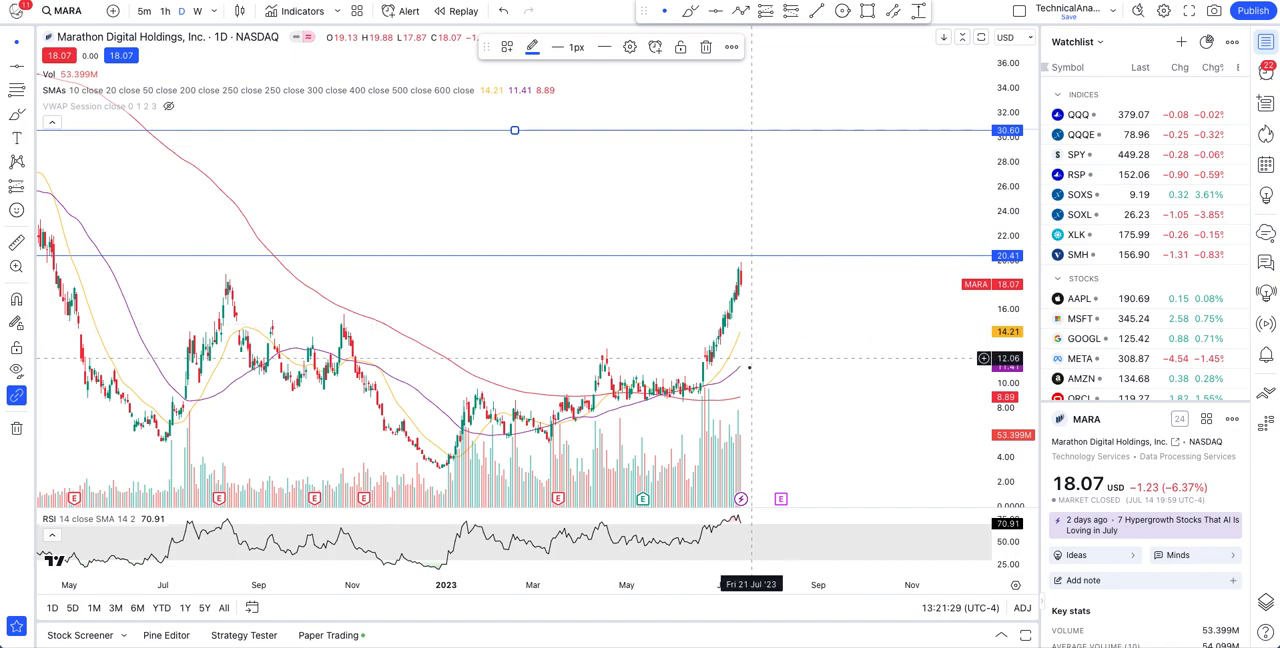
mouse_move(748, 368)
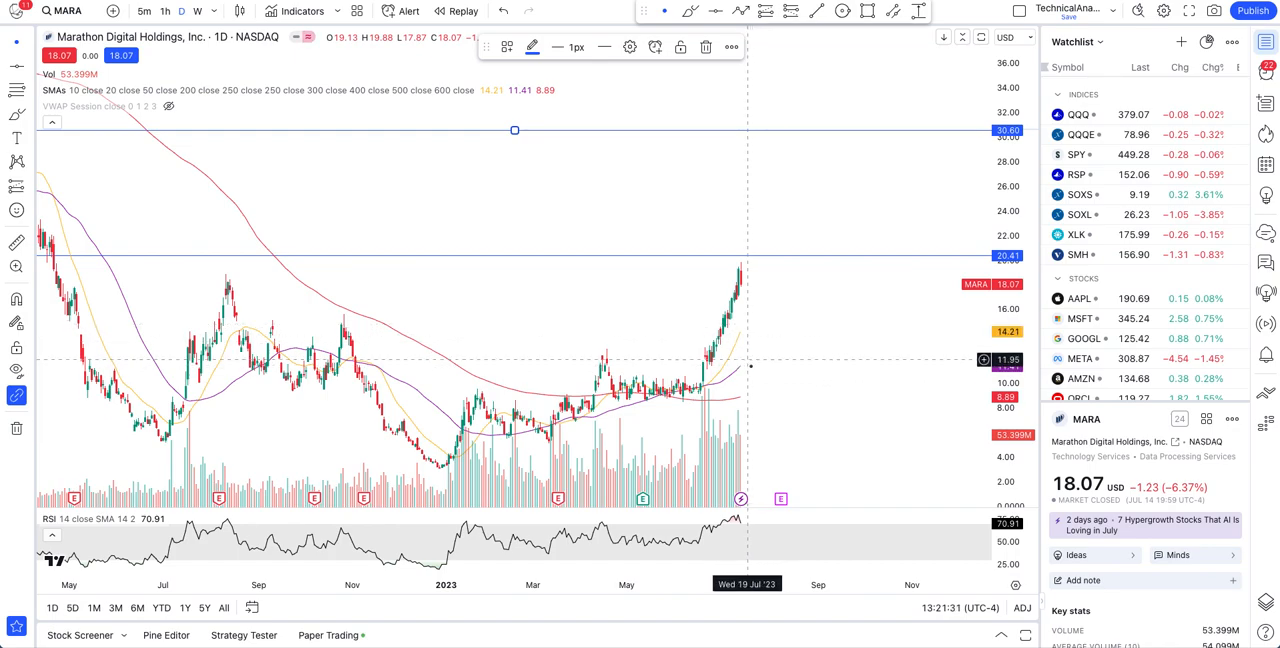
mouse_move(752, 364)
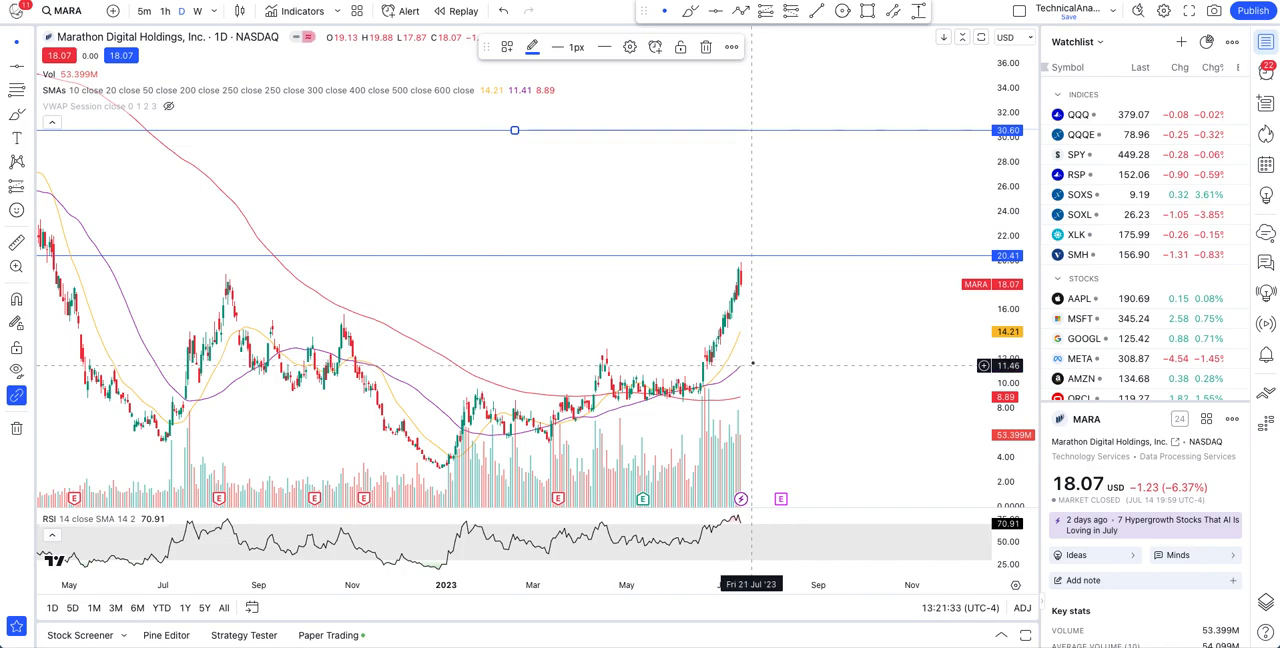
mouse_move(758, 356)
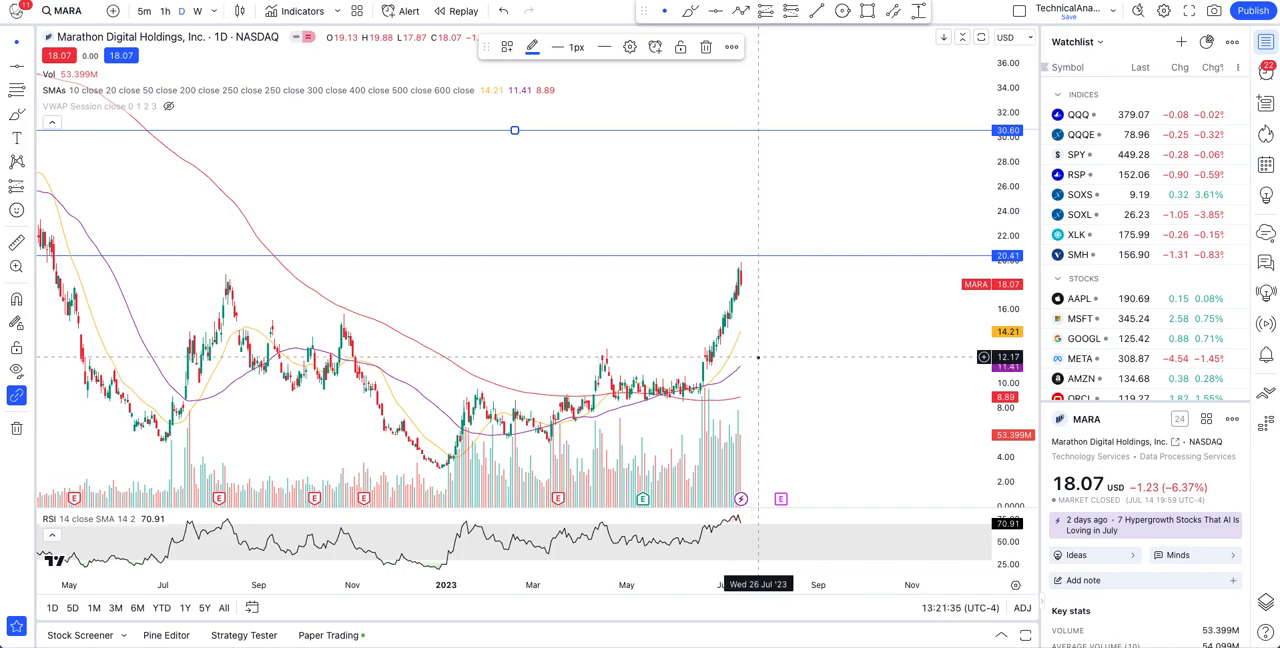